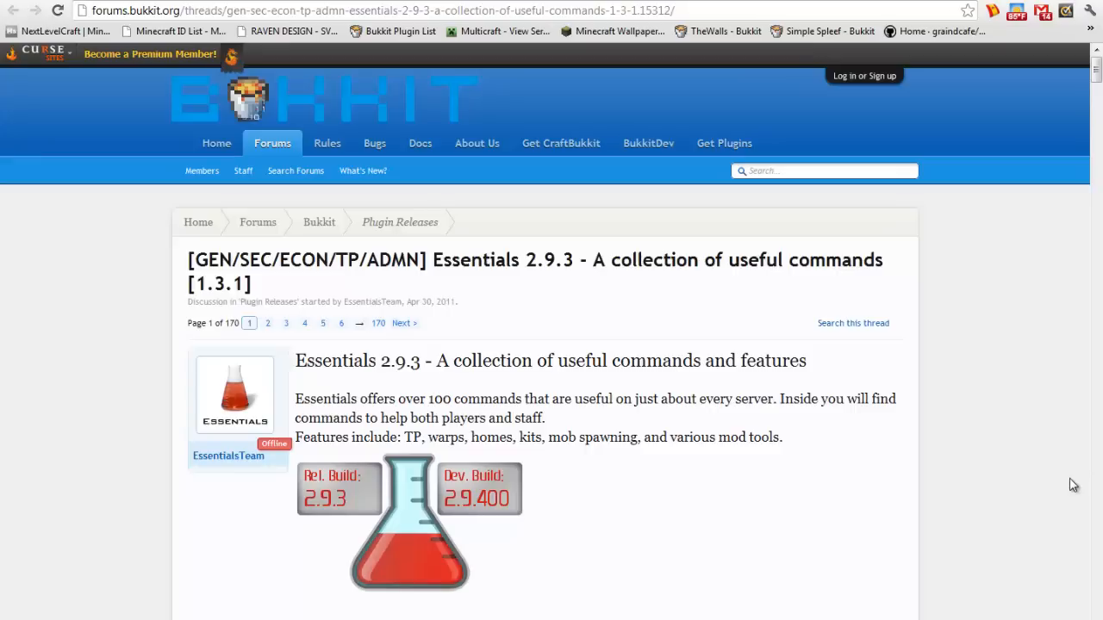
pyautogui.moveTo(1054, 298)
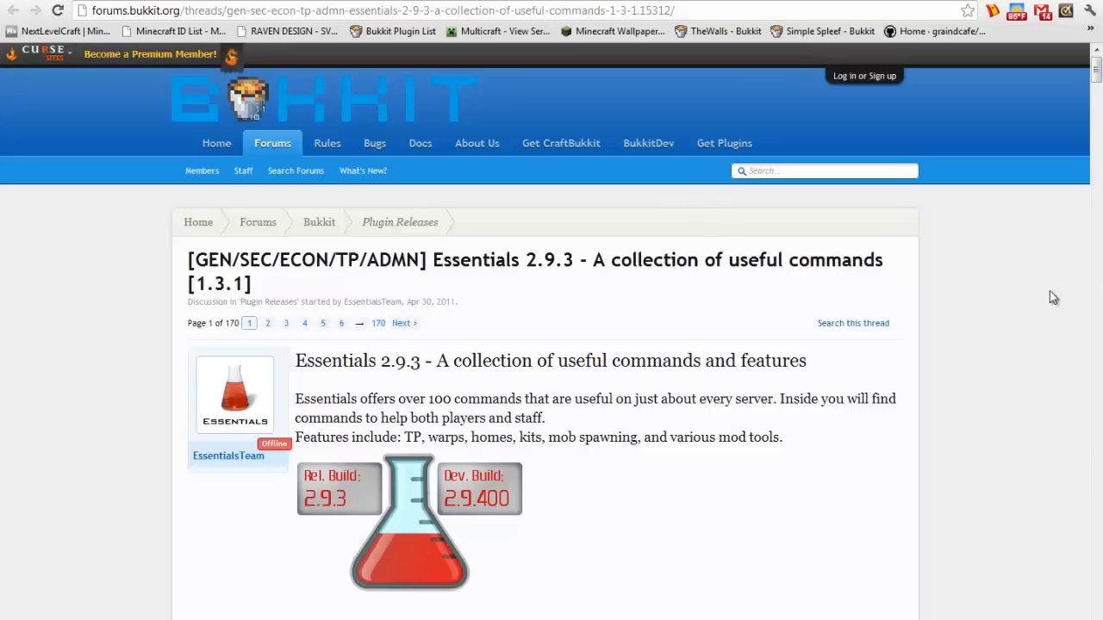
# Step: Scroll the Essentials 2.9.3 thread to its downloads and fetch the Essentials Core package
pyautogui.scroll(-3)
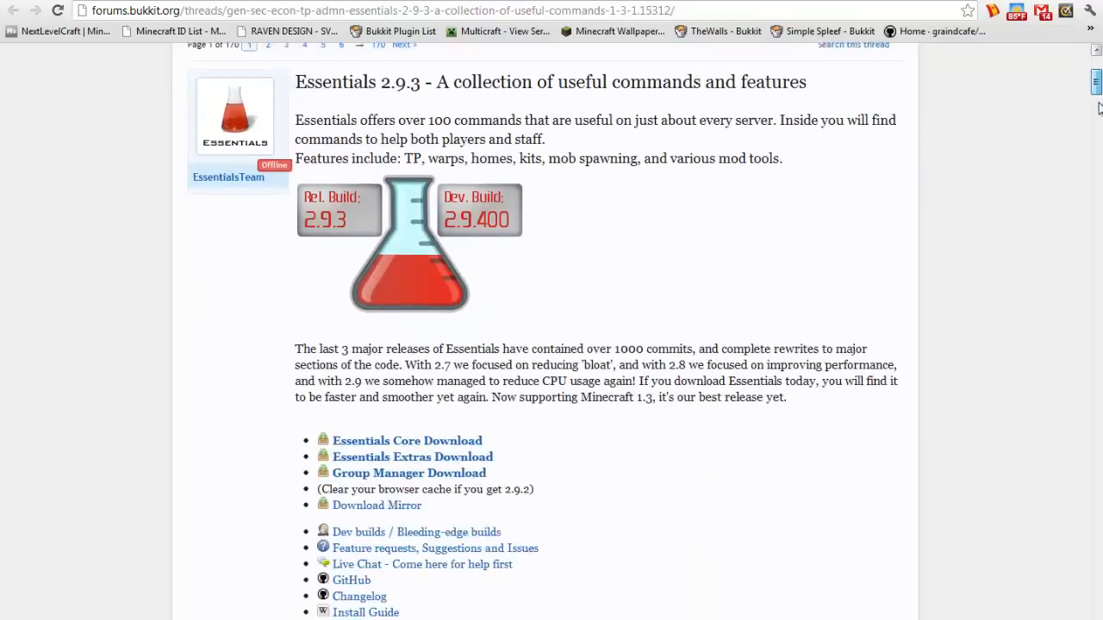
pyautogui.scroll(-3)
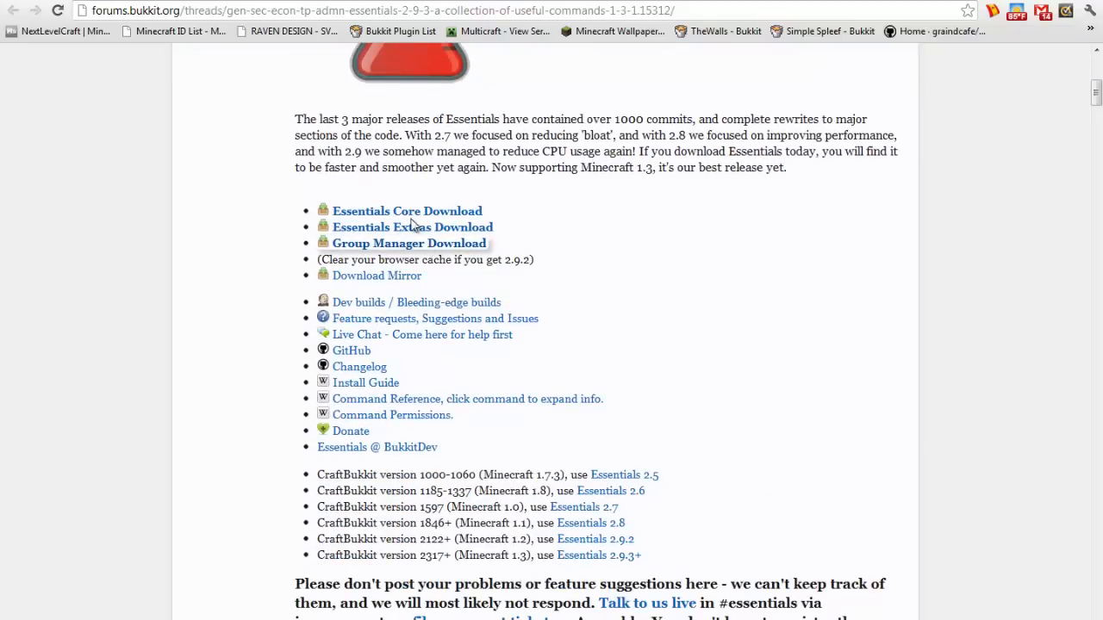
pyautogui.moveTo(548, 211)
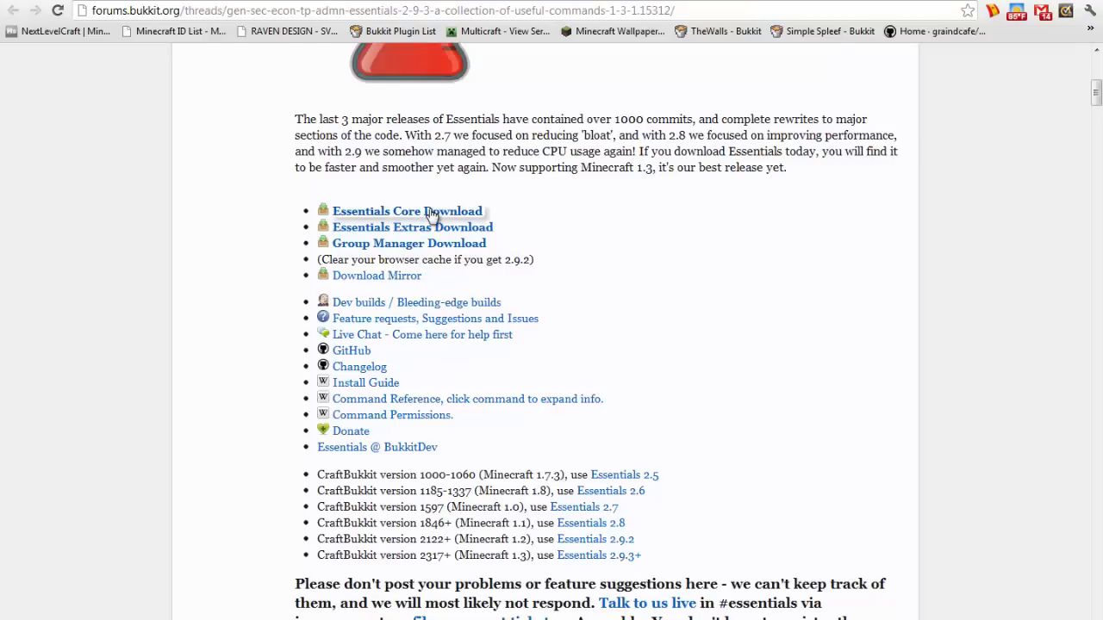
pyautogui.click(407, 210)
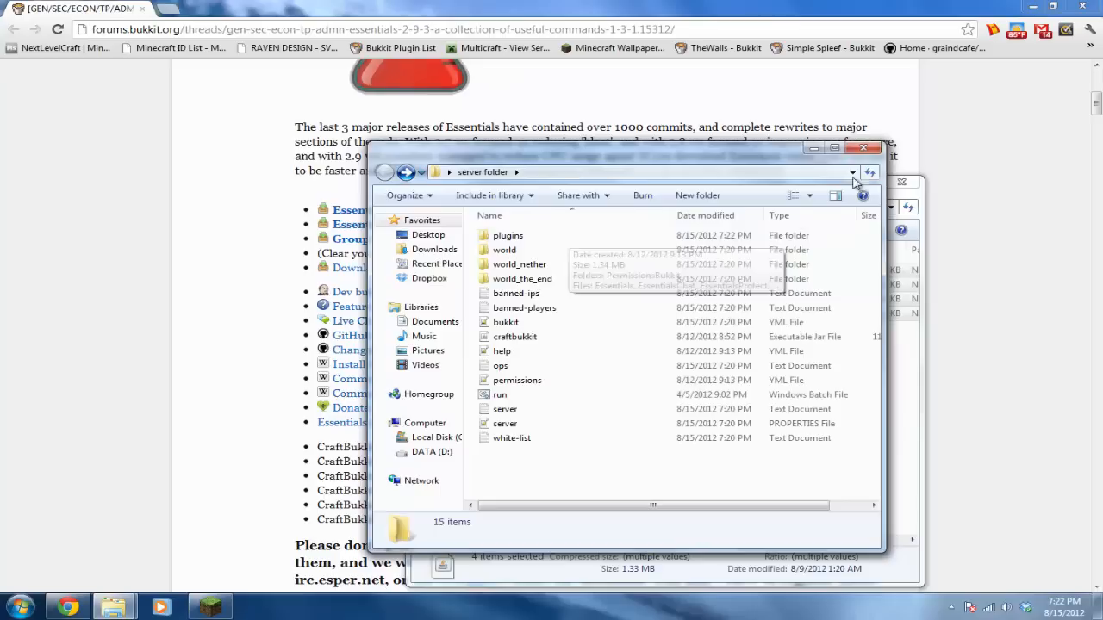
# Step: Open the server's plugins folder to receive the Essentials jar files
pyautogui.doubleClick(506, 235)
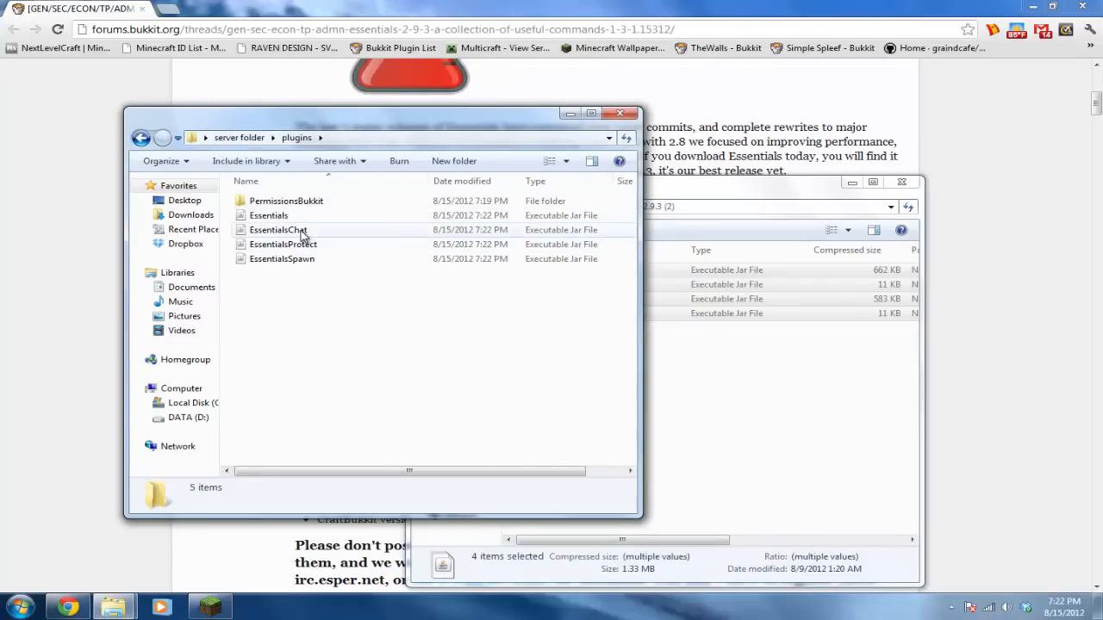
pyautogui.moveTo(278, 231)
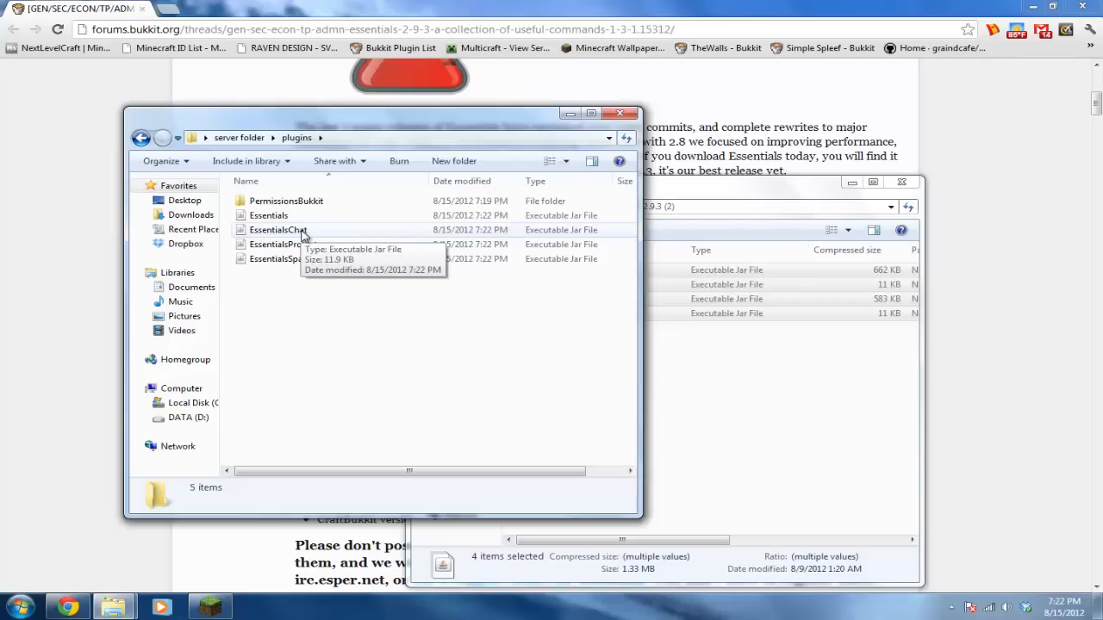
pyautogui.moveTo(382, 368)
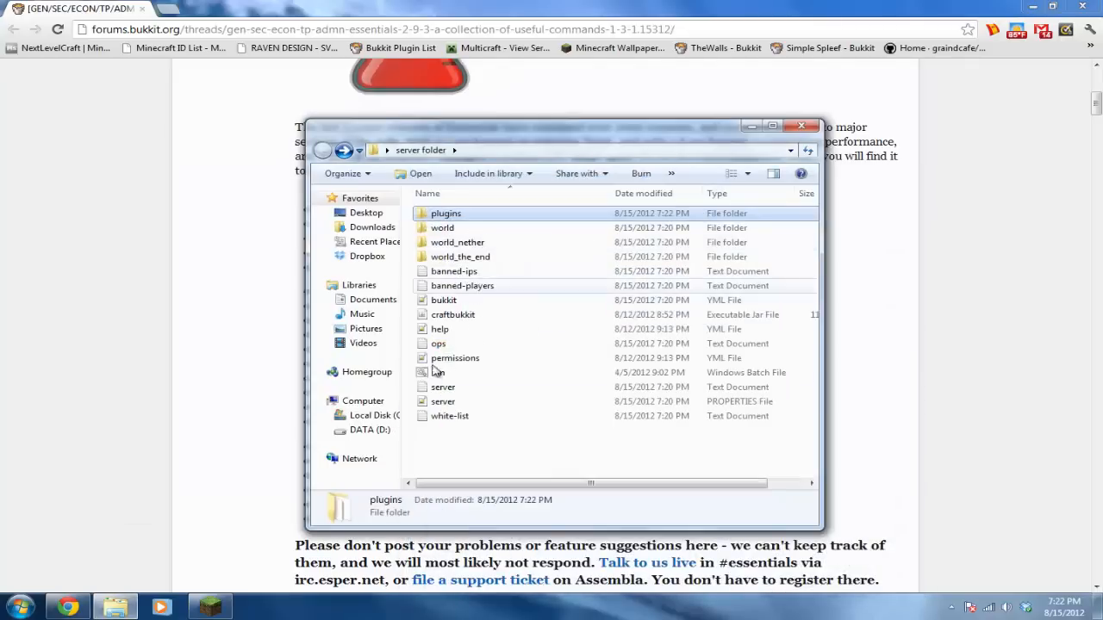
# Step: Run the server once via run.bat so Essentials generates its config, then stop and close it
pyautogui.doubleClick(437, 372)
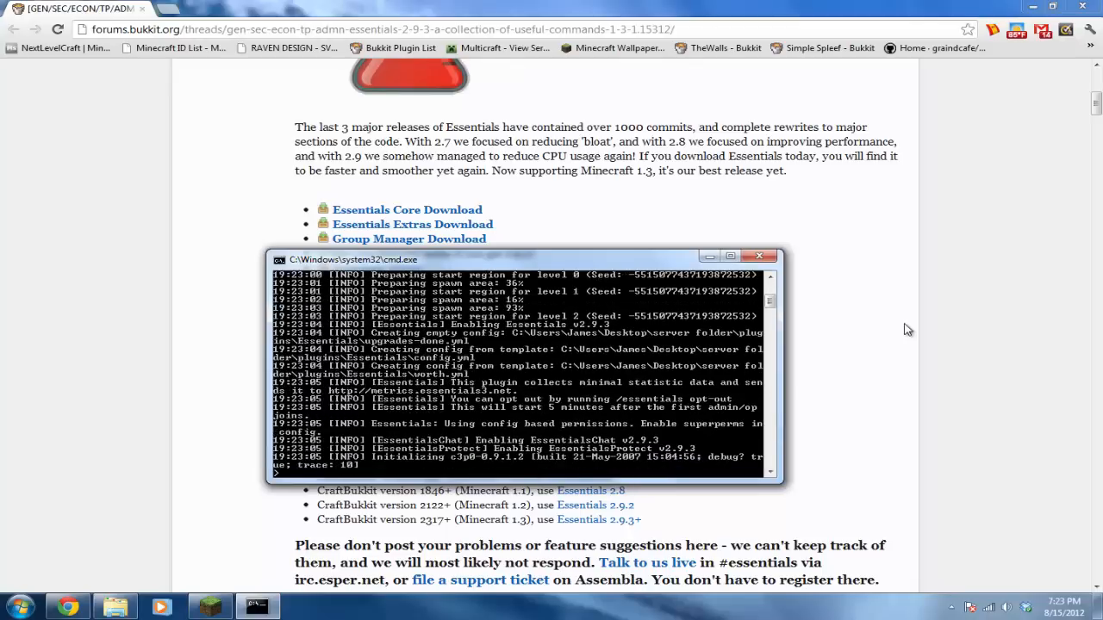
pyautogui.scroll(-3)
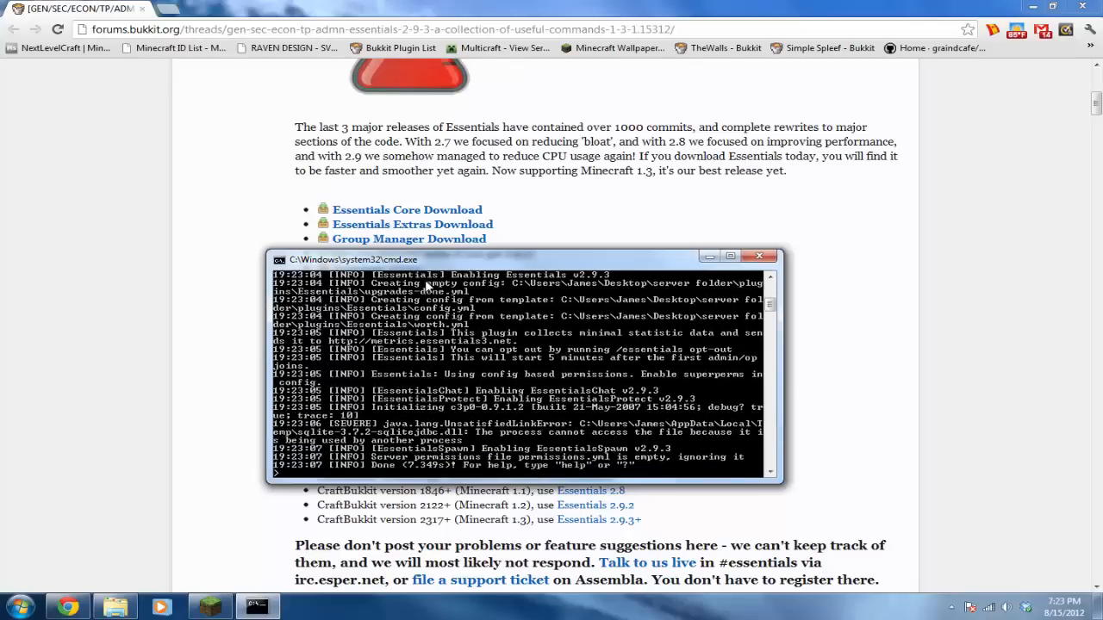
pyautogui.moveTo(496, 357)
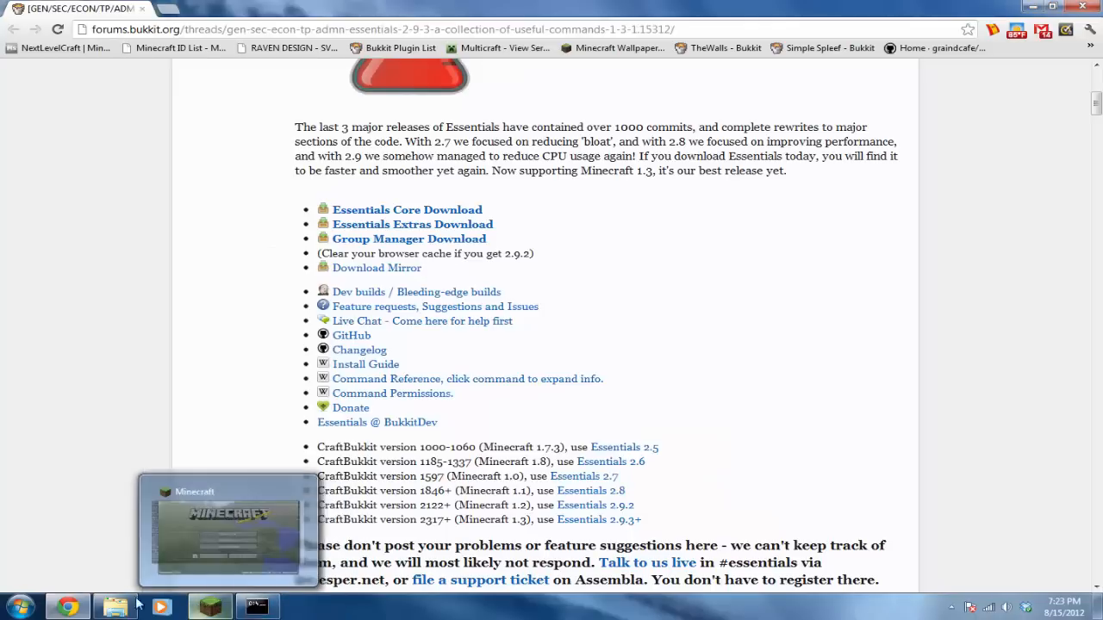
pyautogui.click(255, 606)
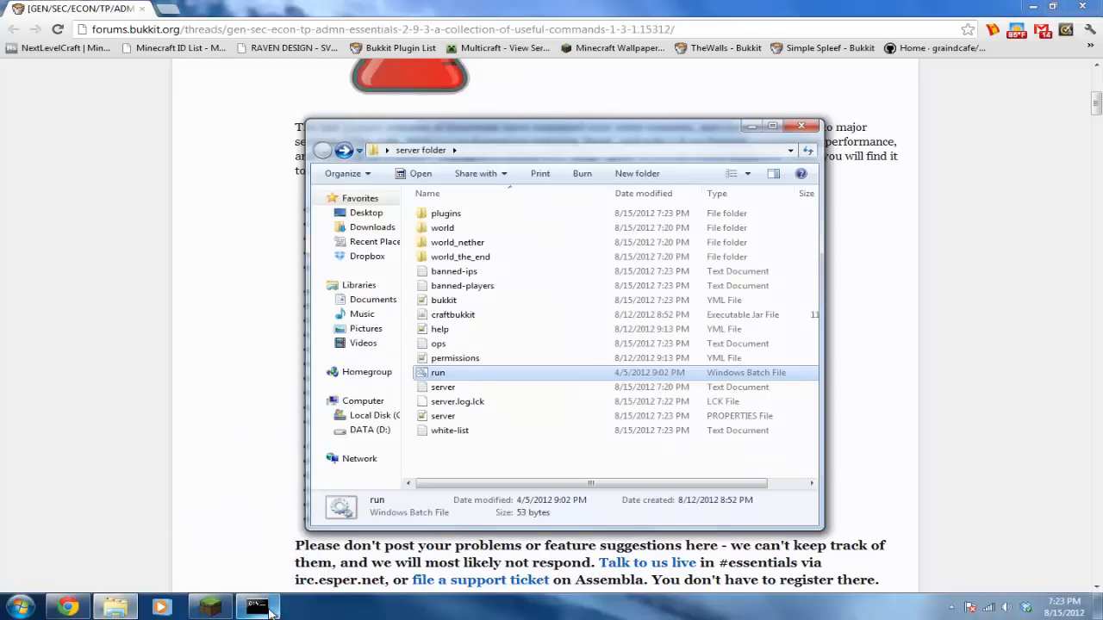
pyautogui.doubleClick(437, 372)
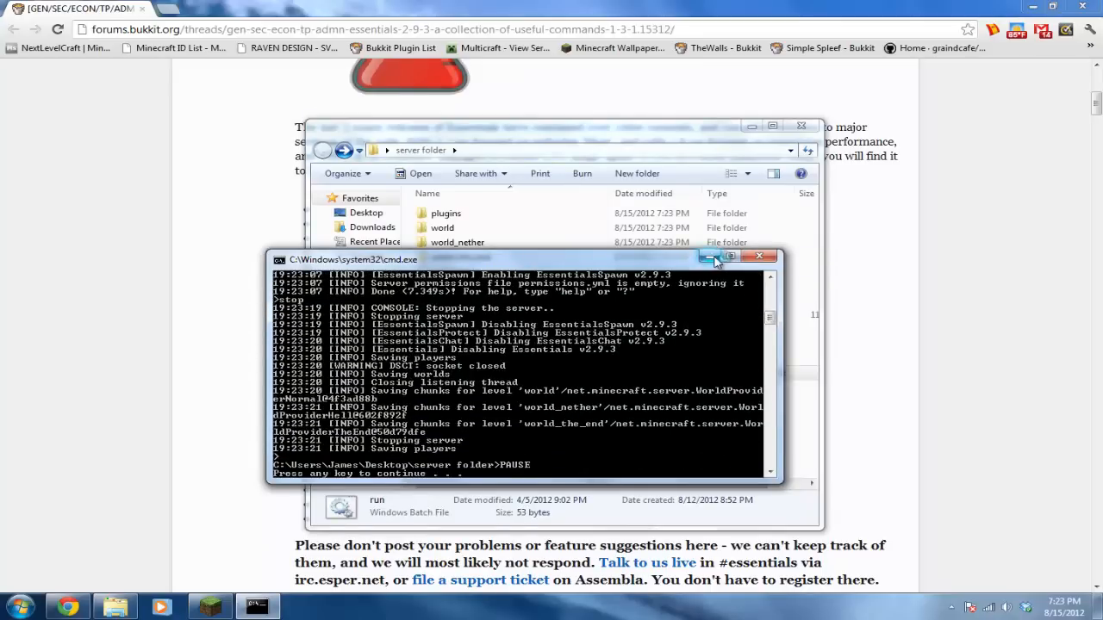
pyautogui.click(758, 255)
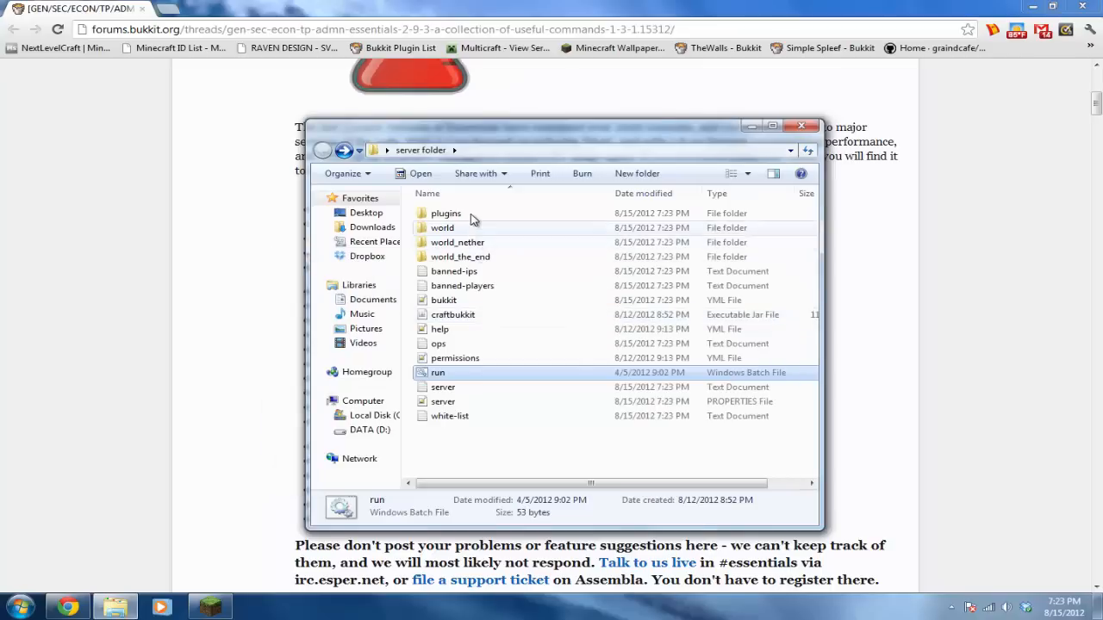
# Step: Open plugins > Essentials and edit the generated config.yml in Notepad++
pyautogui.doubleClick(445, 214)
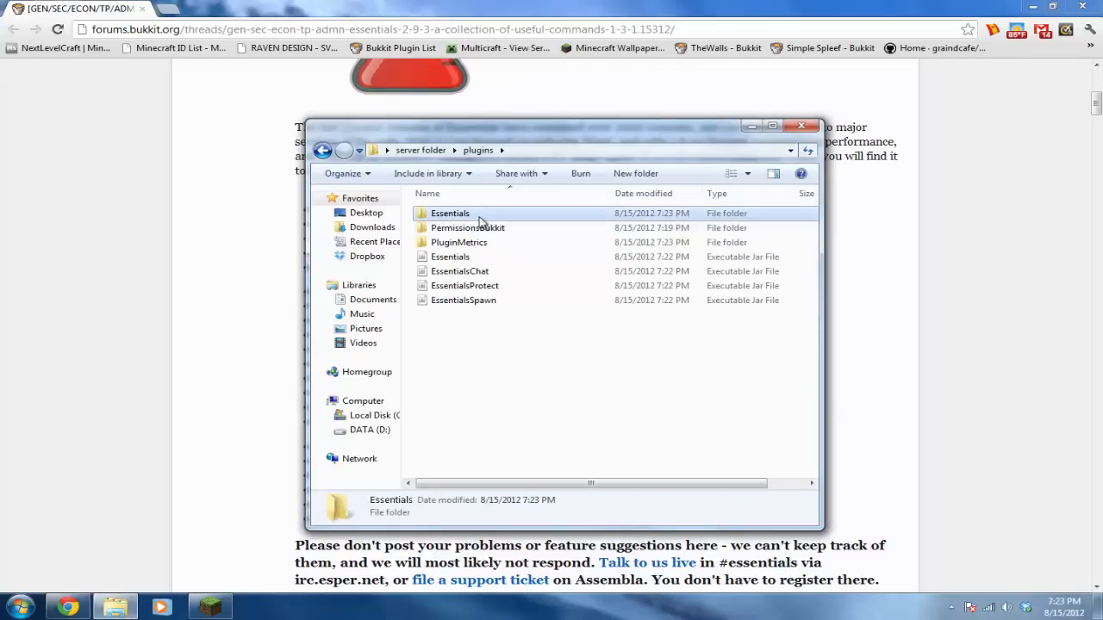
pyautogui.doubleClick(448, 214)
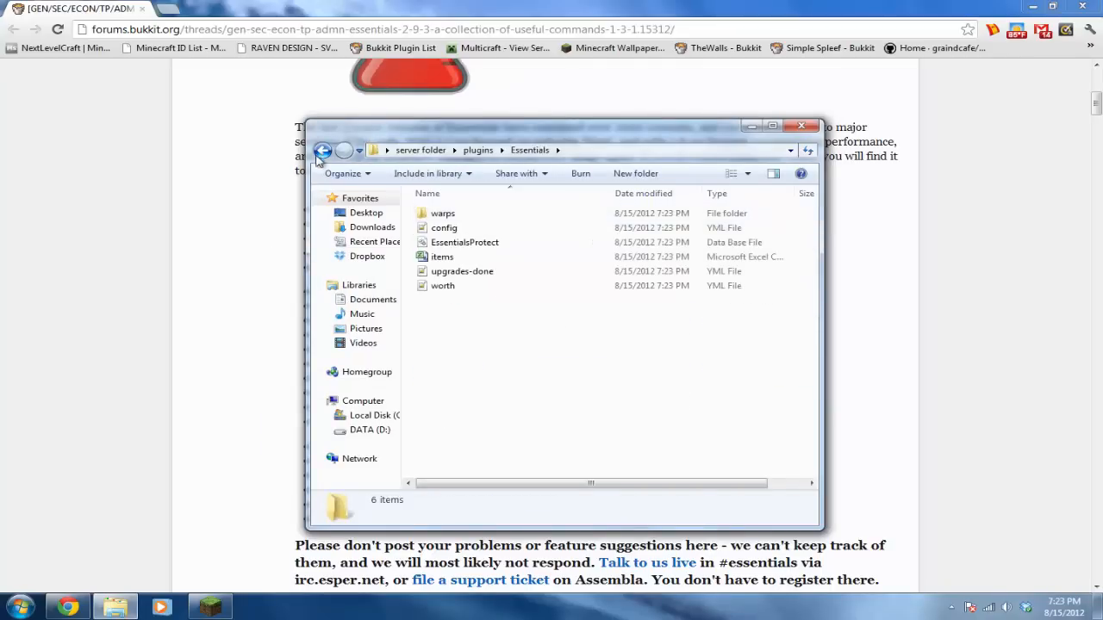
pyautogui.moveTo(441, 286)
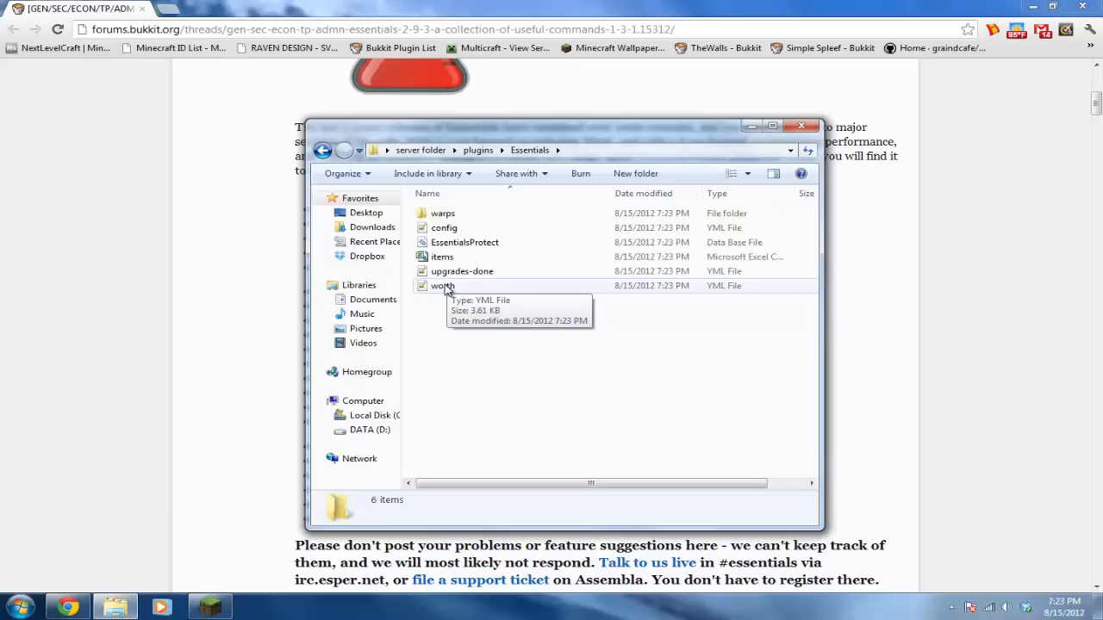
pyautogui.rightClick(444, 228)
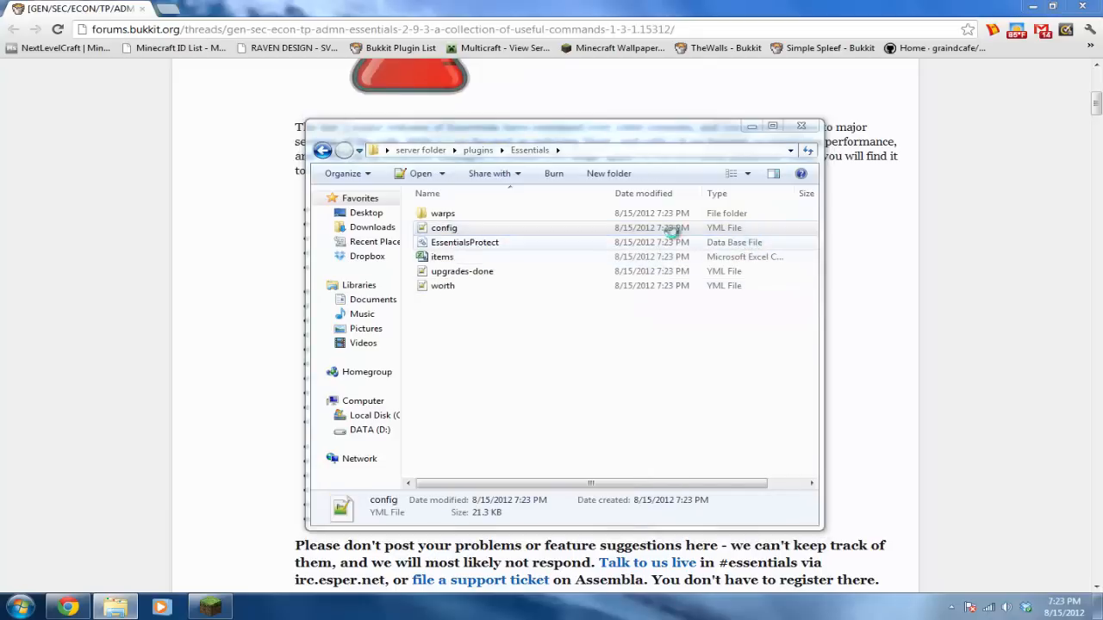
pyautogui.doubleClick(444, 228)
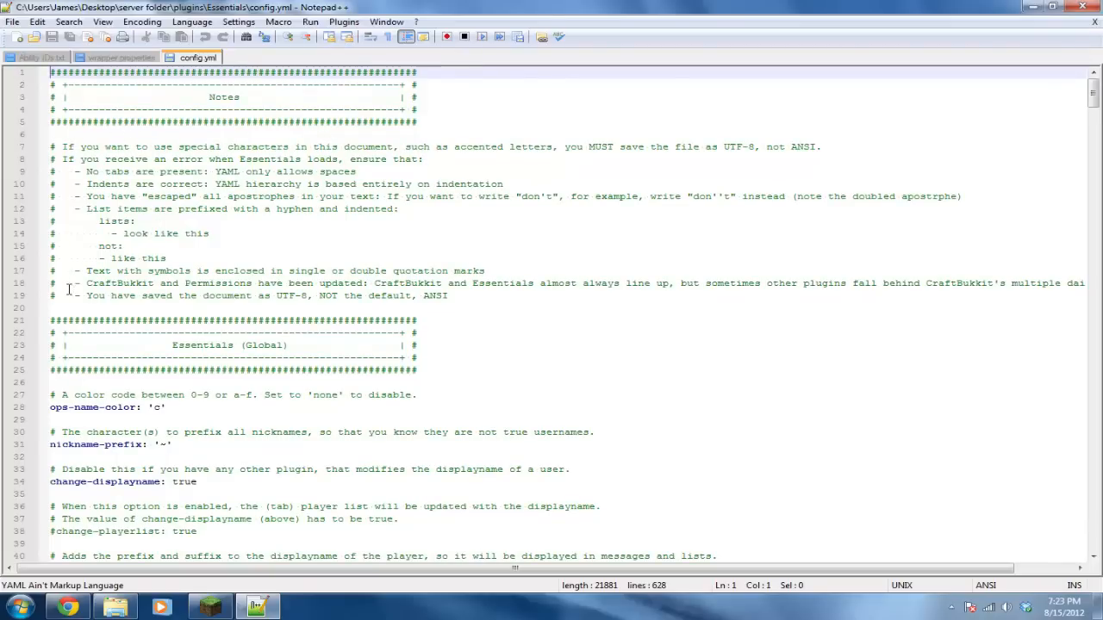
pyautogui.scroll(-3)
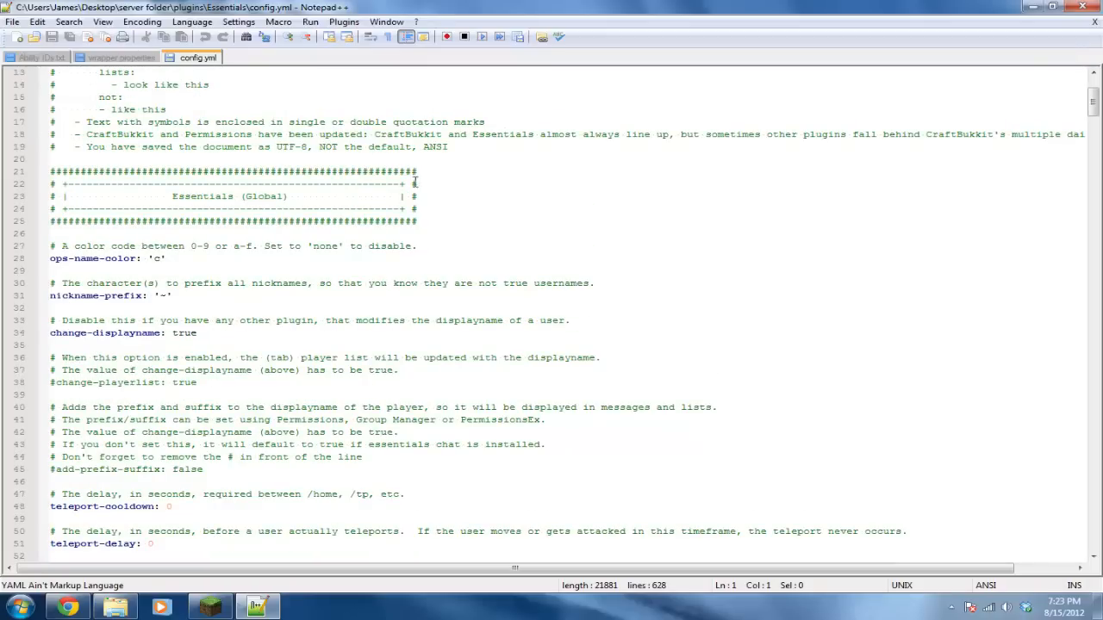
pyautogui.moveTo(217, 236)
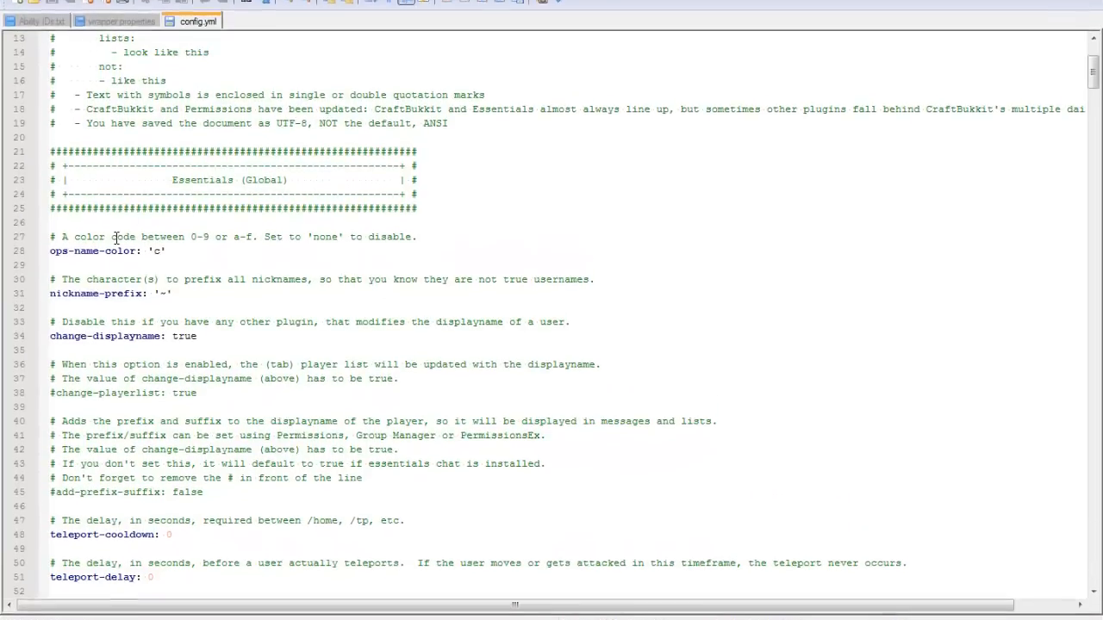
pyautogui.scroll(-3)
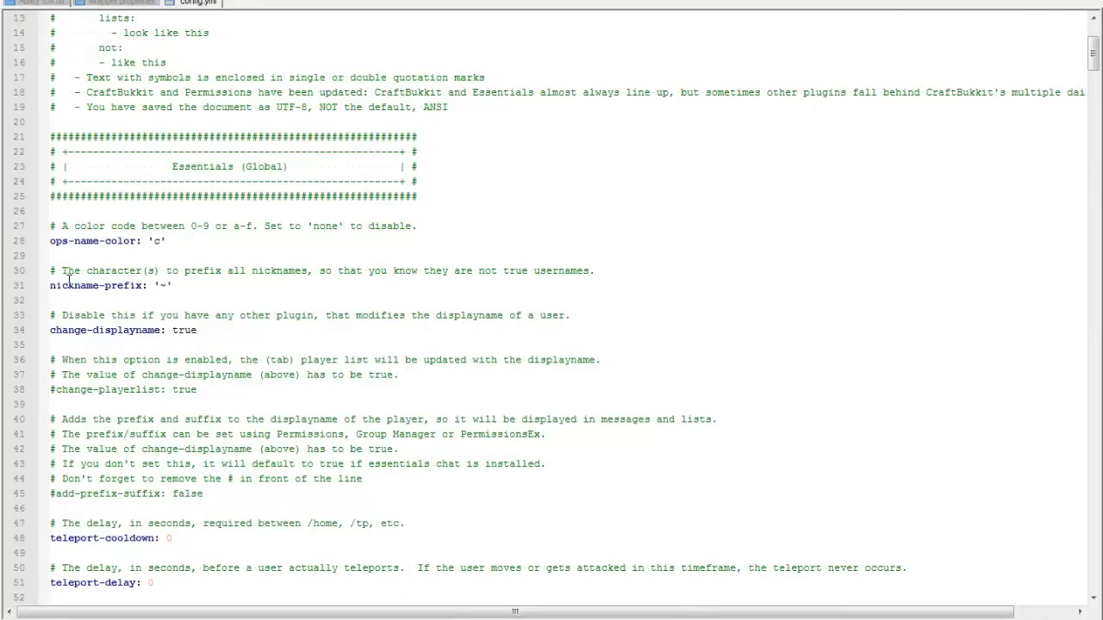
pyautogui.scroll(-3)
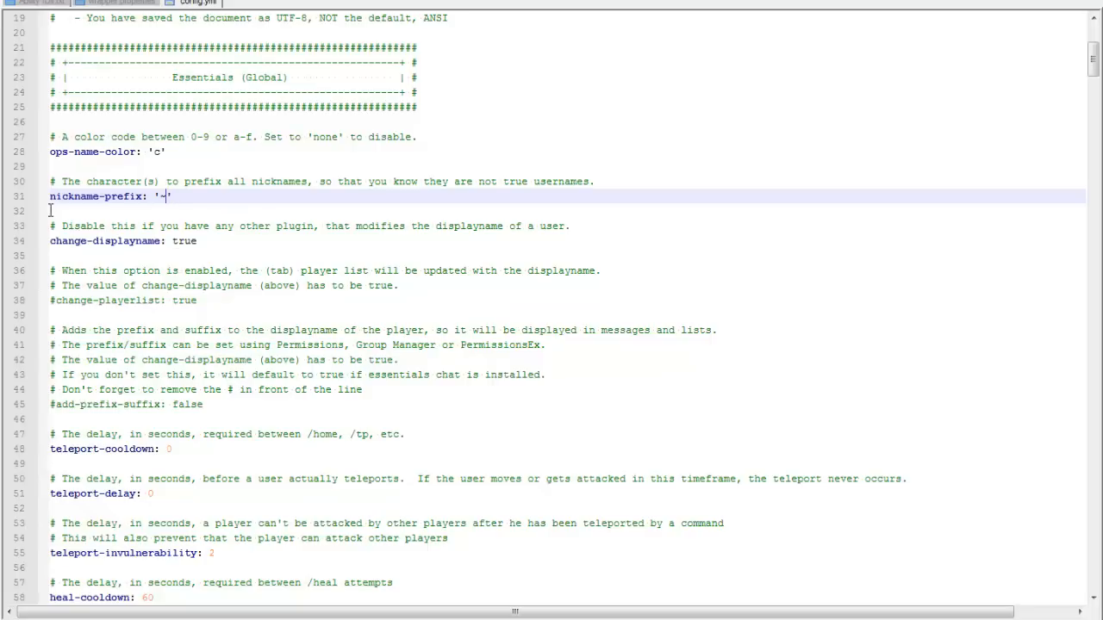
pyautogui.scroll(-3)
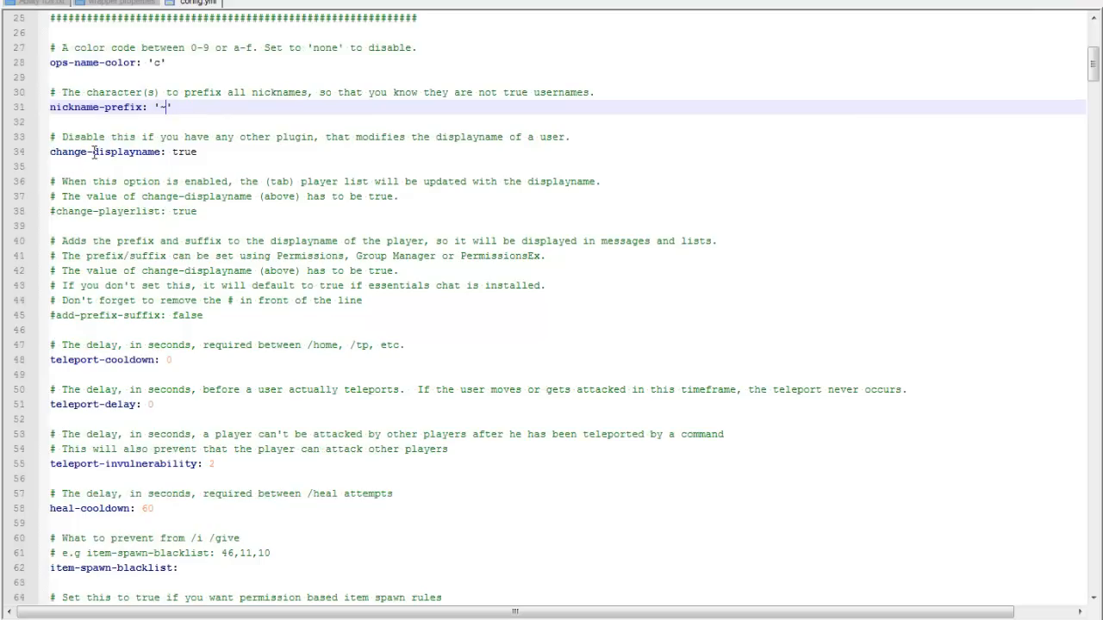
pyautogui.write('~')
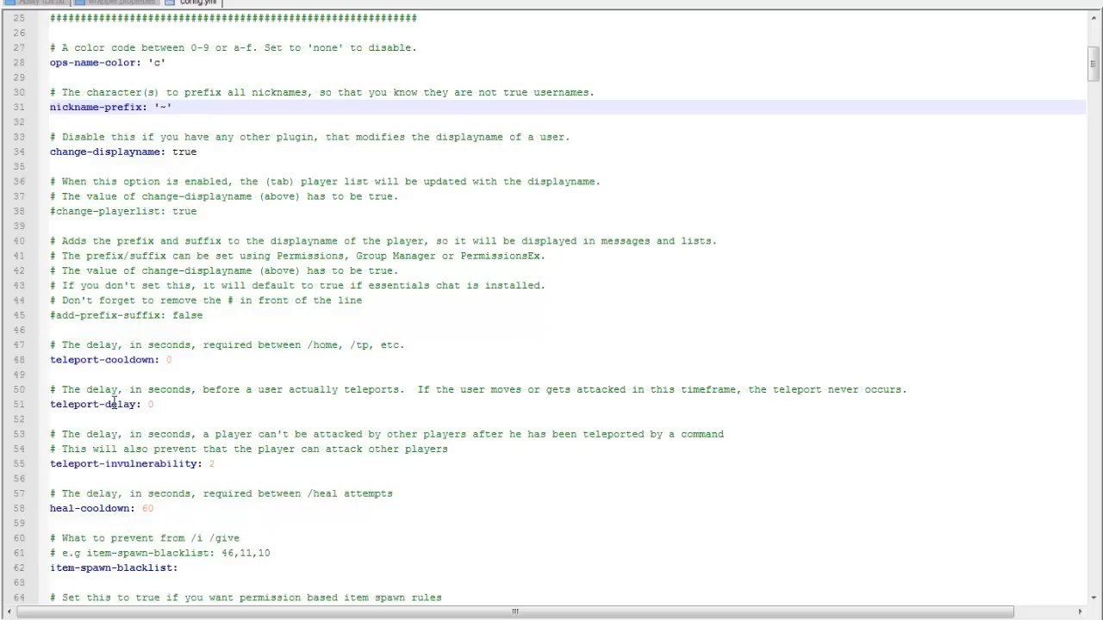
pyautogui.scroll(-3)
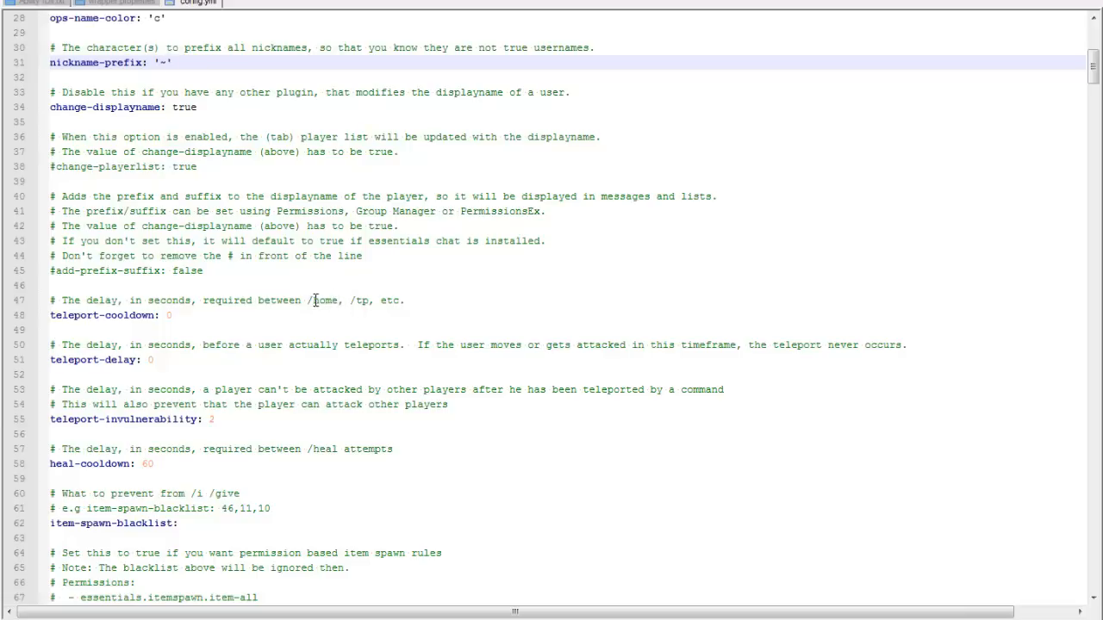
pyautogui.moveTo(53, 418)
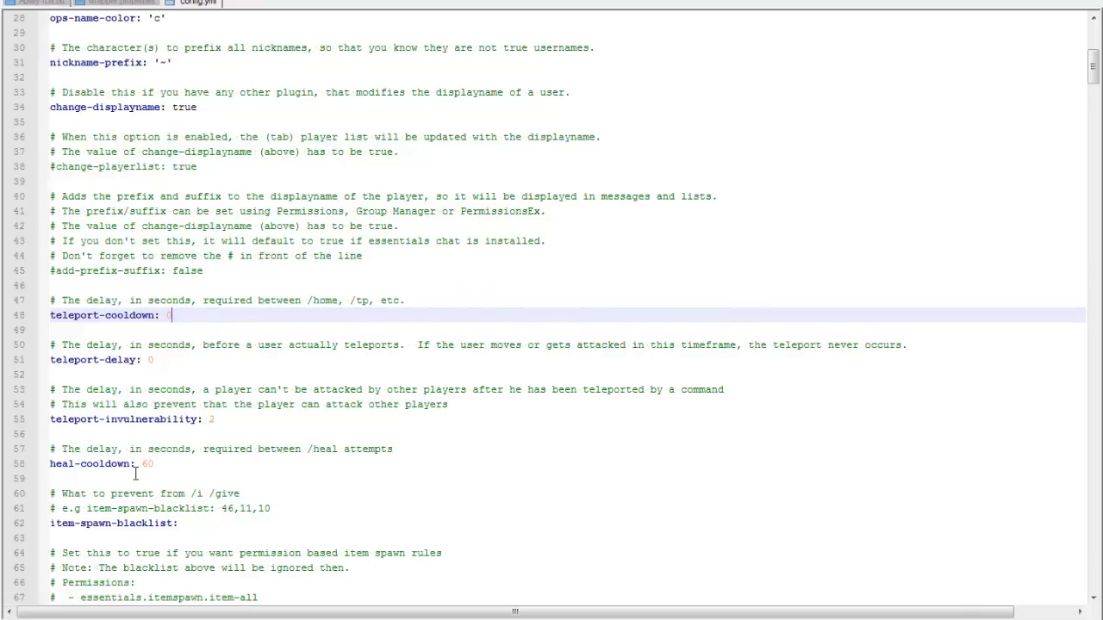
pyautogui.scroll(-3)
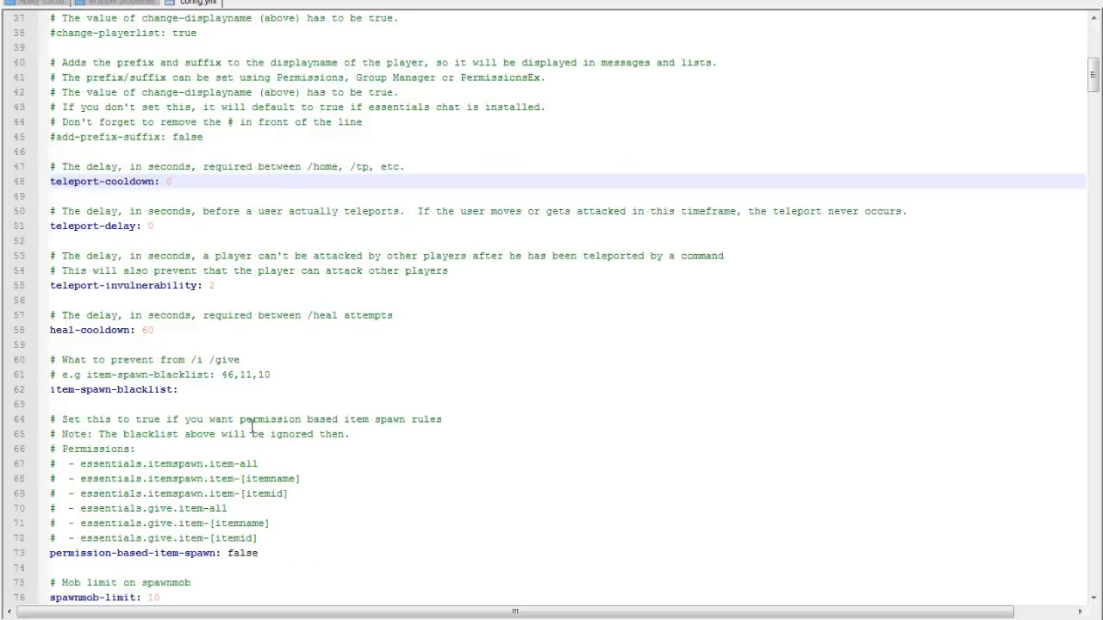
pyautogui.scroll(-3)
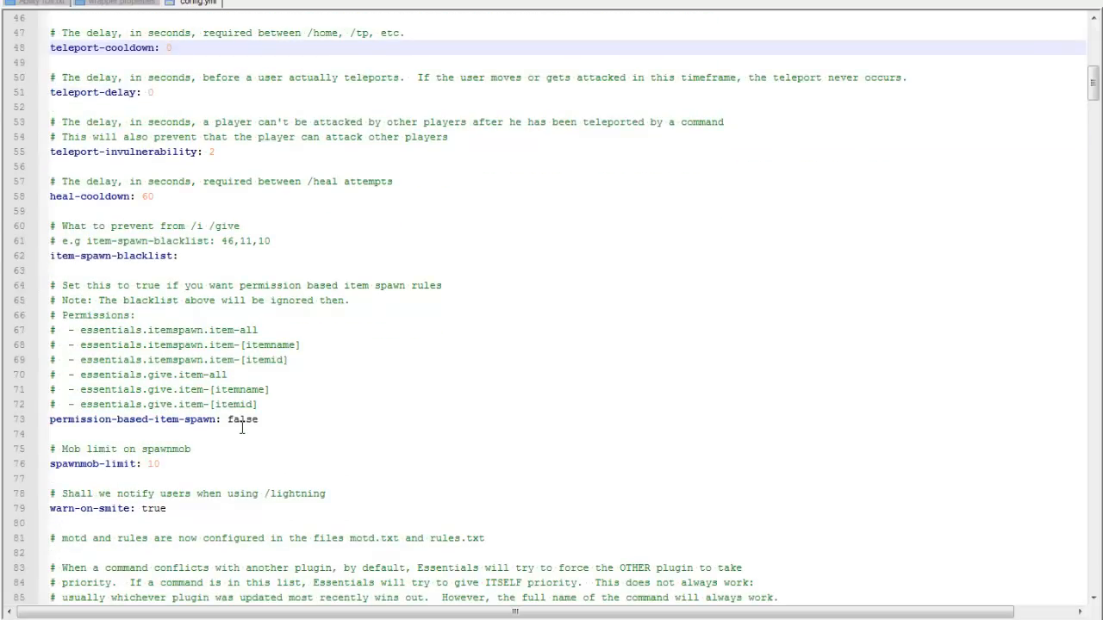
pyautogui.scroll(-3)
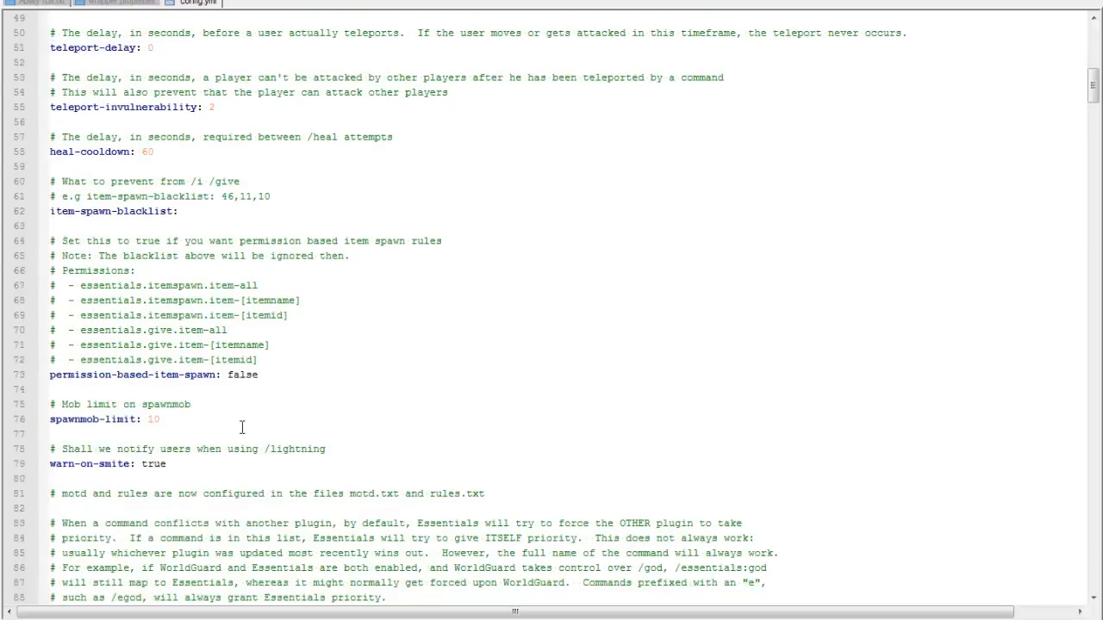
pyautogui.scroll(-3)
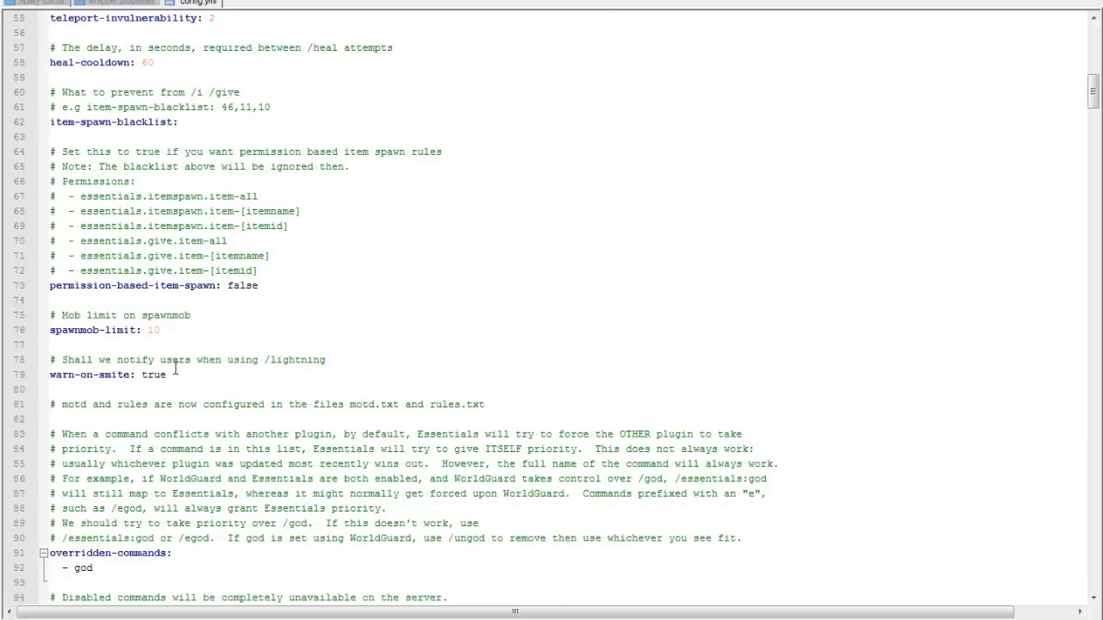
pyautogui.scroll(-3)
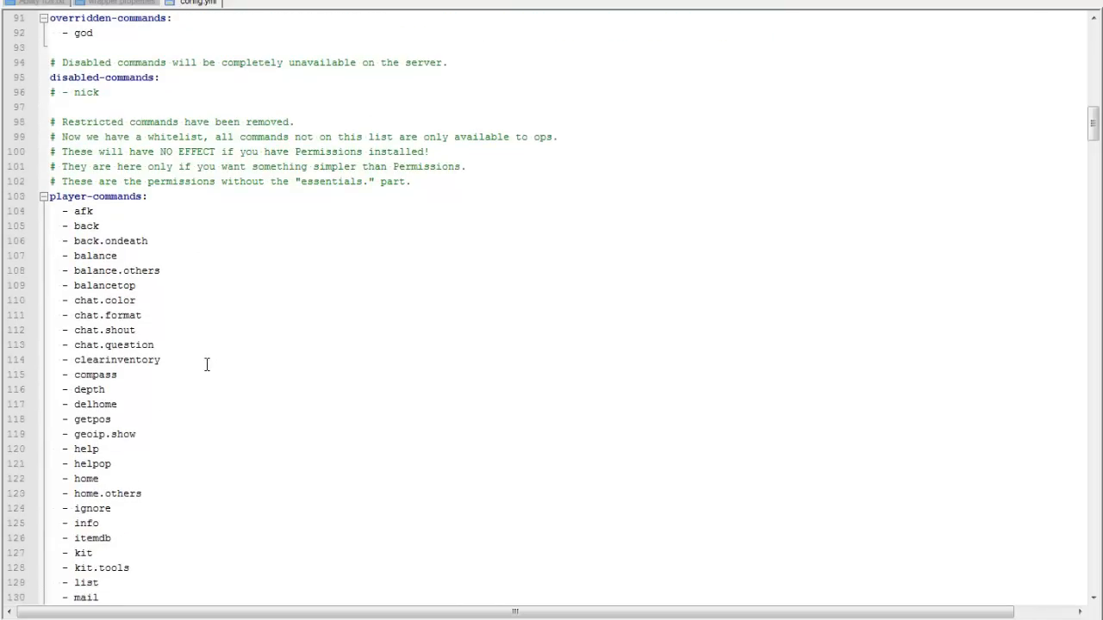
pyautogui.scroll(-3)
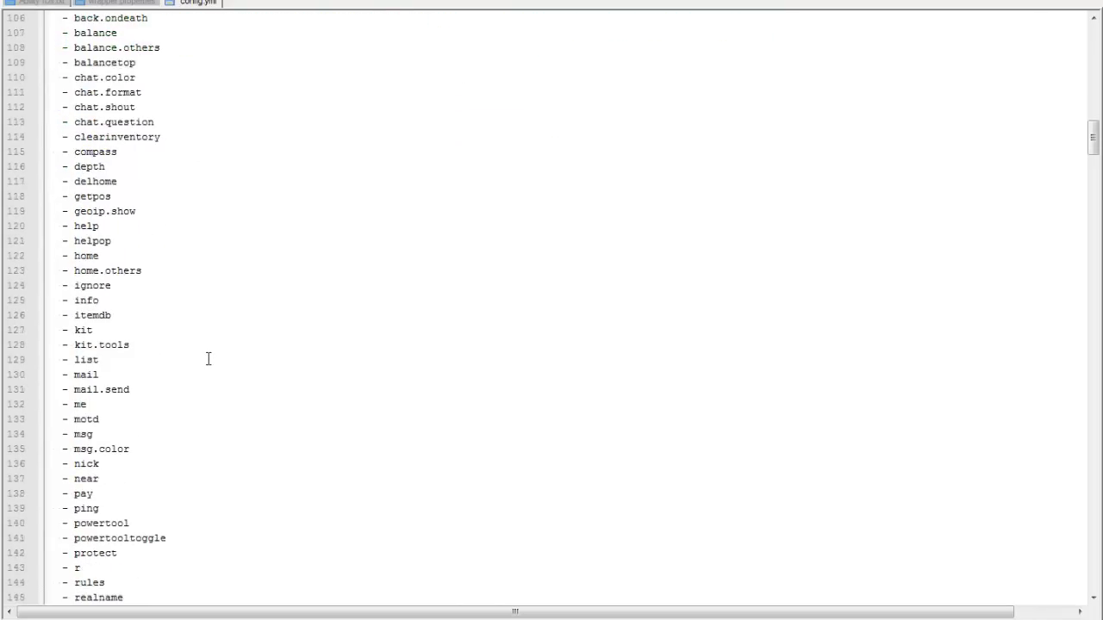
pyautogui.scroll(-3)
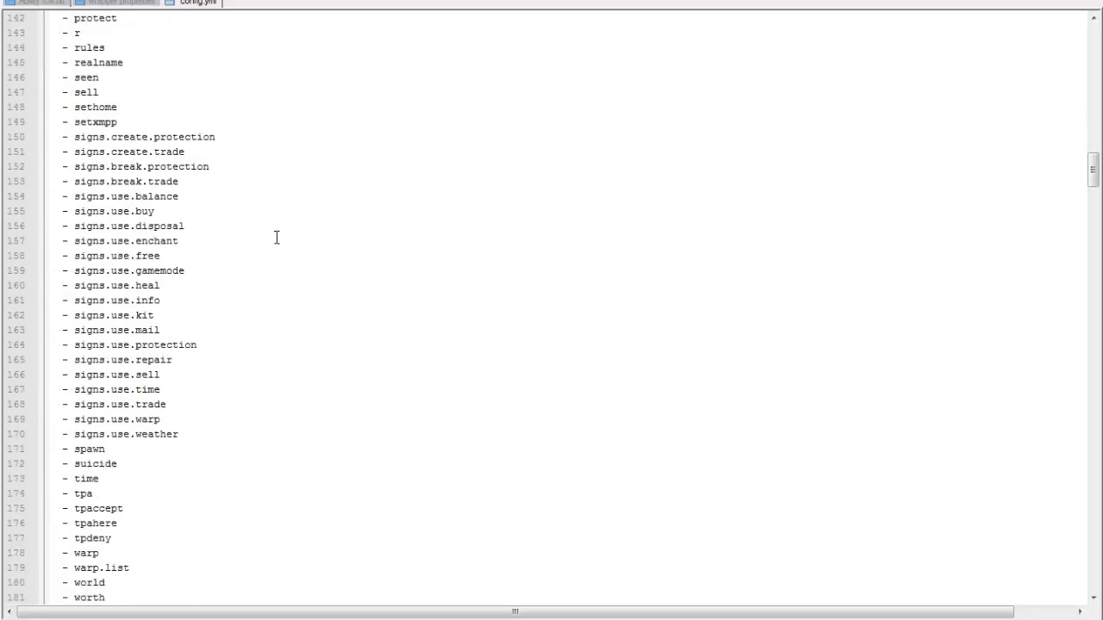
pyautogui.moveTo(267, 267)
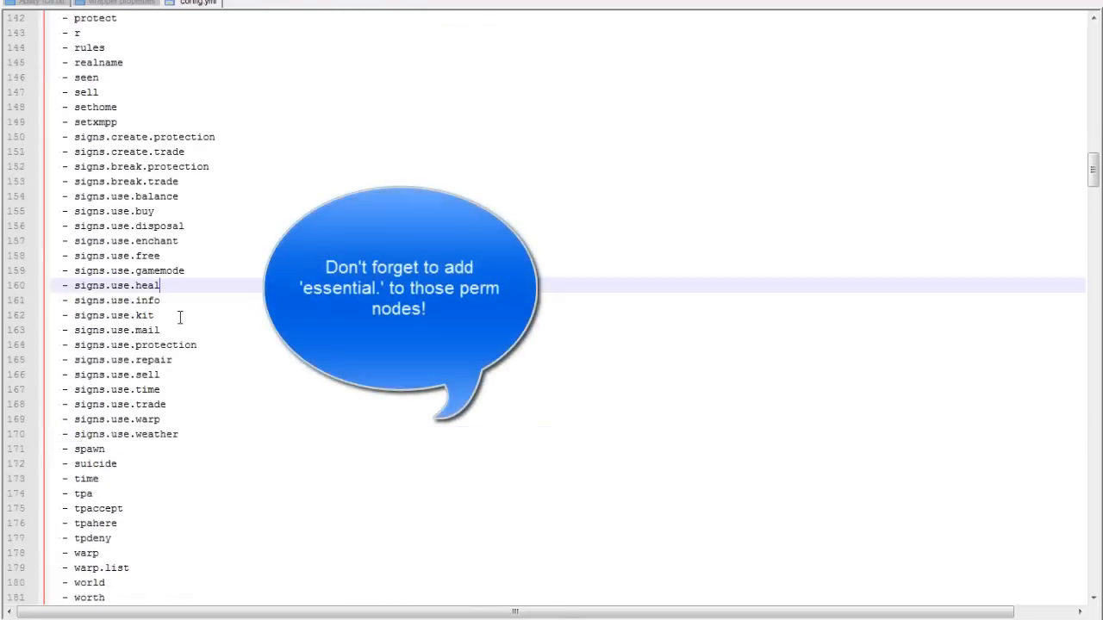
pyautogui.scroll(-3)
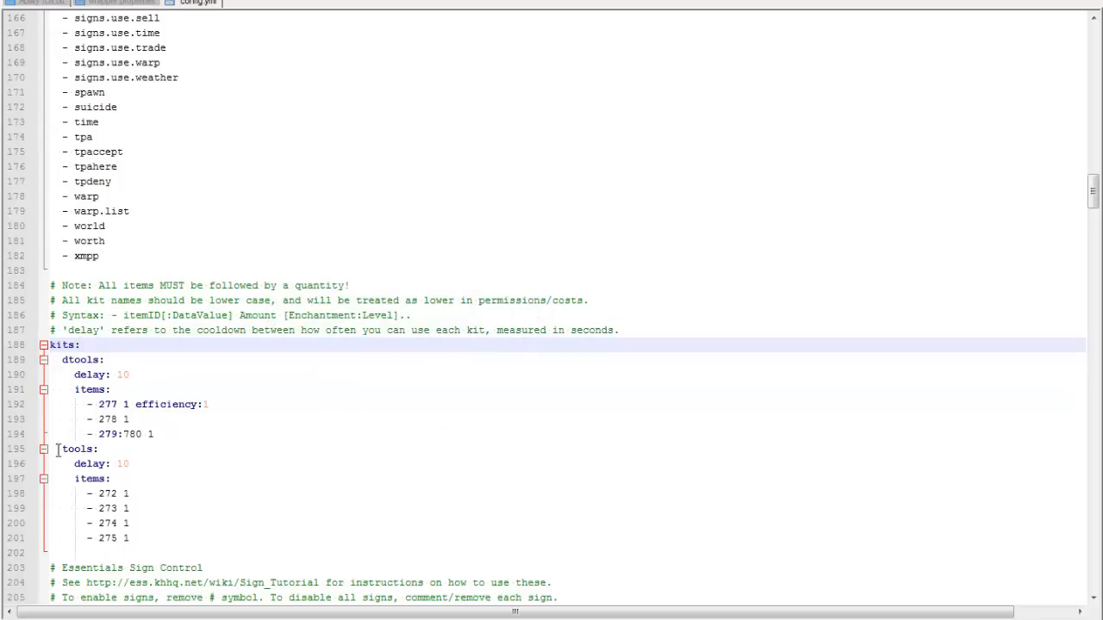
pyautogui.moveTo(248, 141)
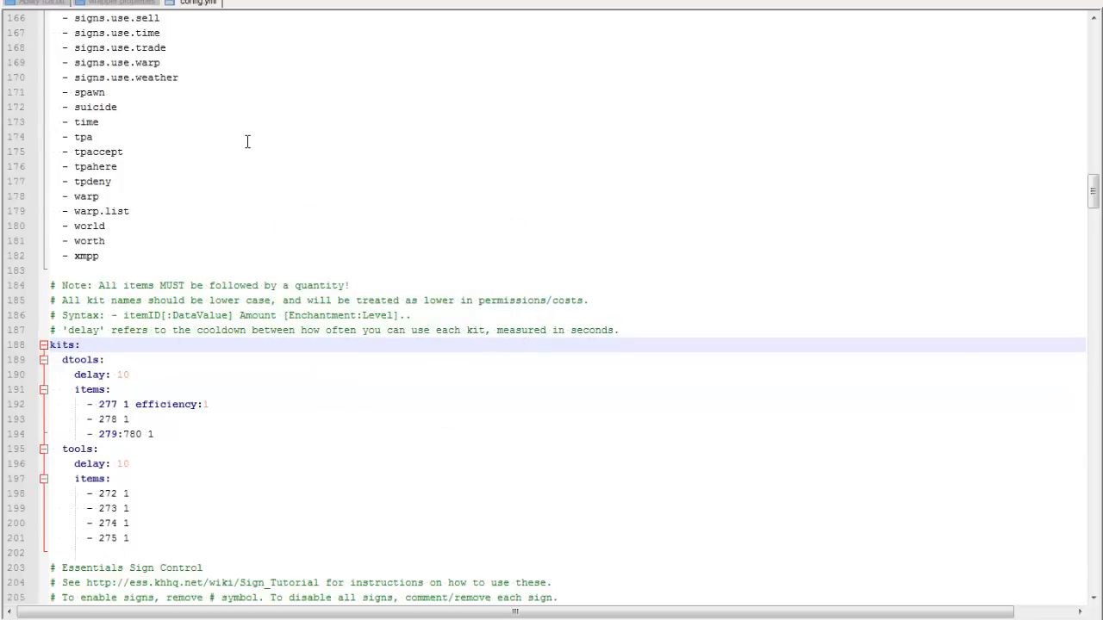
# Step: Set the dtools kit delay in config.yml to 10
pyautogui.click(79, 345)
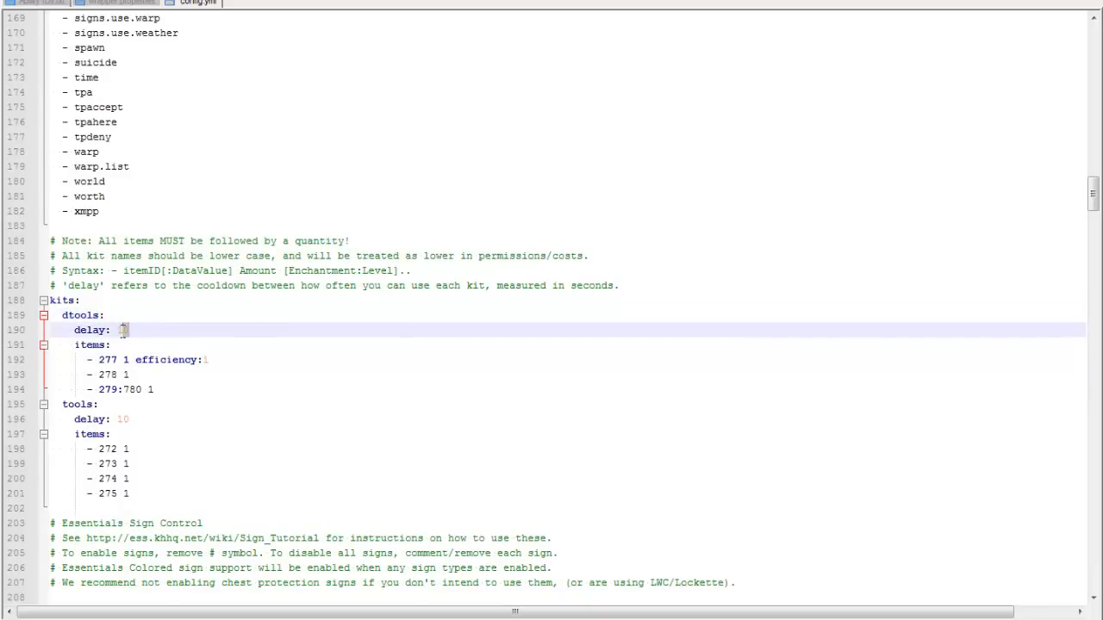
pyautogui.write('10')
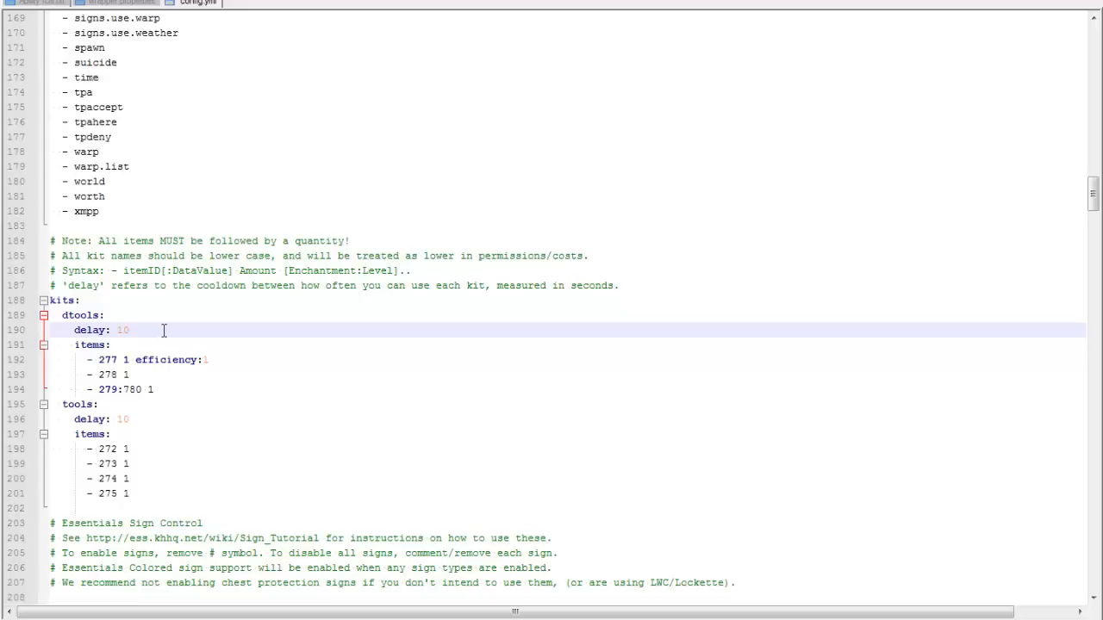
pyautogui.moveTo(174, 291)
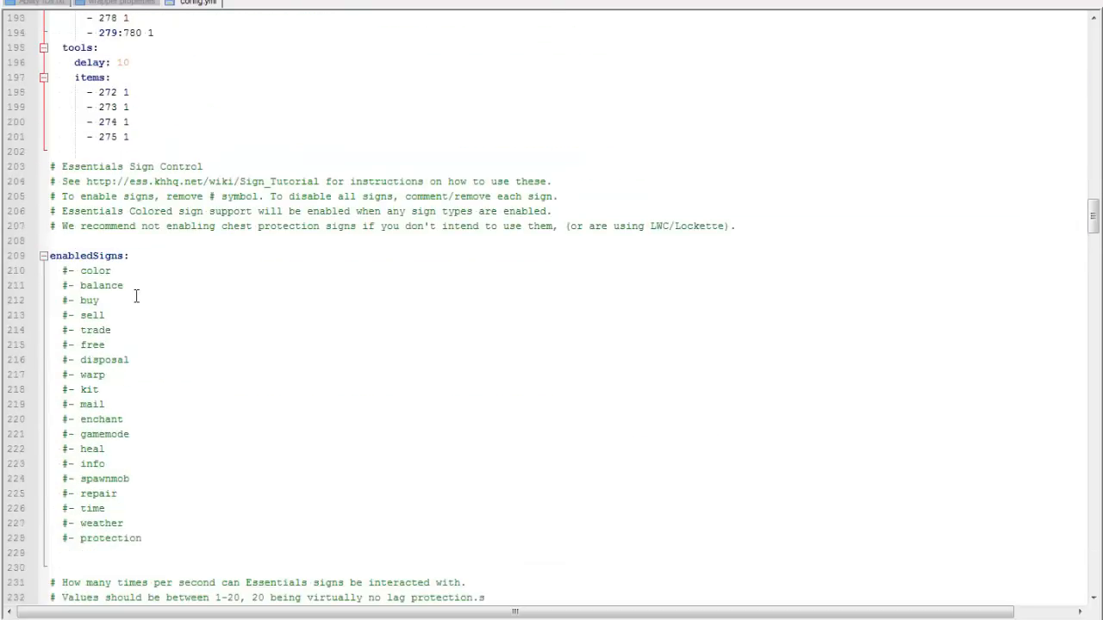
# Step: Scroll to the AFK settings and set auto-afk to 300 seconds
pyautogui.scroll(-3)
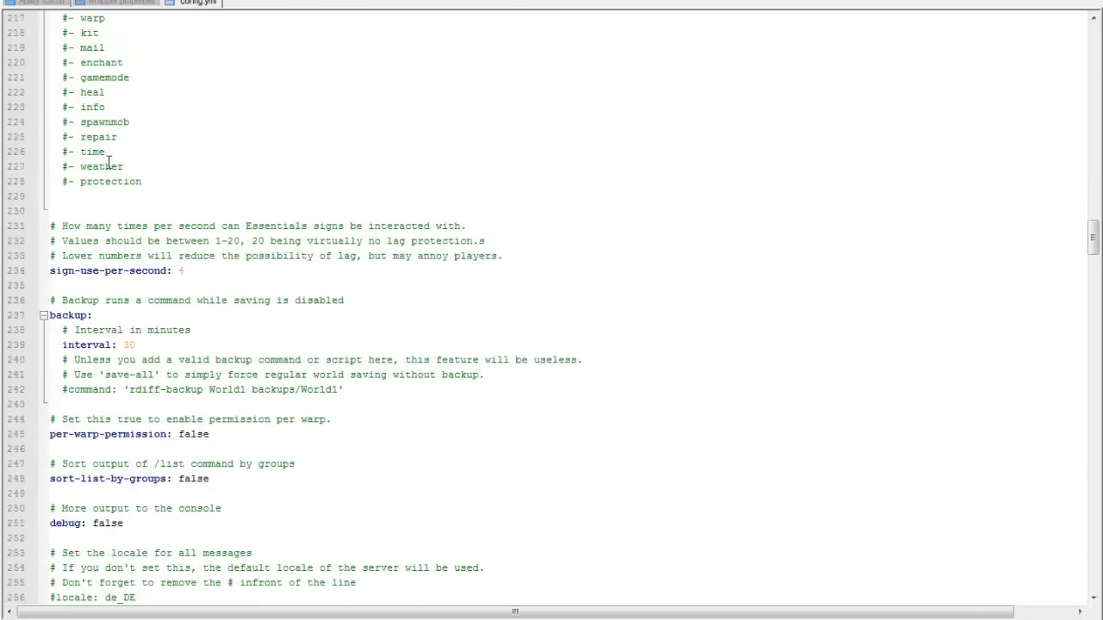
pyautogui.scroll(-3)
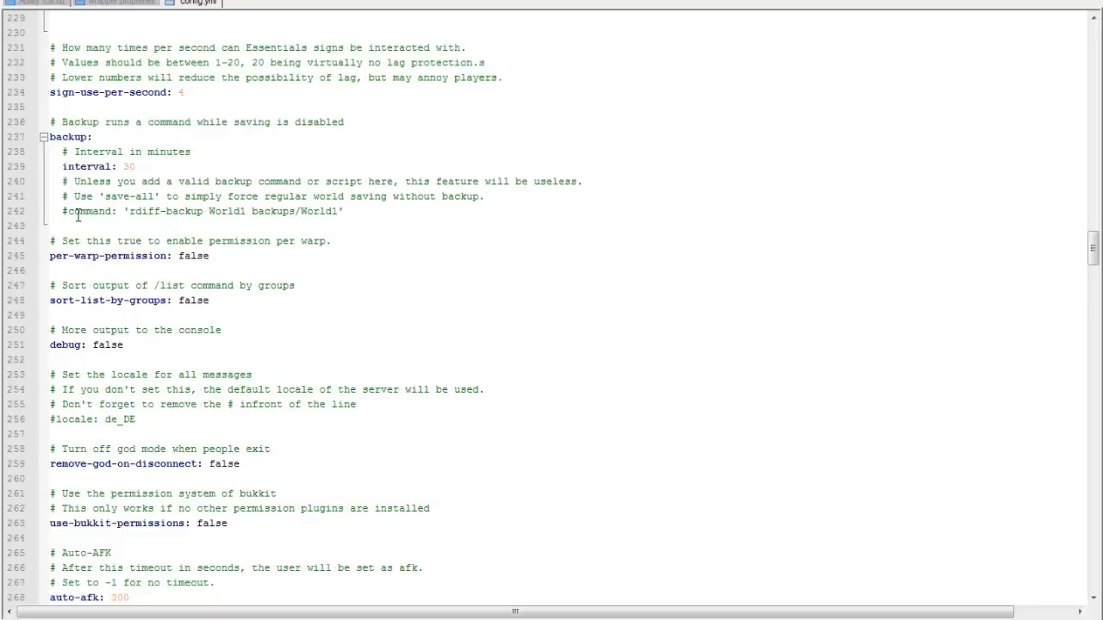
pyautogui.scroll(-3)
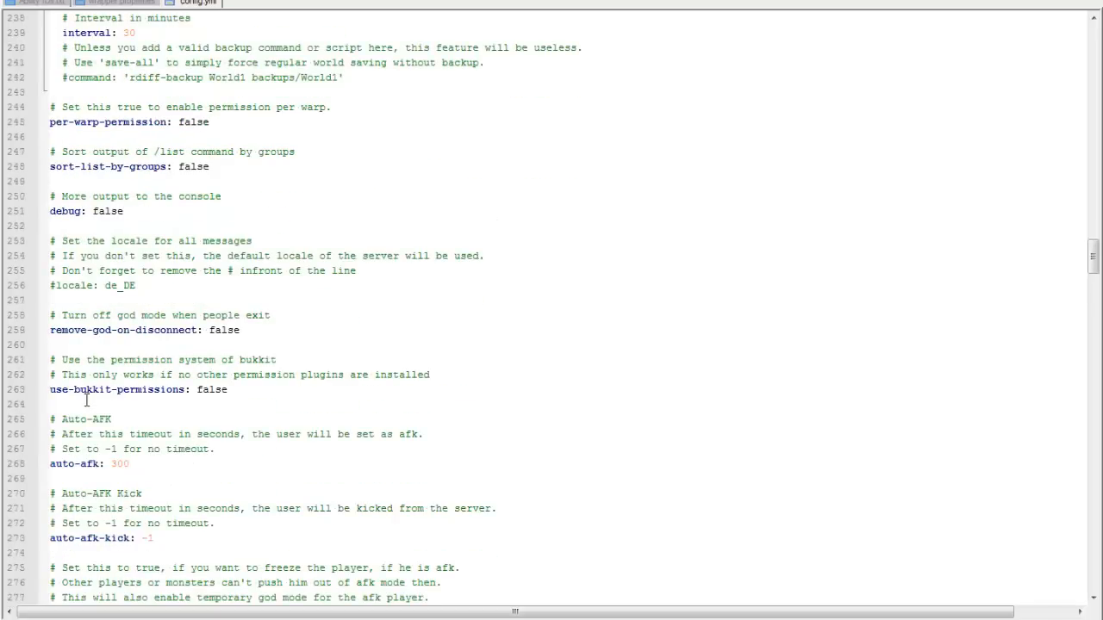
pyautogui.scroll(-3)
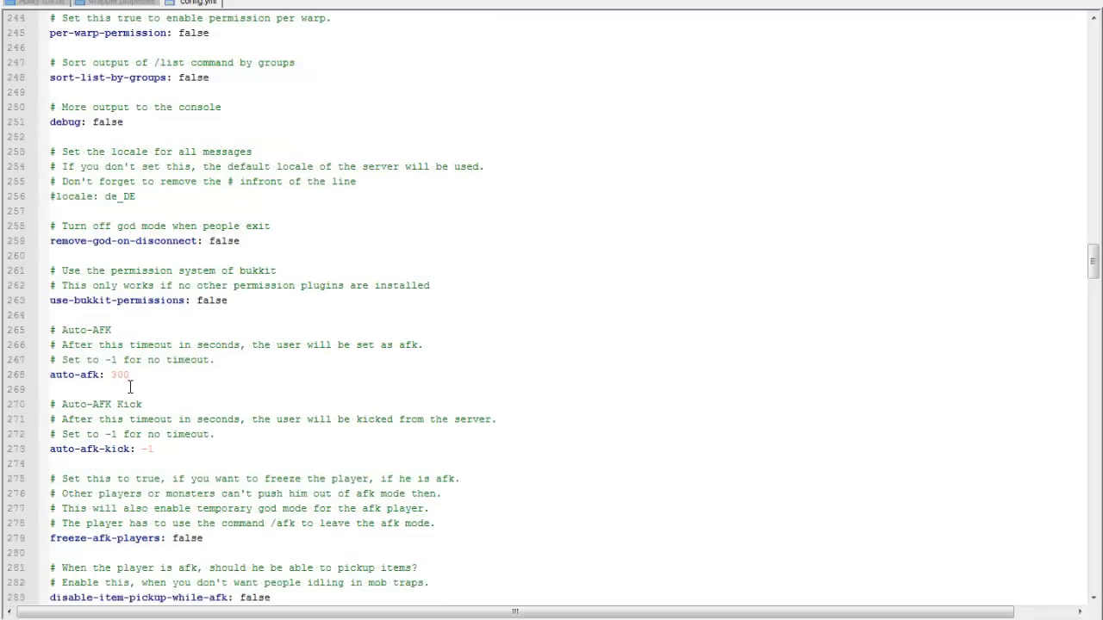
pyautogui.scroll(-3)
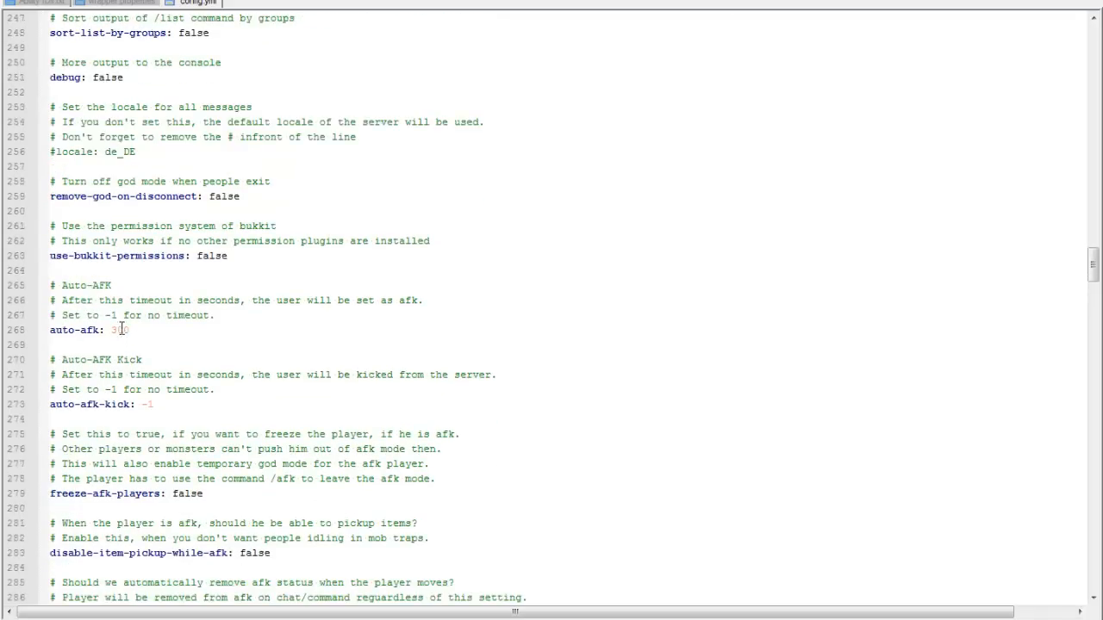
pyautogui.write('00')
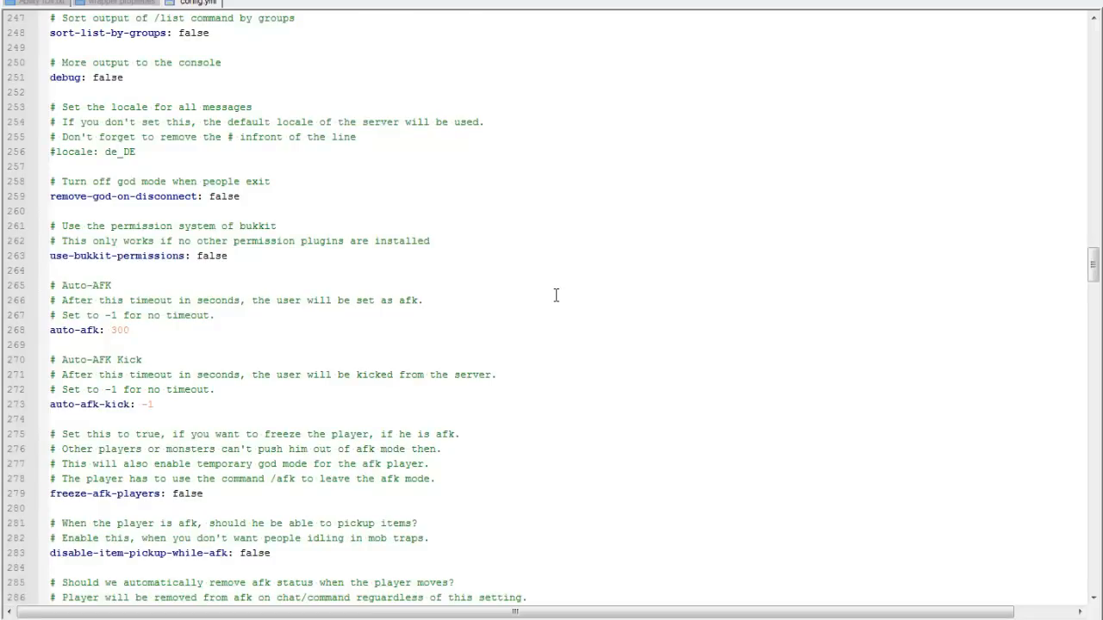
pyautogui.moveTo(551, 270)
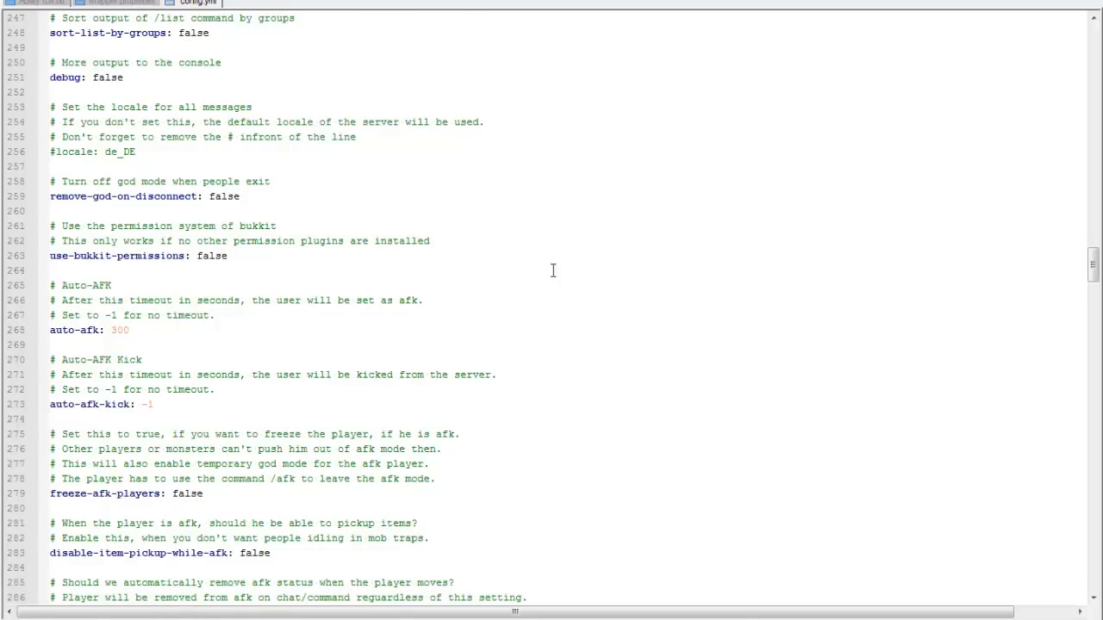
# Step: Scroll on through the config into the EssentialsHome section
pyautogui.scroll(-3)
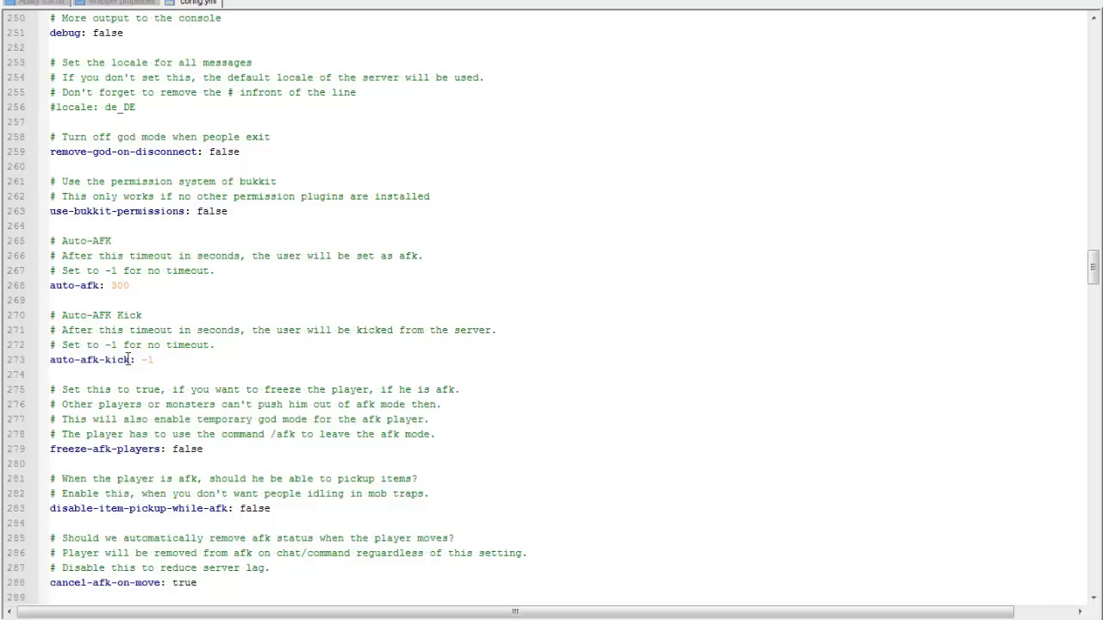
pyautogui.scroll(-3)
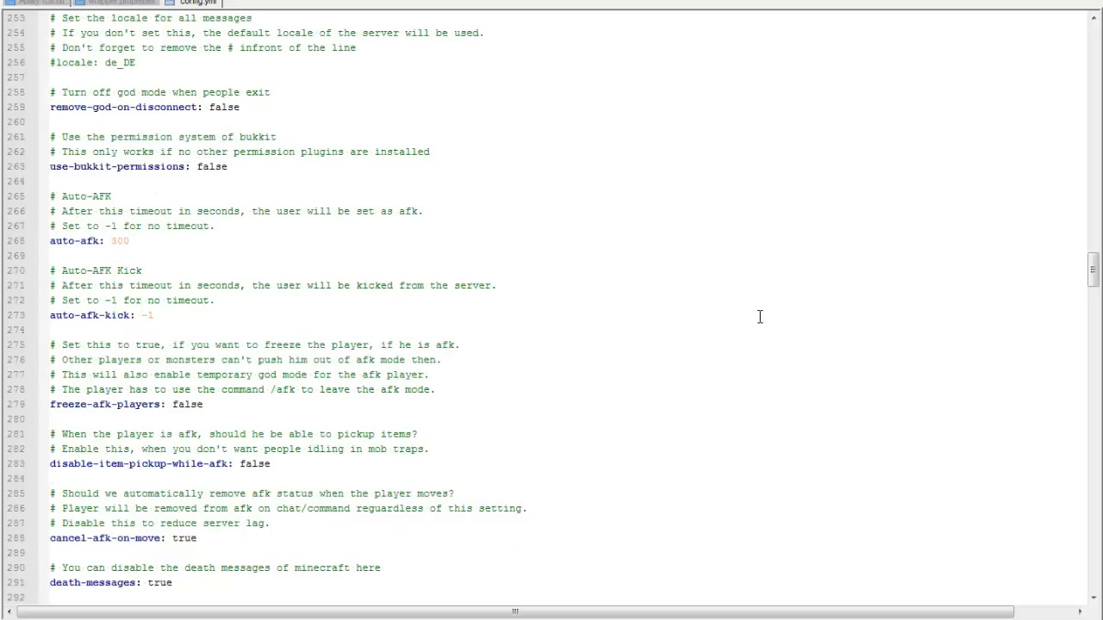
pyautogui.scroll(-3)
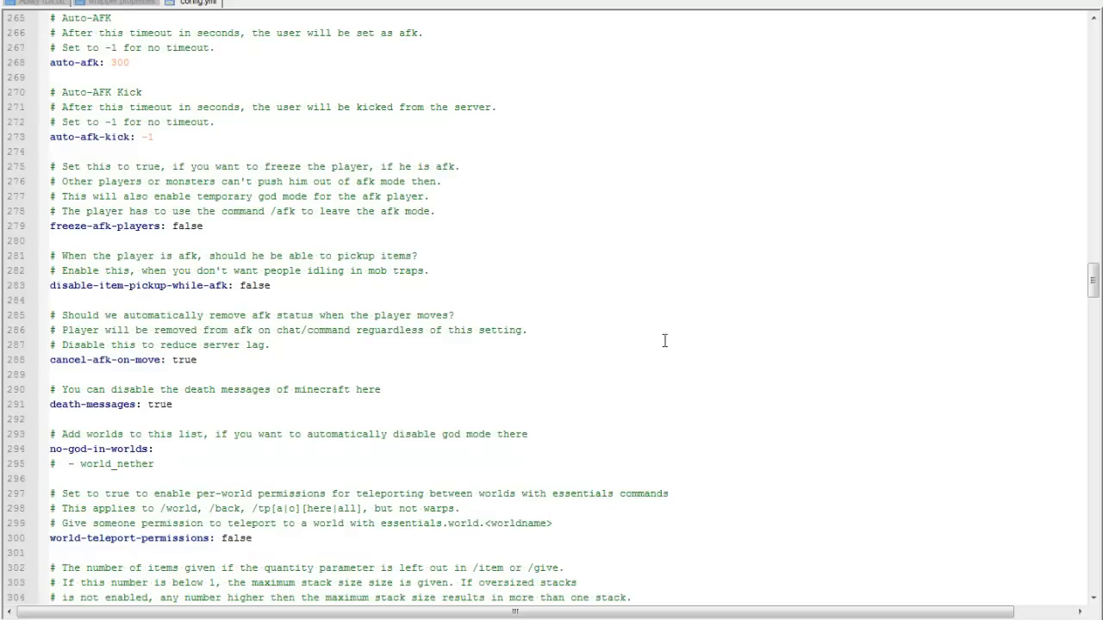
pyautogui.scroll(-3)
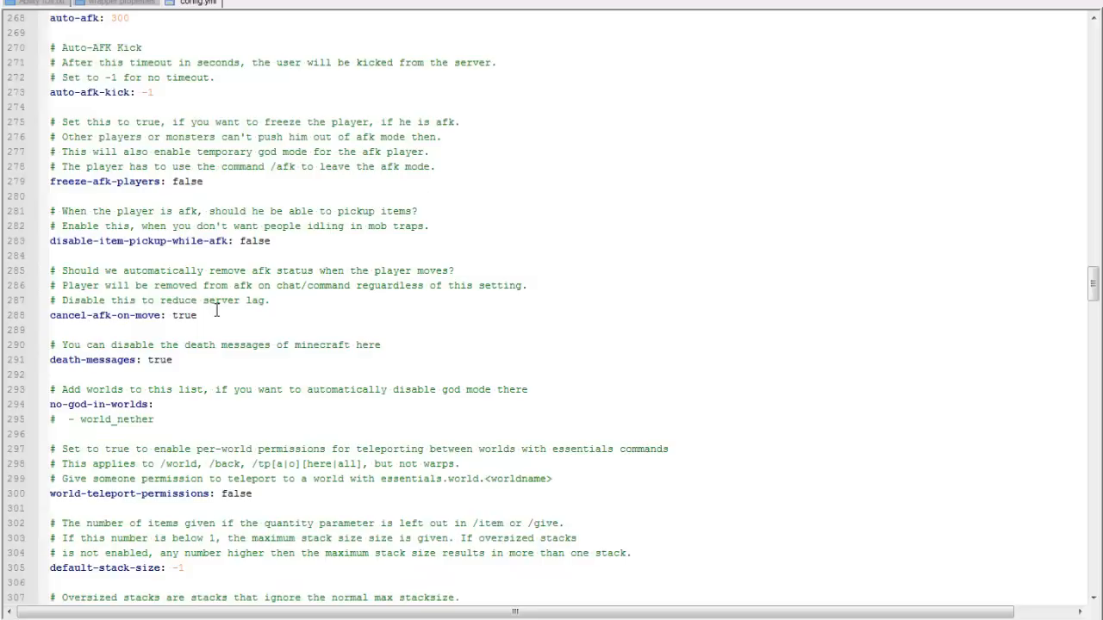
pyautogui.moveTo(336, 242)
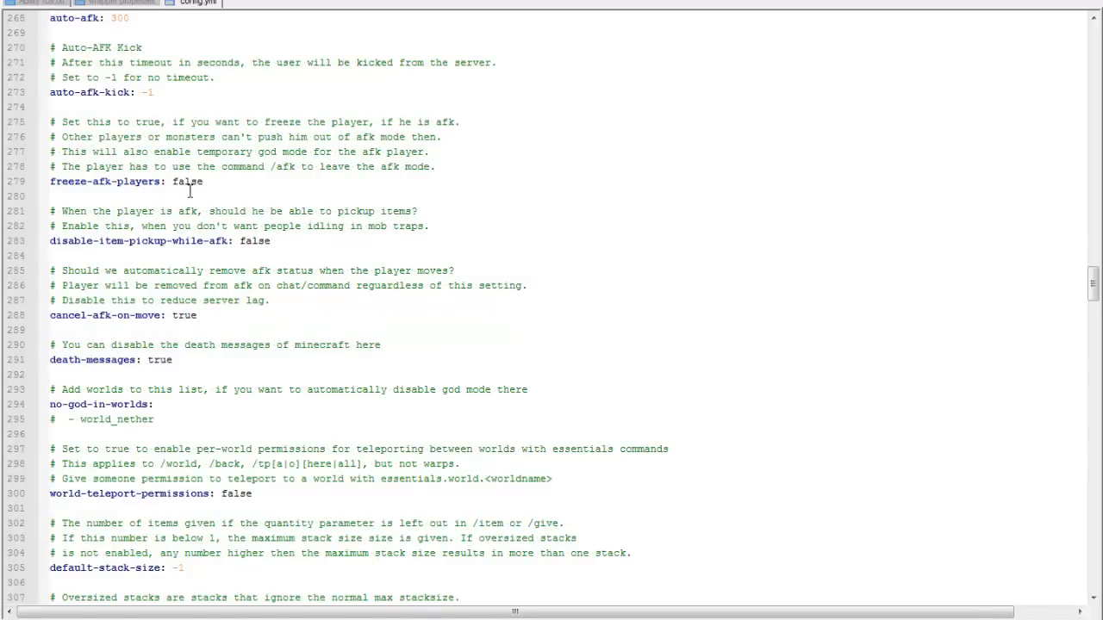
pyautogui.scroll(-3)
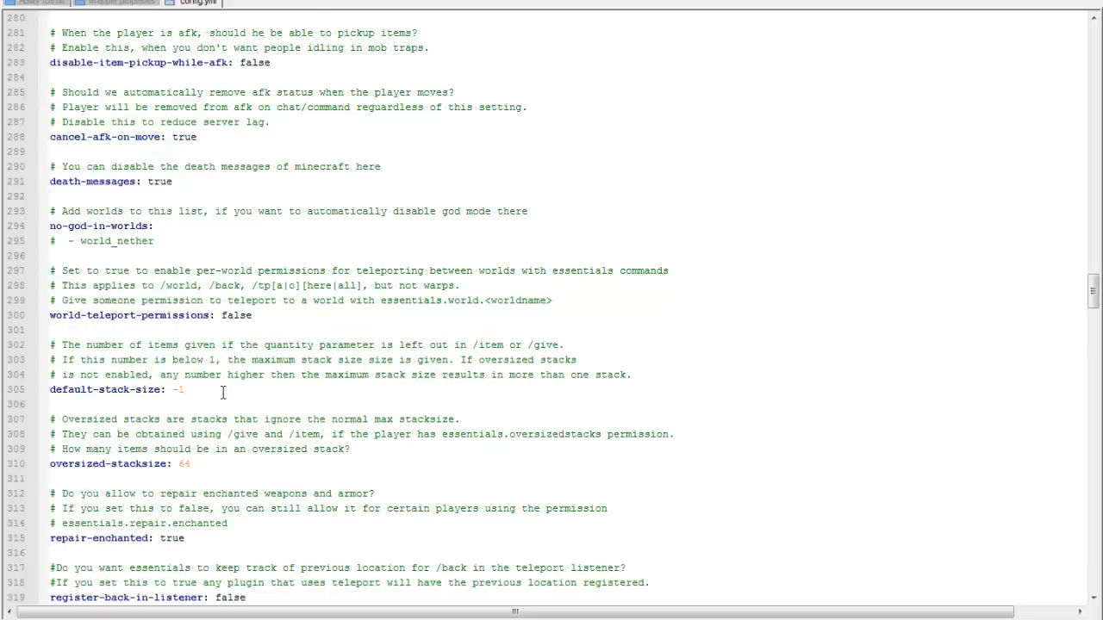
pyautogui.scroll(-3)
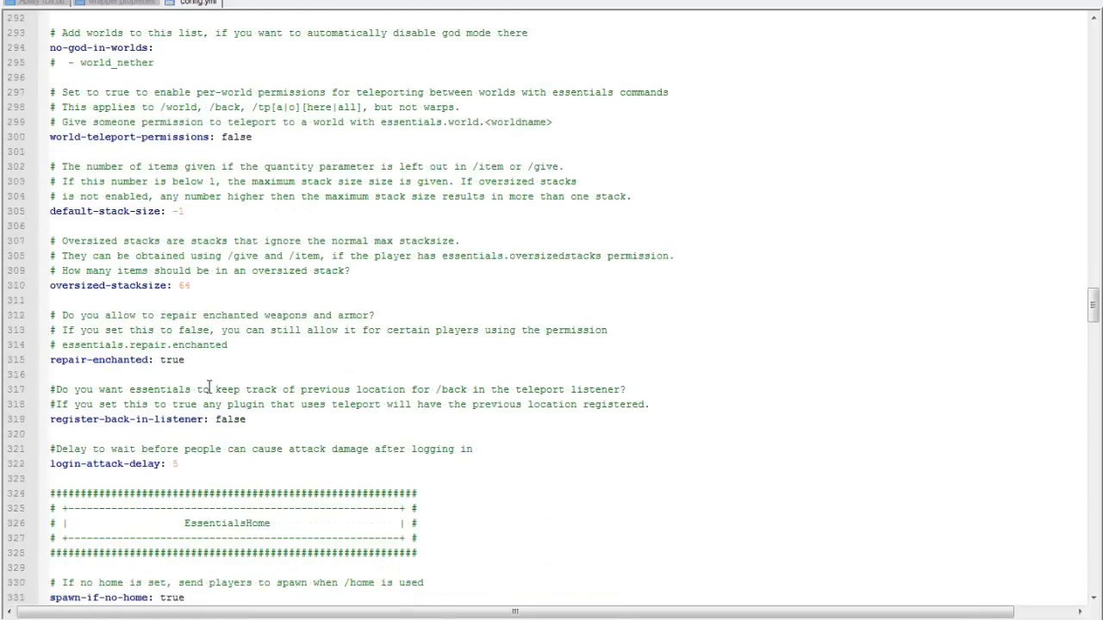
pyautogui.scroll(-3)
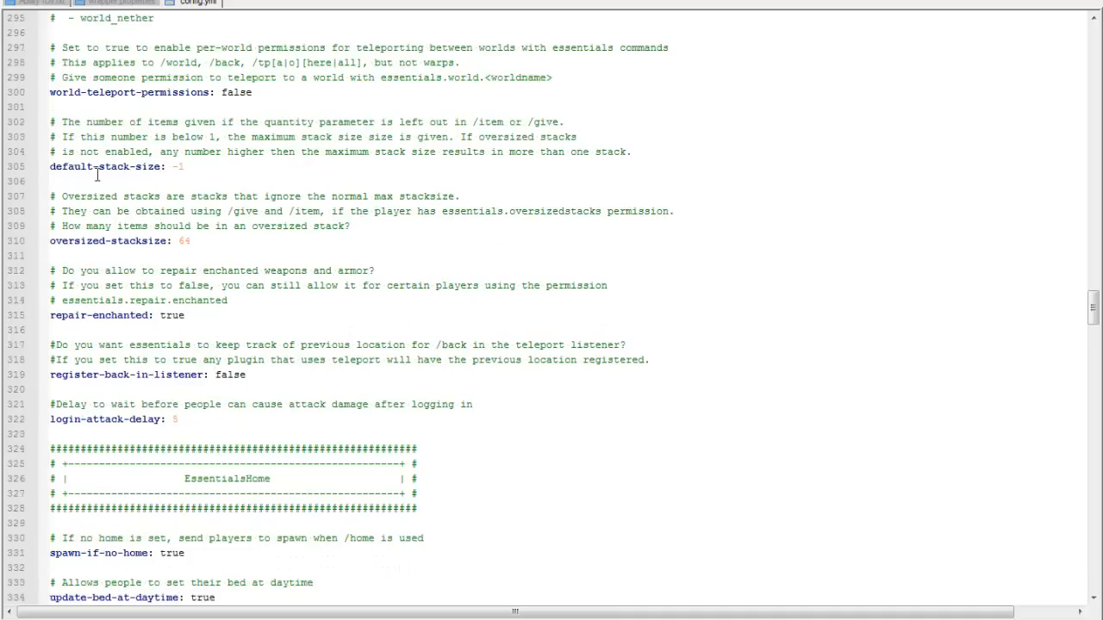
pyautogui.scroll(-3)
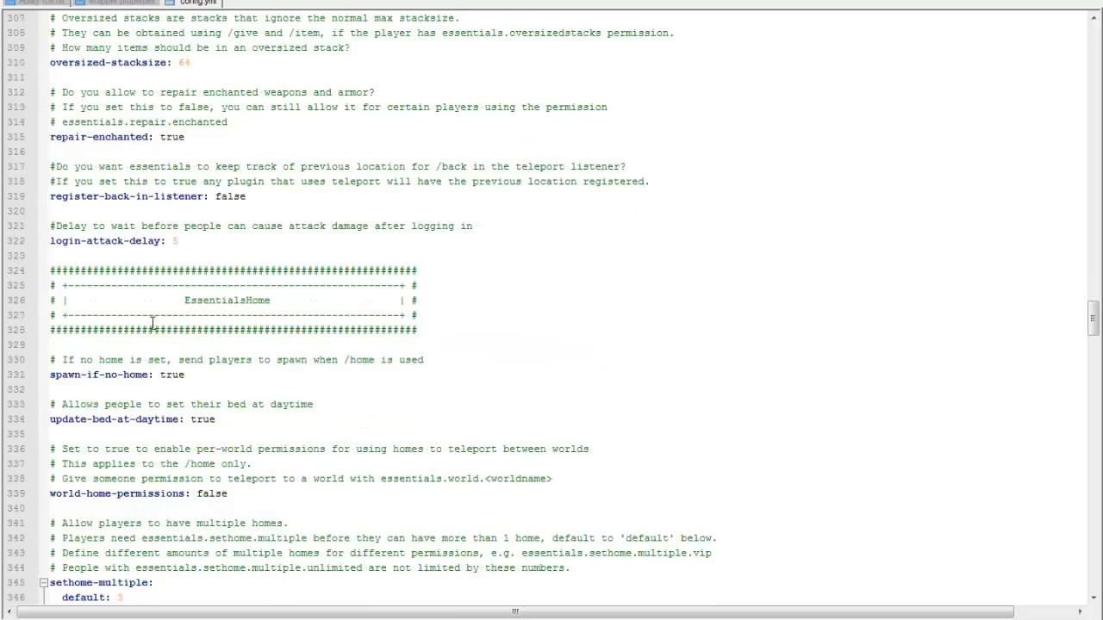
pyautogui.scroll(-3)
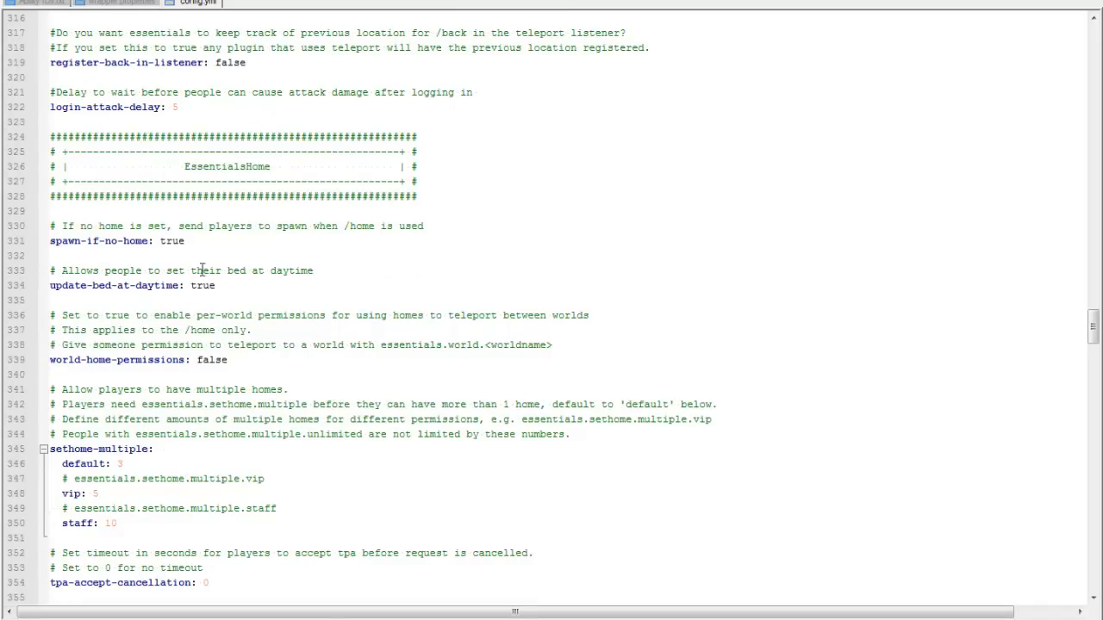
# Step: Change the EssentialsEco starting-balance from 0 to 50.00 so new players start with money
pyautogui.scroll(-3)
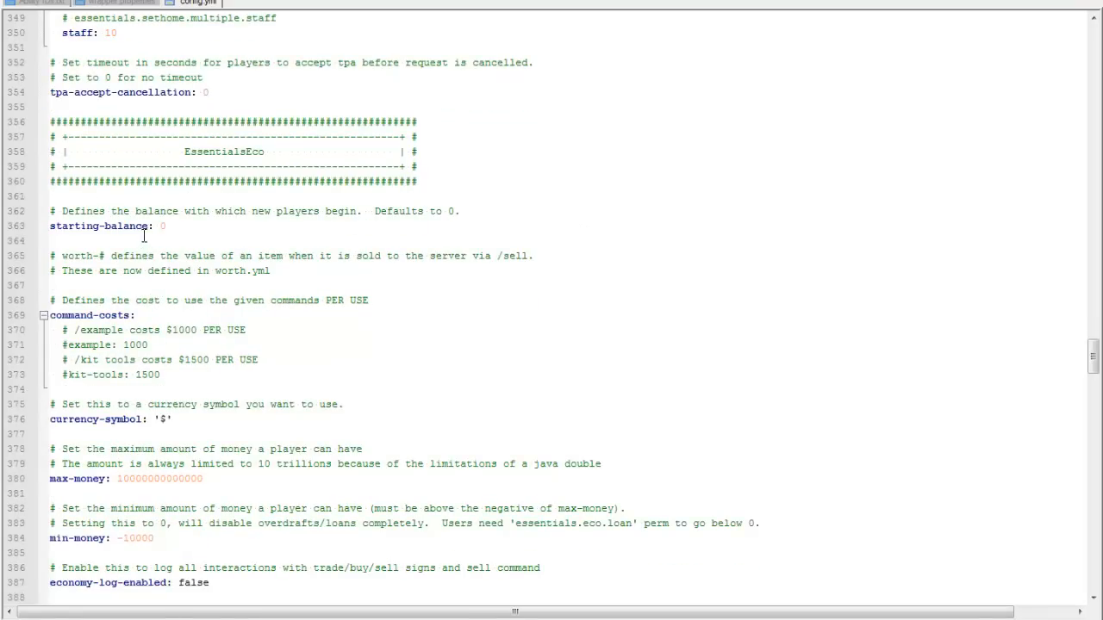
pyautogui.moveTo(186, 154)
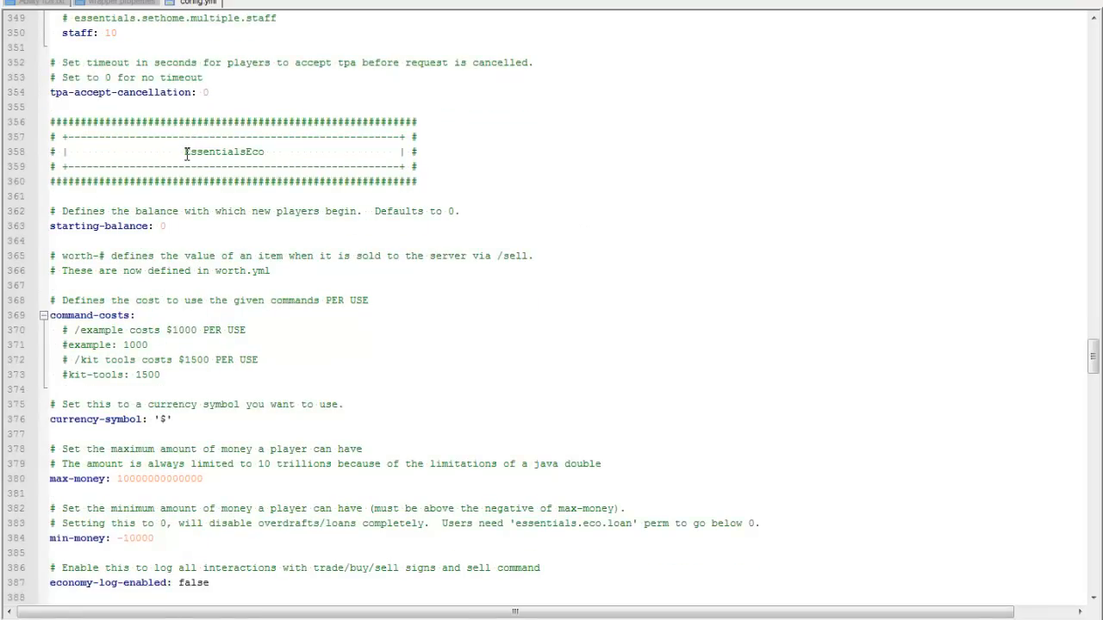
pyautogui.doubleClick(226, 152)
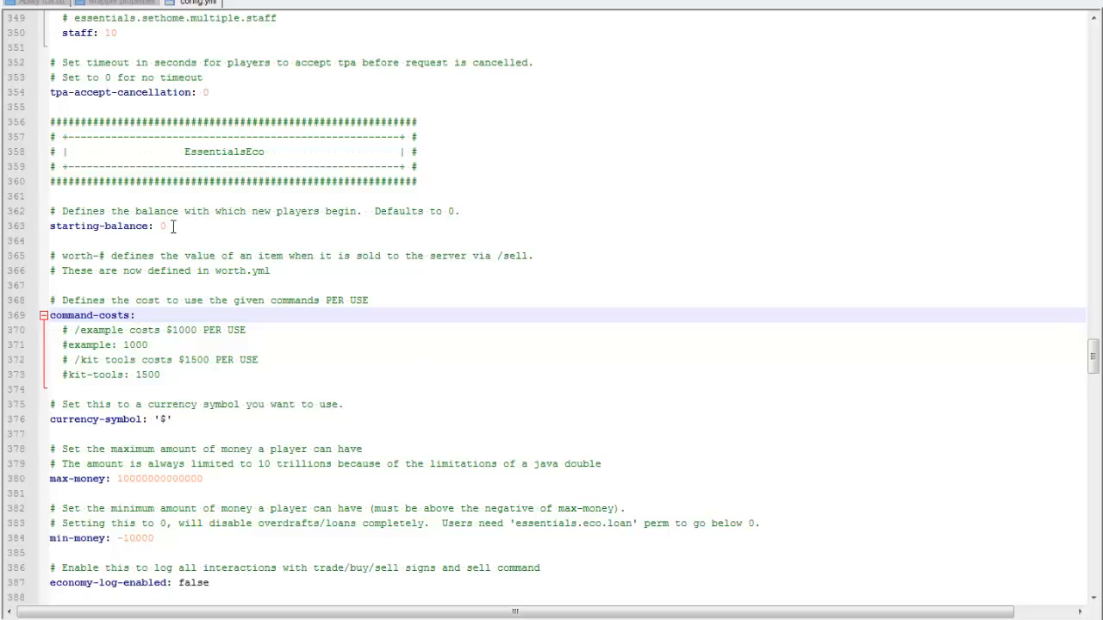
pyautogui.click(169, 225)
pyautogui.write('30.00')
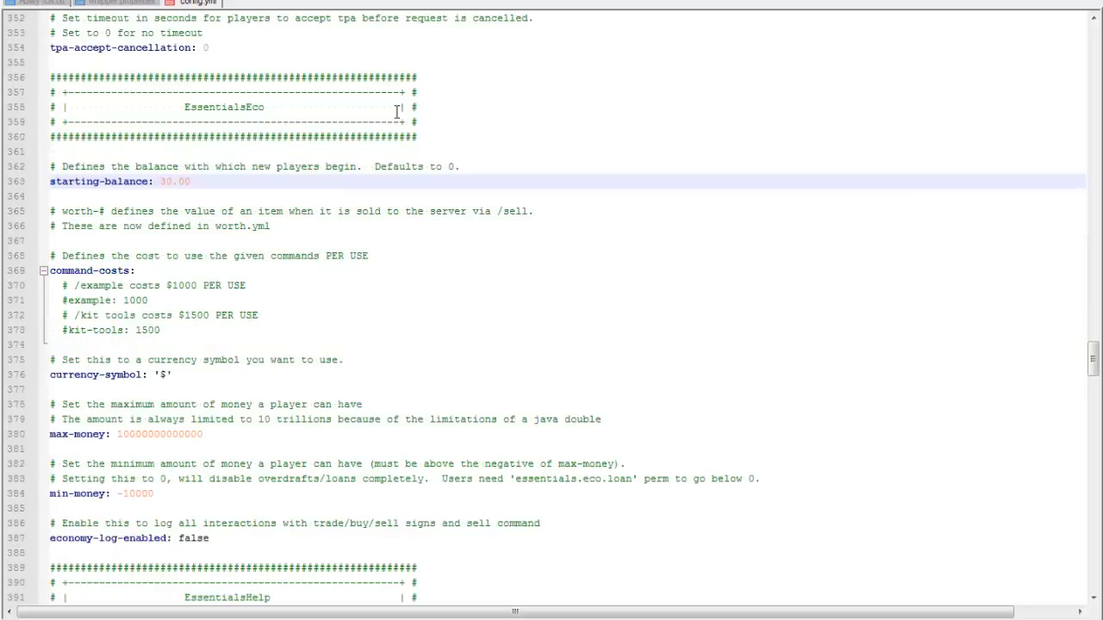
pyautogui.scroll(-3)
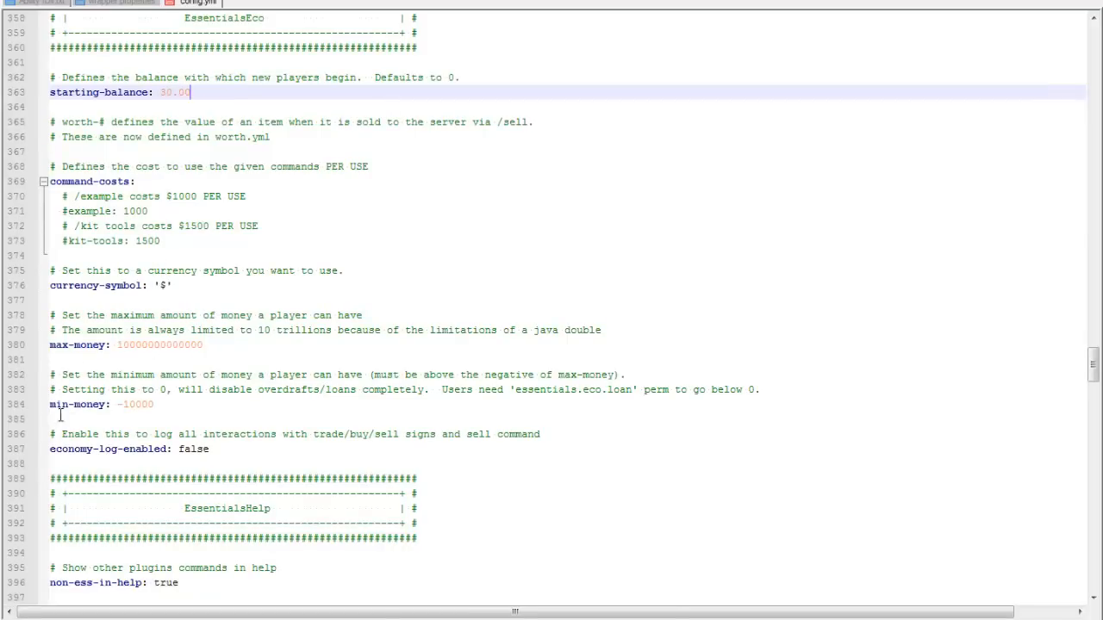
pyautogui.scroll(-3)
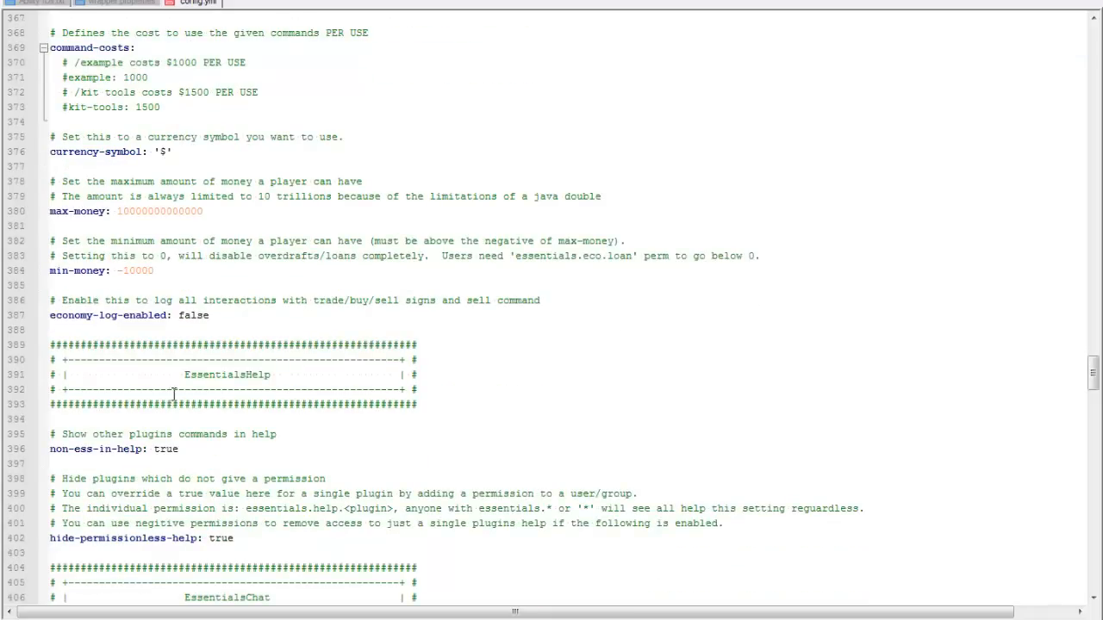
# Step: Set the EssentialsChat radius to 0 so all chat is global
pyautogui.scroll(-3)
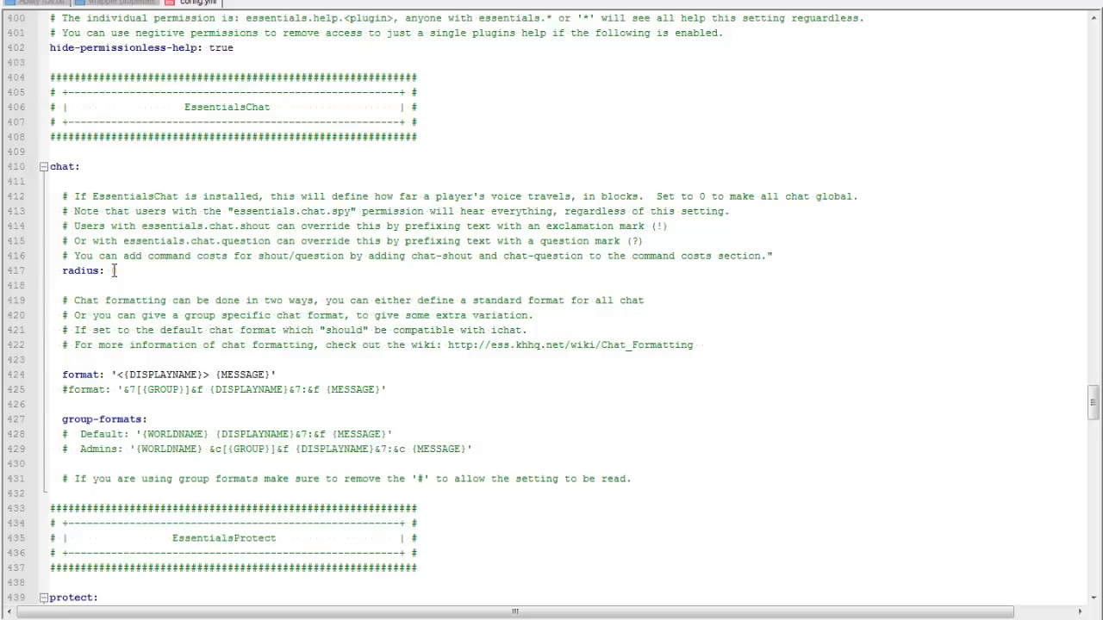
pyautogui.write('0')
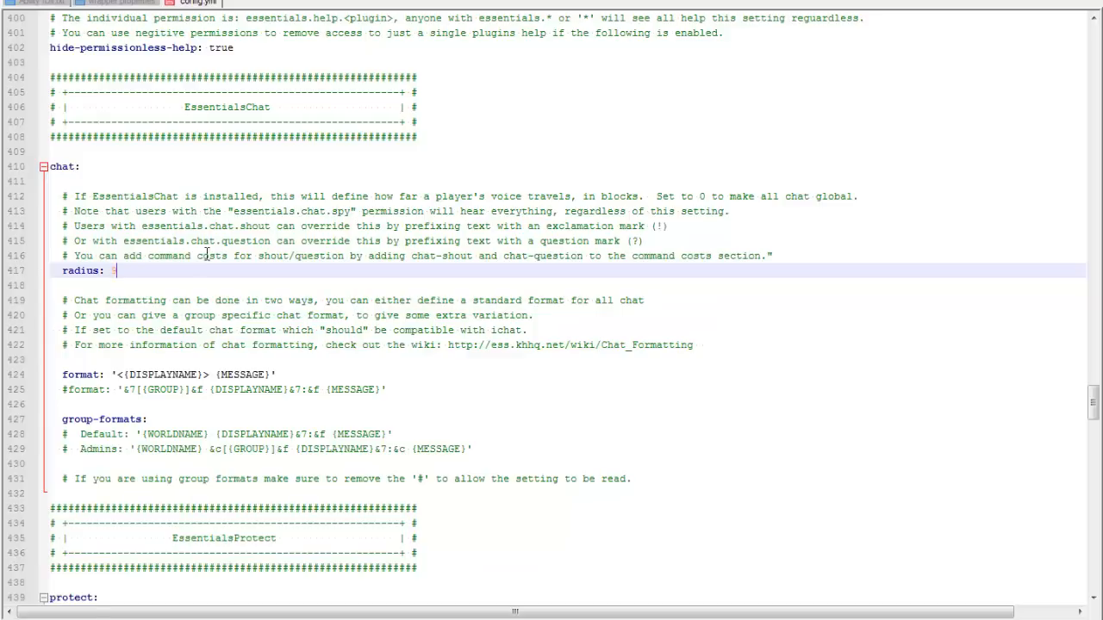
pyautogui.write('9')
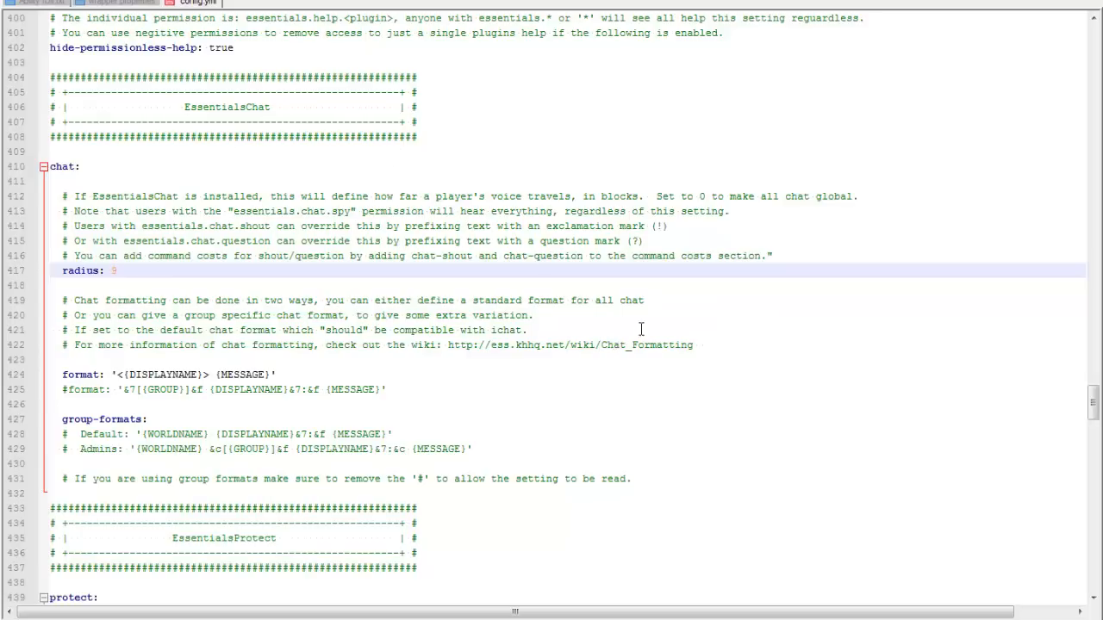
pyautogui.moveTo(81, 296)
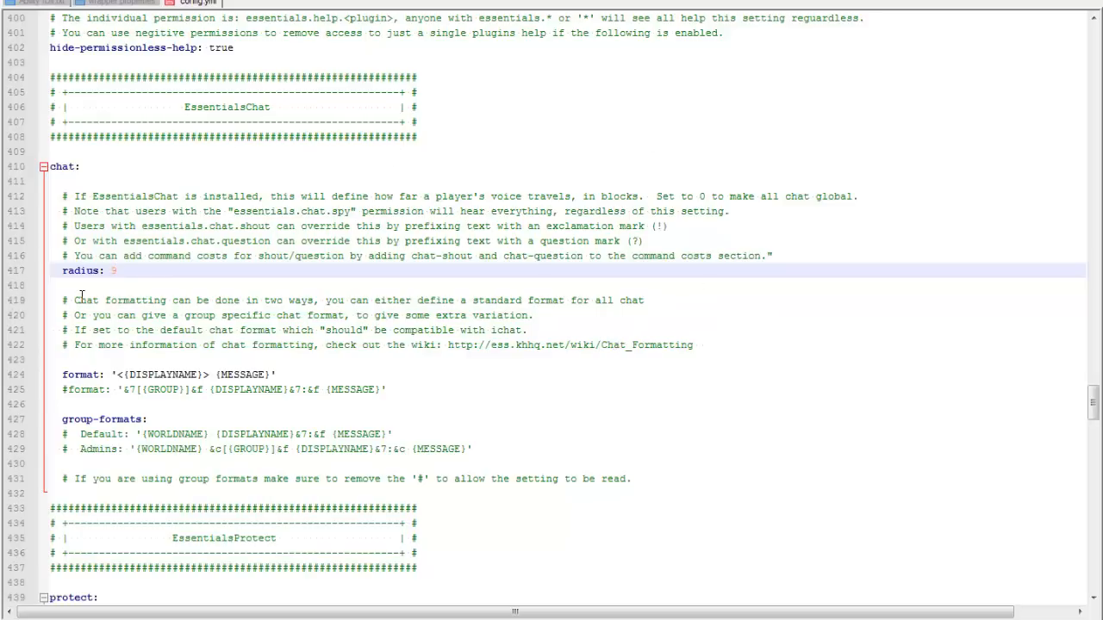
pyautogui.moveTo(744, 195)
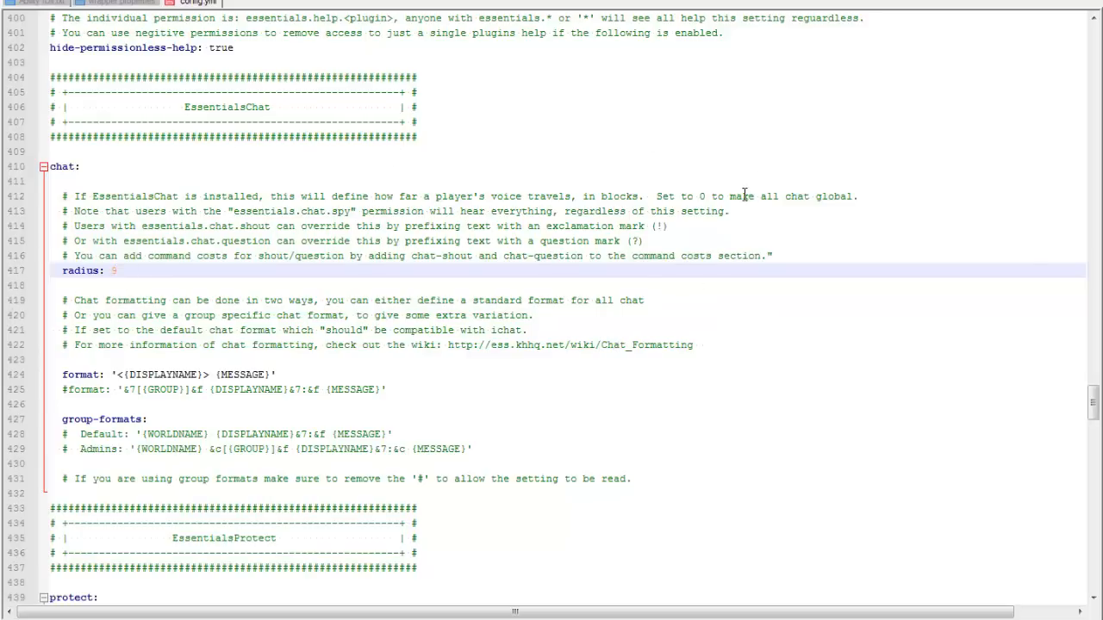
pyautogui.scroll(-3)
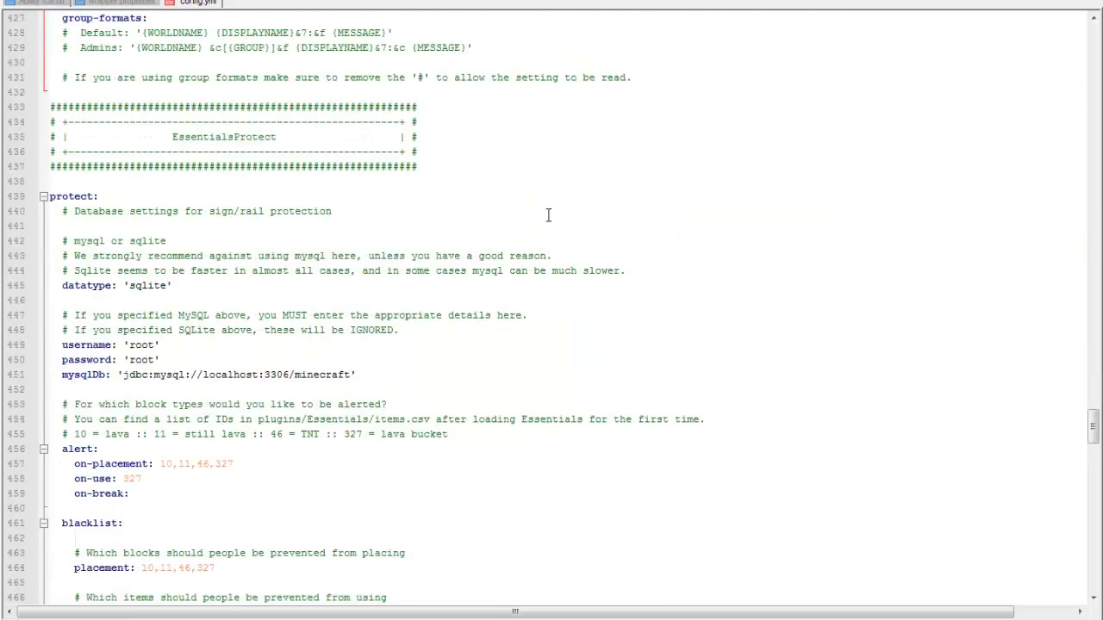
# Step: Extend the protect blacklist to placement 10,11,46,327,1 and usage 327,100
pyautogui.scroll(-3)
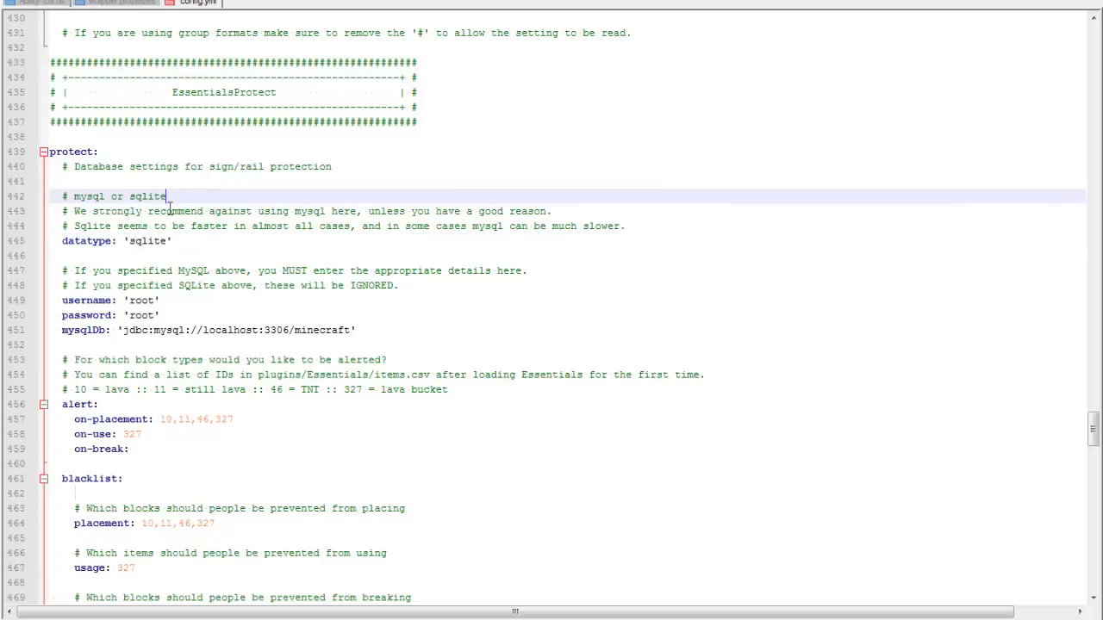
pyautogui.scroll(-3)
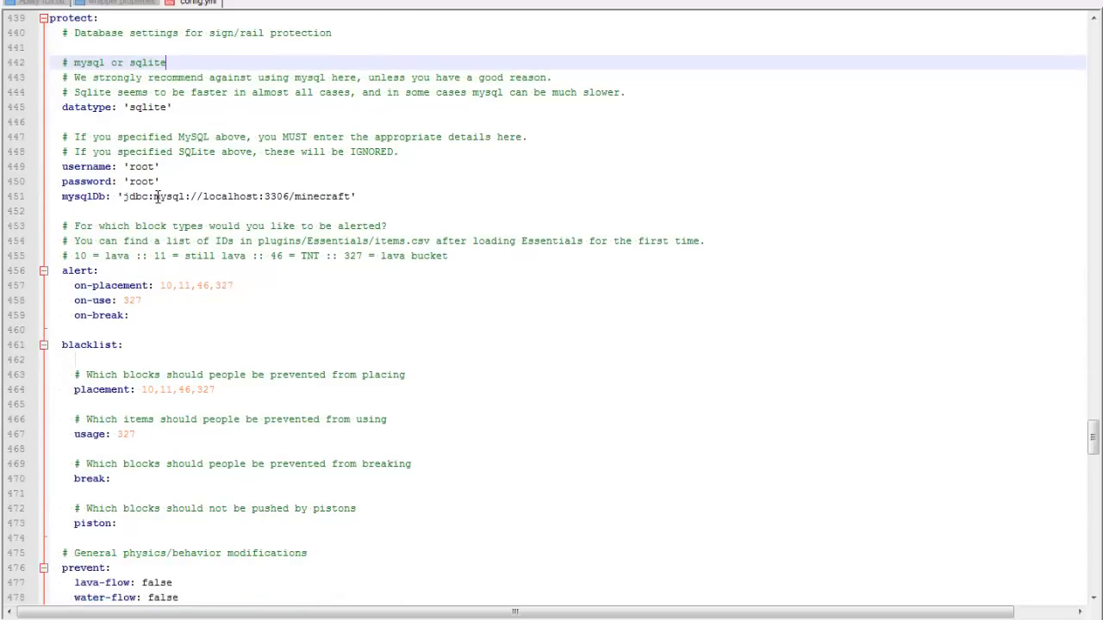
pyautogui.scroll(-3)
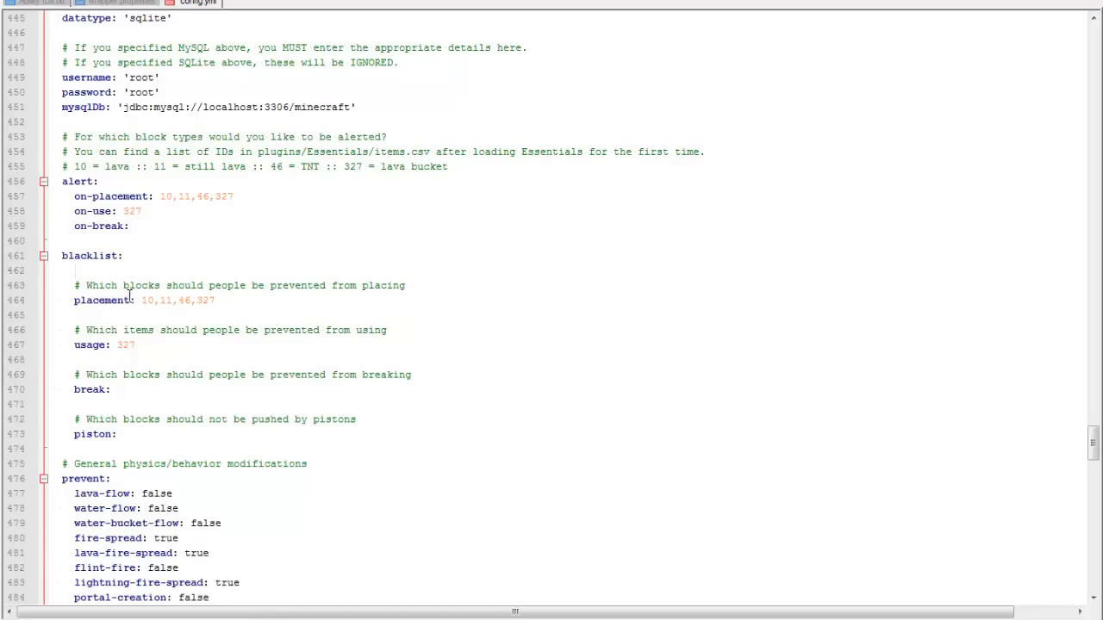
pyautogui.scroll(-3)
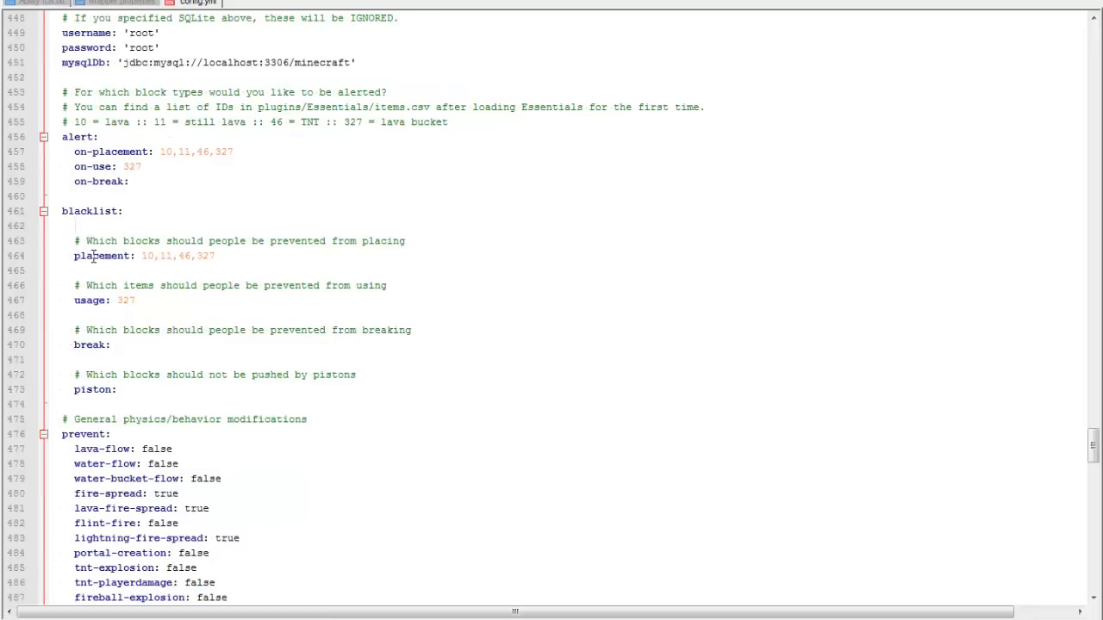
pyautogui.scroll(-3)
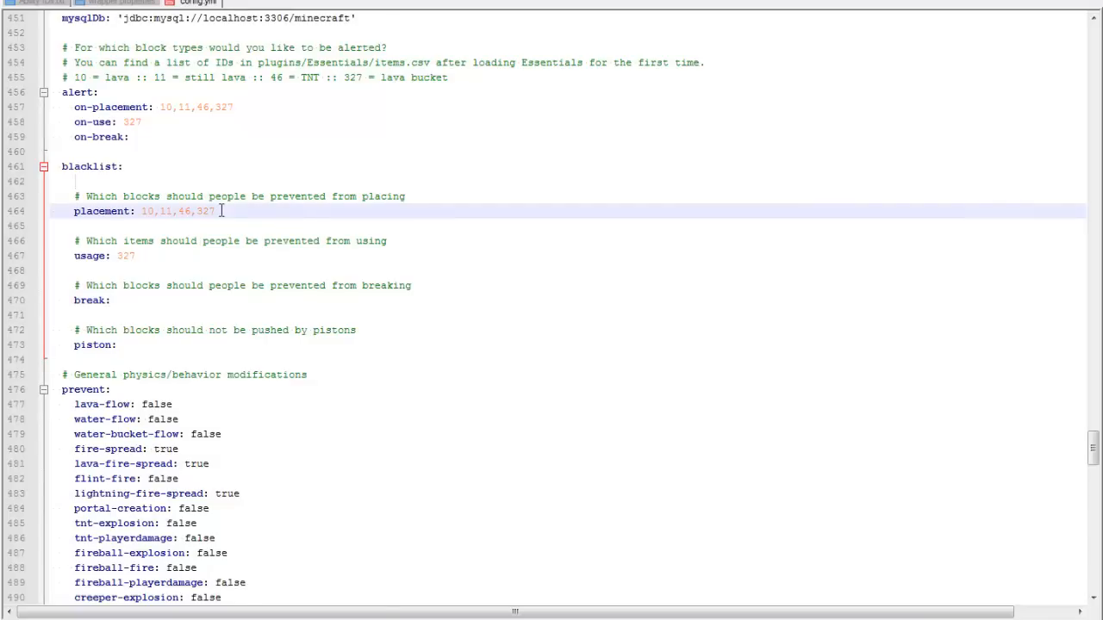
pyautogui.write(',1')
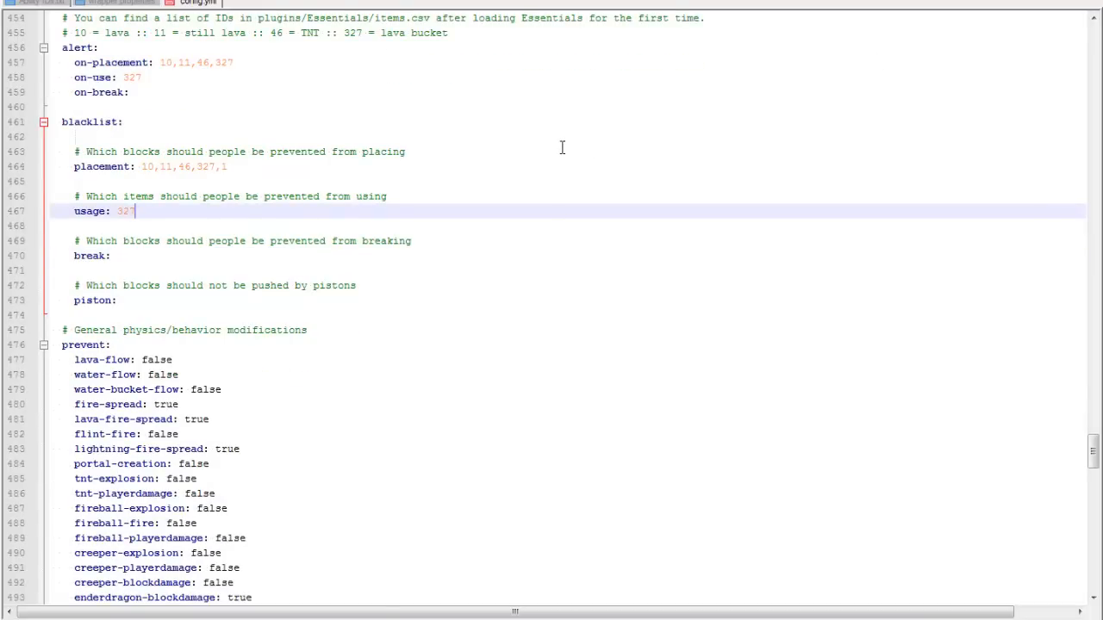
pyautogui.write(',')
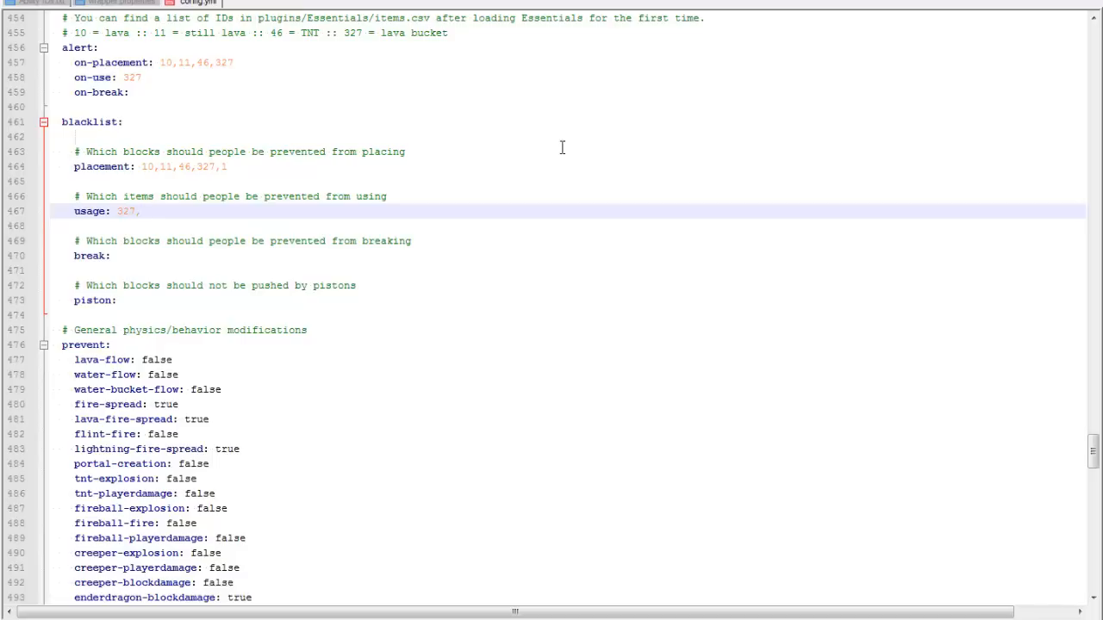
pyautogui.write('100')
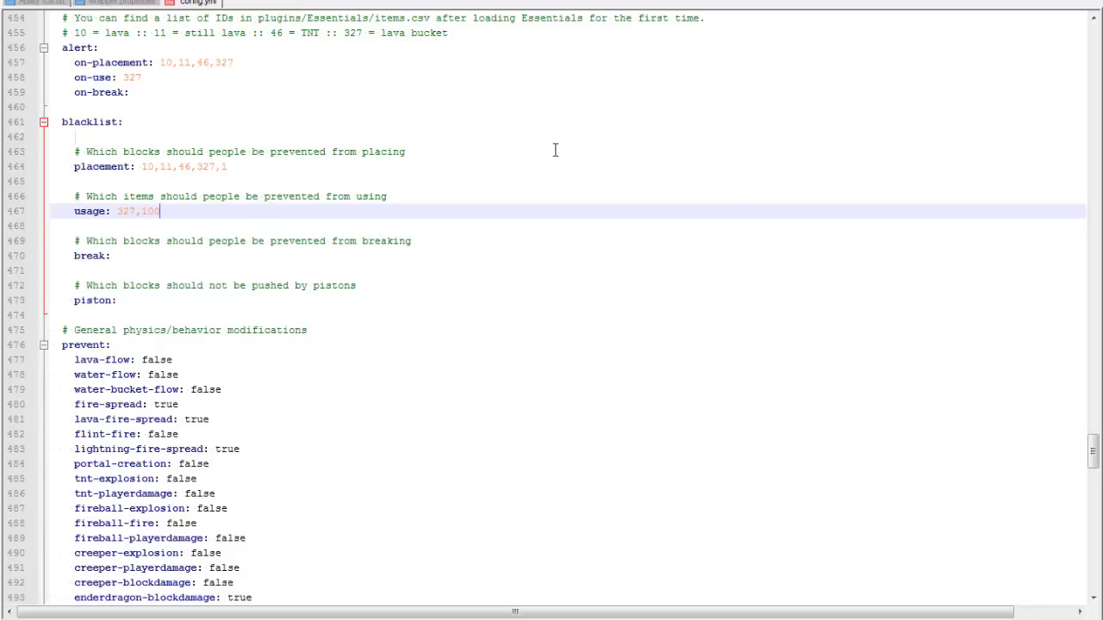
pyautogui.moveTo(202, 121)
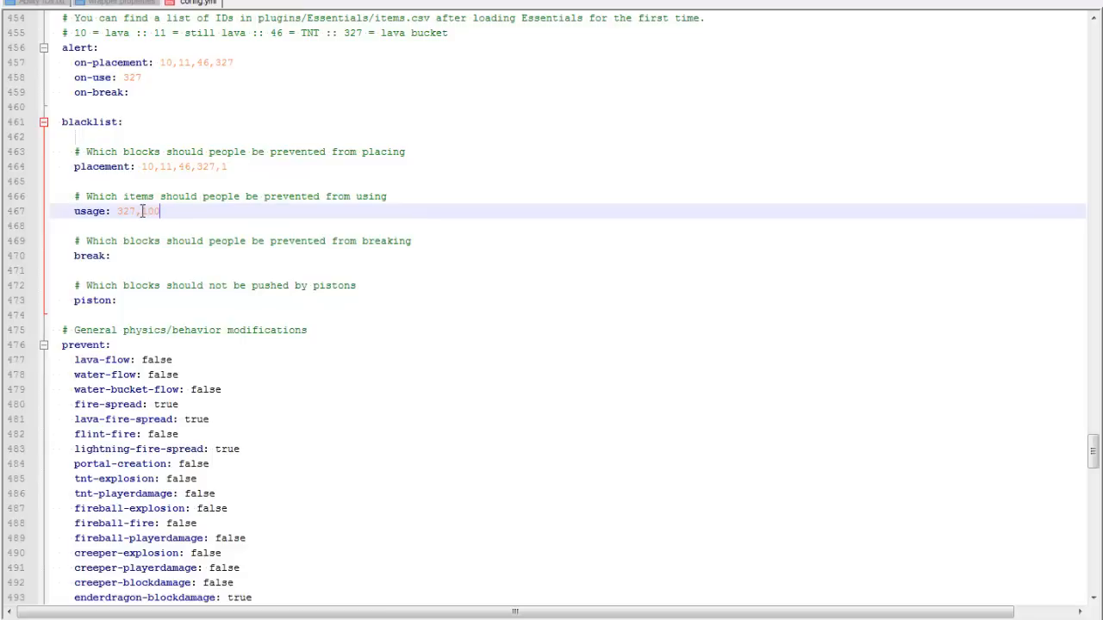
# Step: Change prevent lava-flow to true in EssentialsProtect
pyautogui.scroll(-3)
pyautogui.write('t')
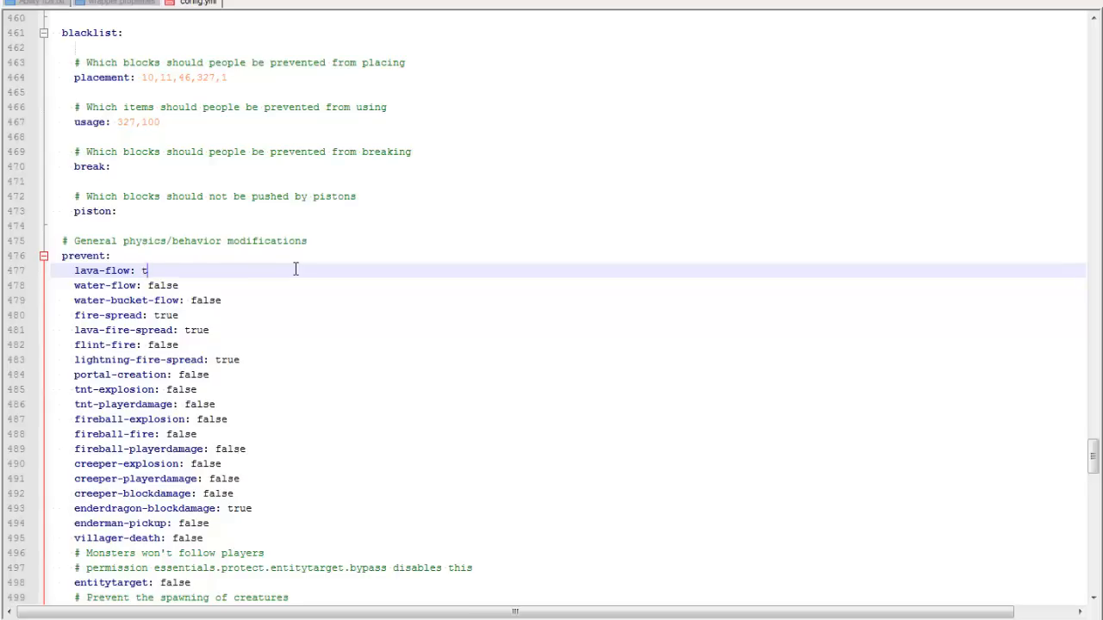
pyautogui.write('rue')
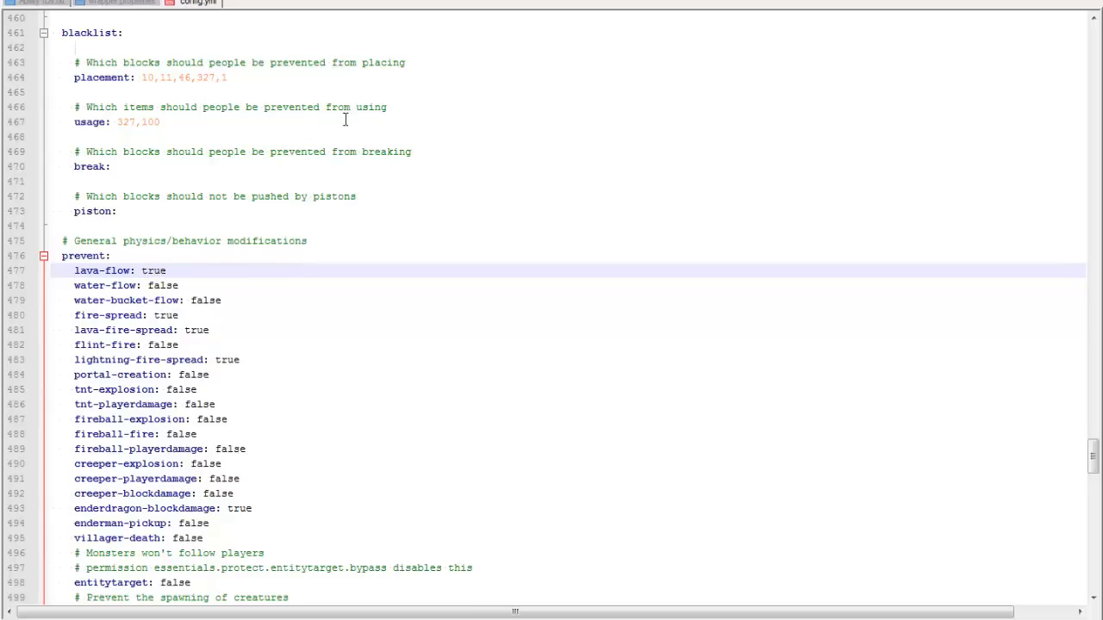
pyautogui.moveTo(234, 89)
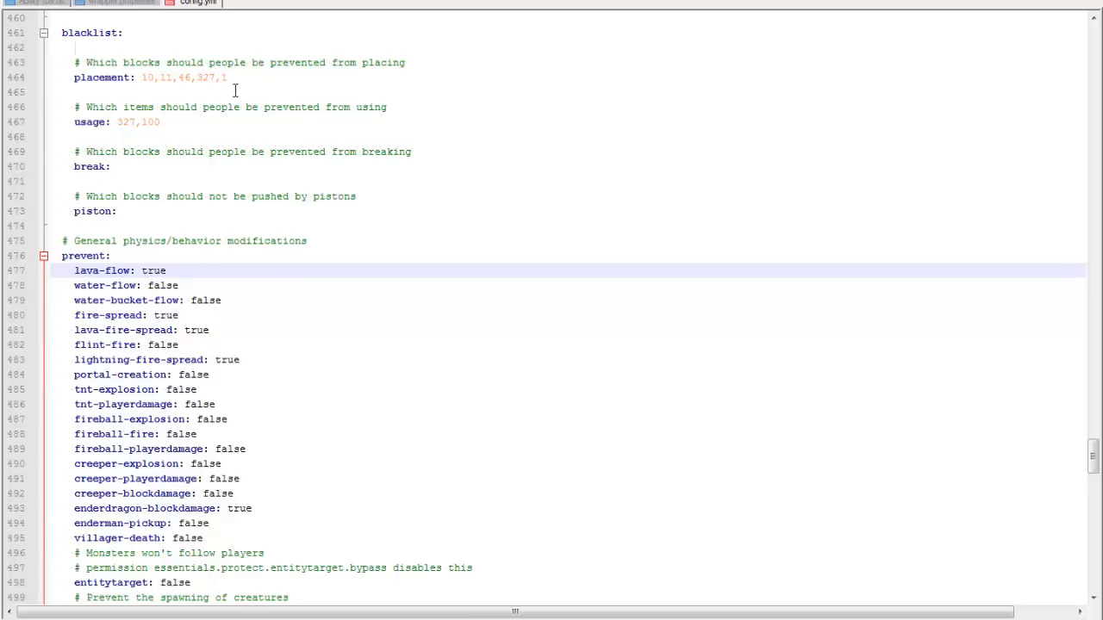
pyautogui.scroll(-3)
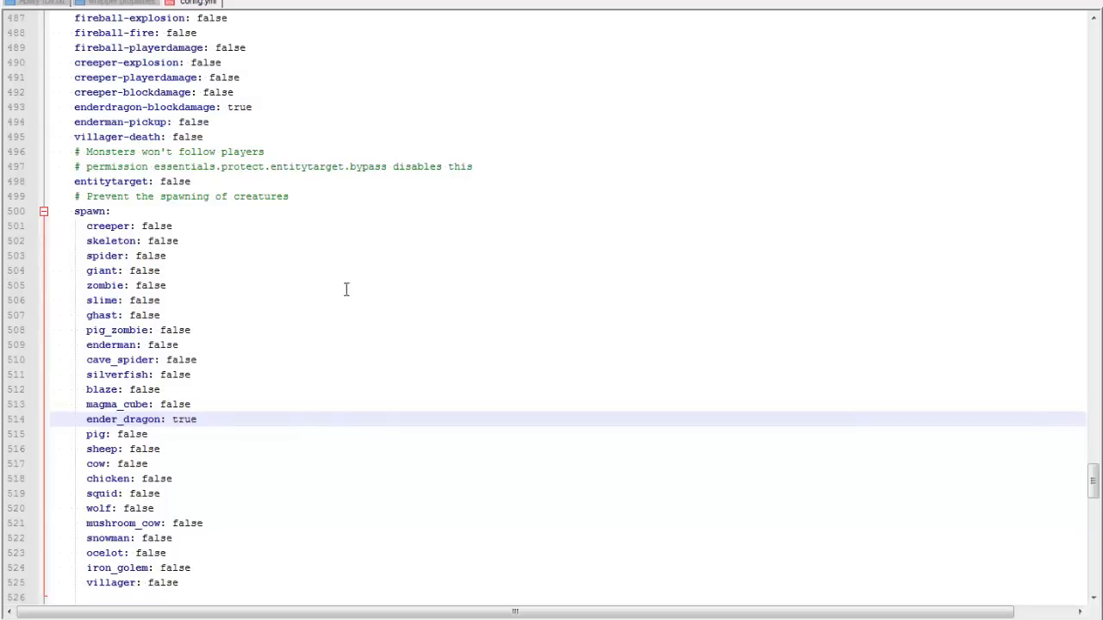
pyautogui.scroll(-3)
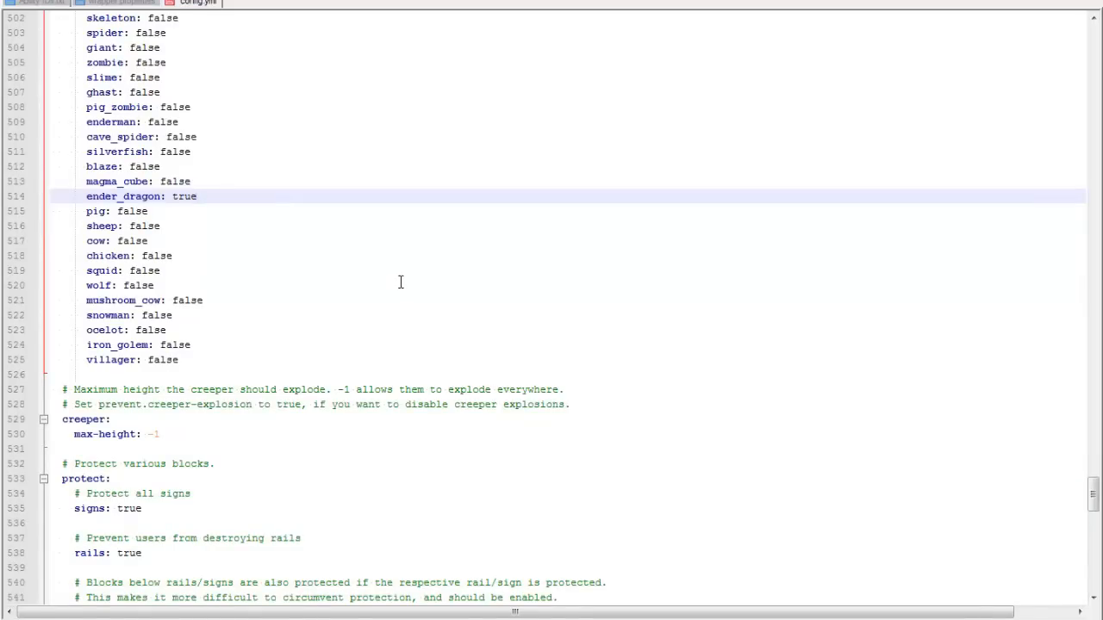
pyautogui.moveTo(417, 289)
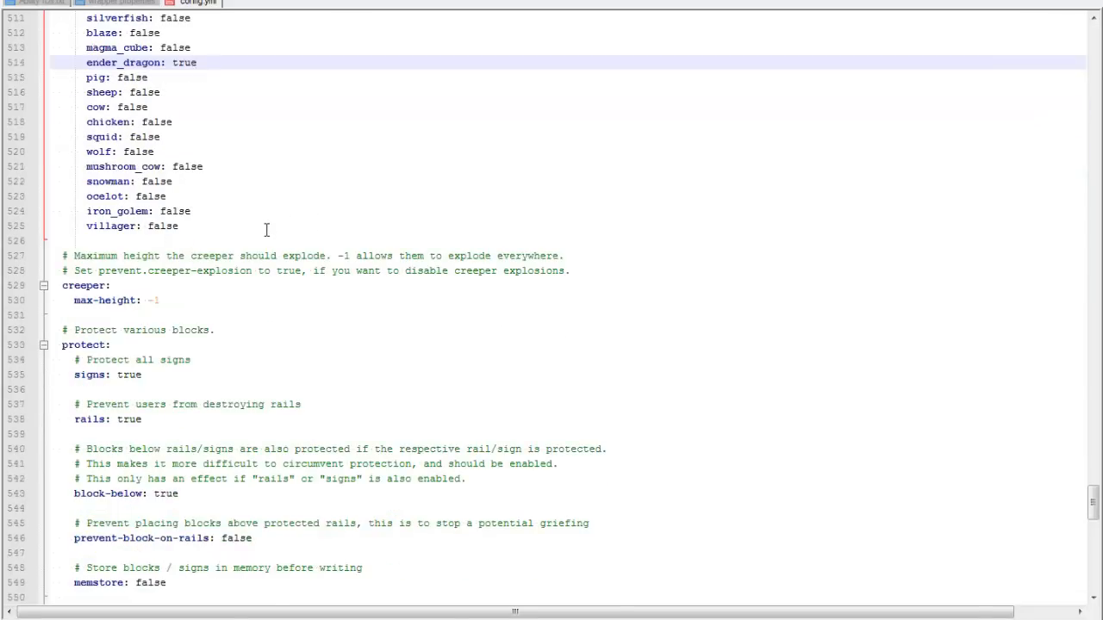
pyautogui.scroll(-3)
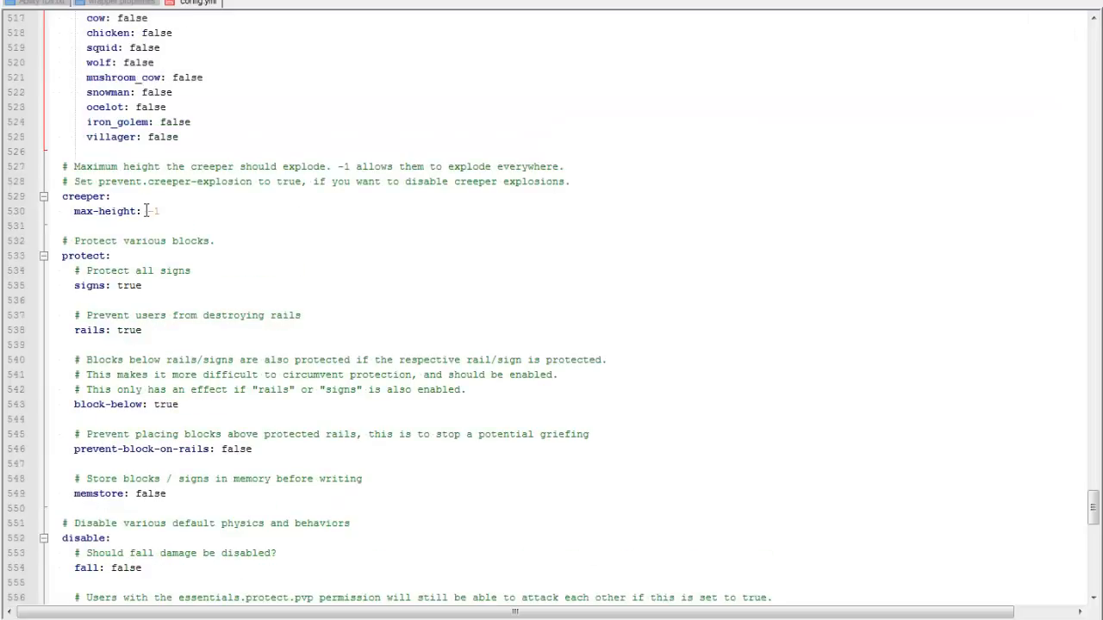
pyautogui.scroll(-3)
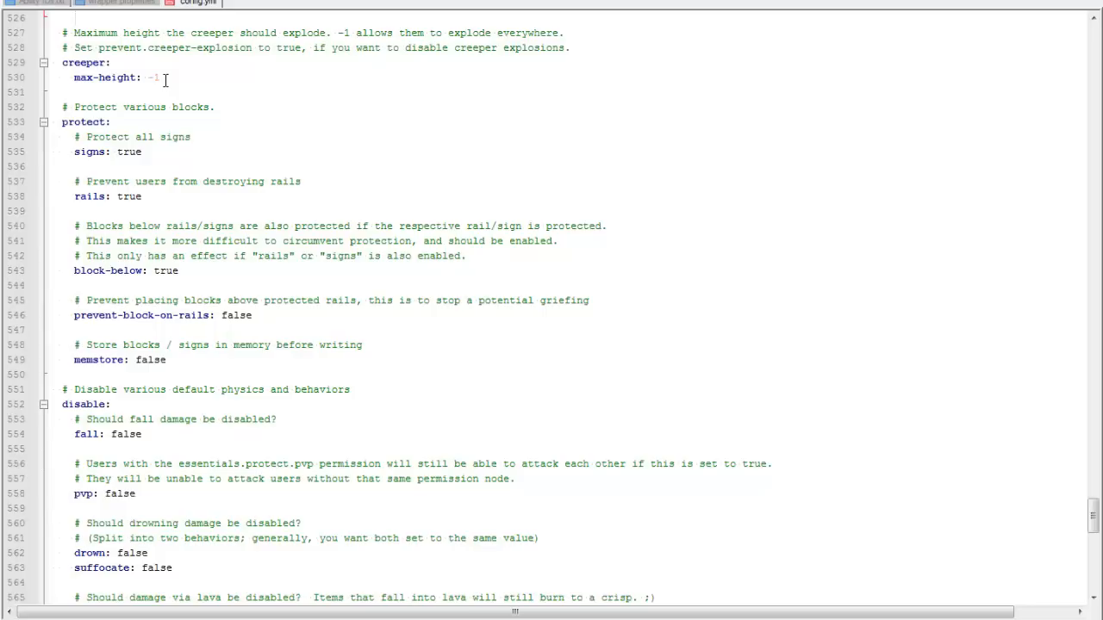
pyautogui.scroll(-3)
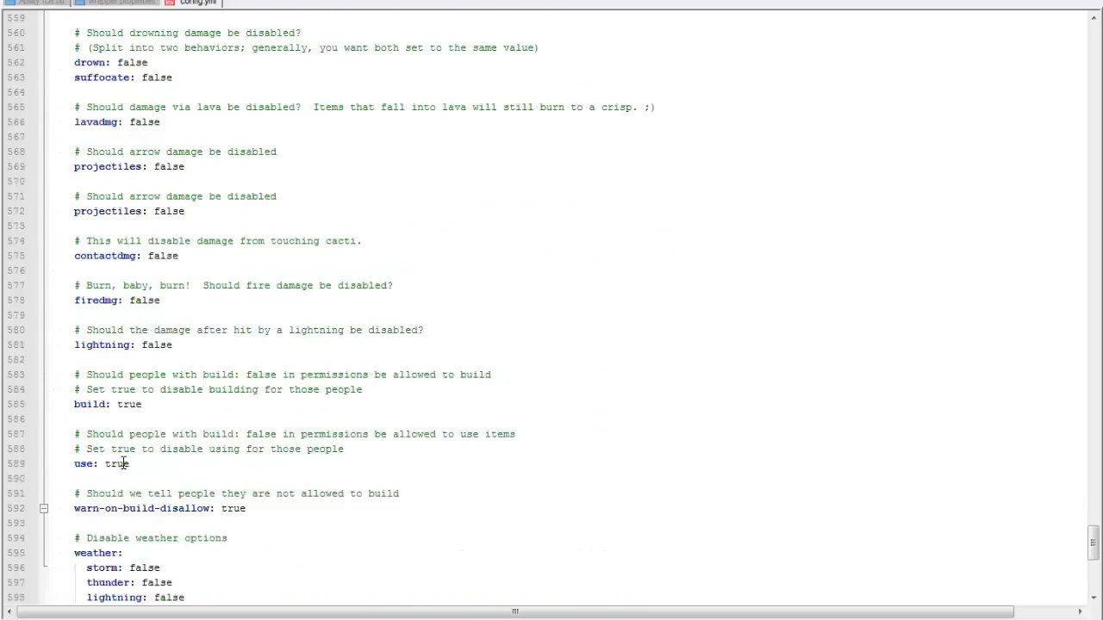
pyautogui.scroll(-3)
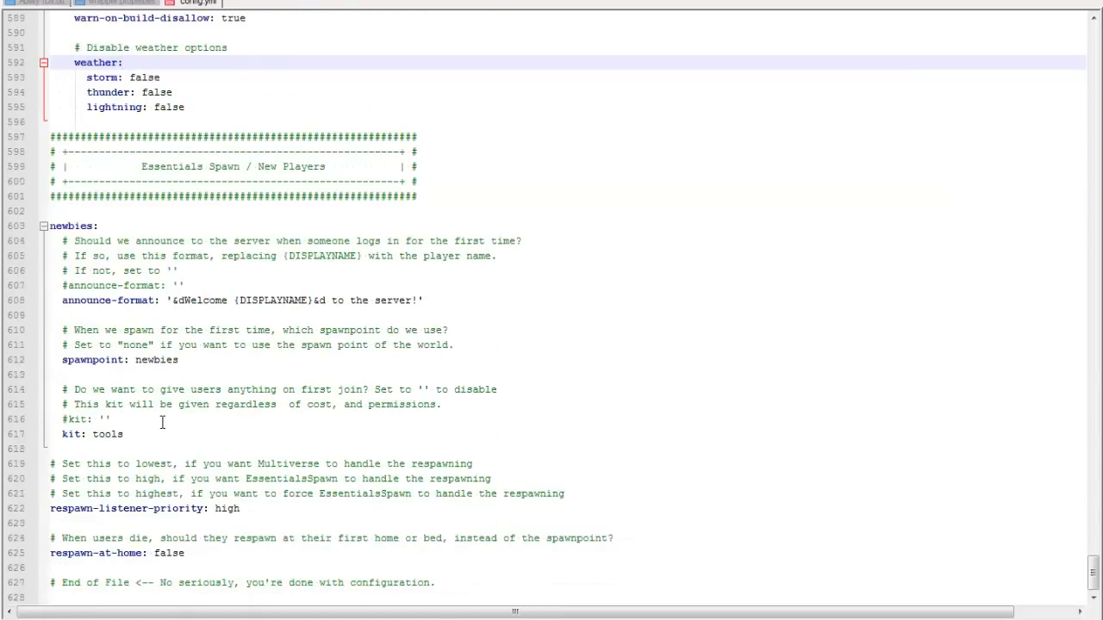
pyautogui.moveTo(108, 399)
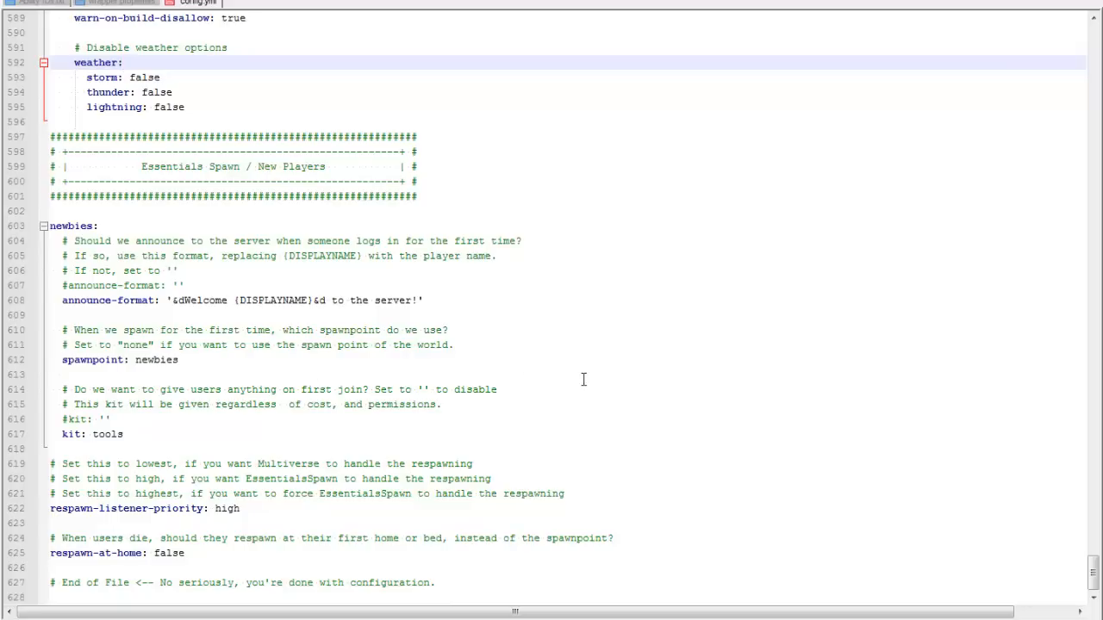
pyautogui.moveTo(95, 435)
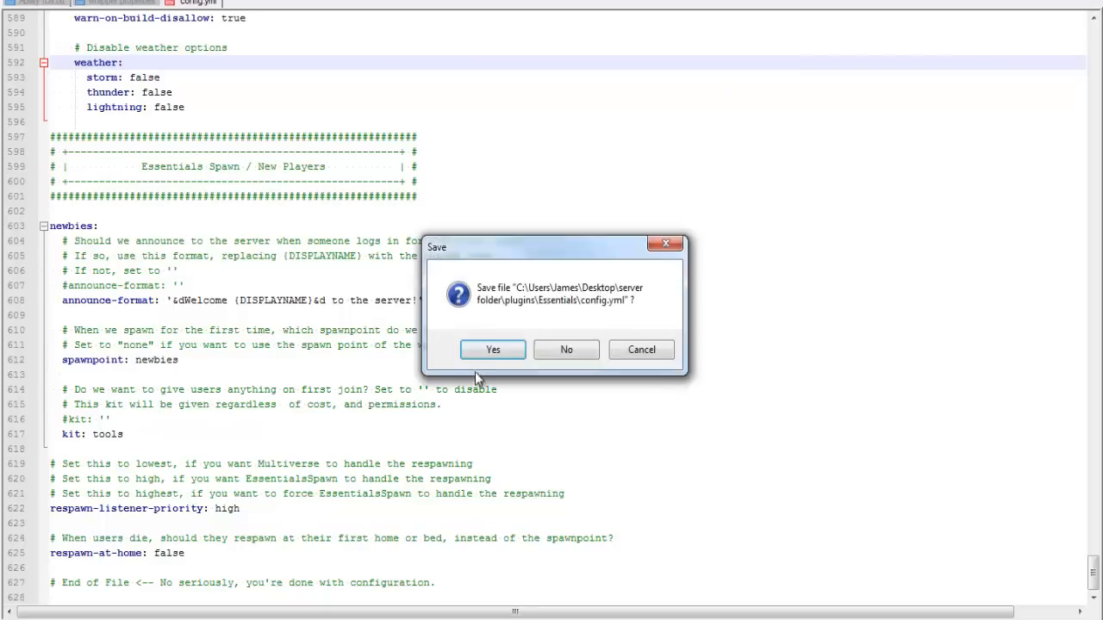
# Step: Save the edited config.yml and relaunch the server with run.bat from the server folder
pyautogui.click(493, 348)
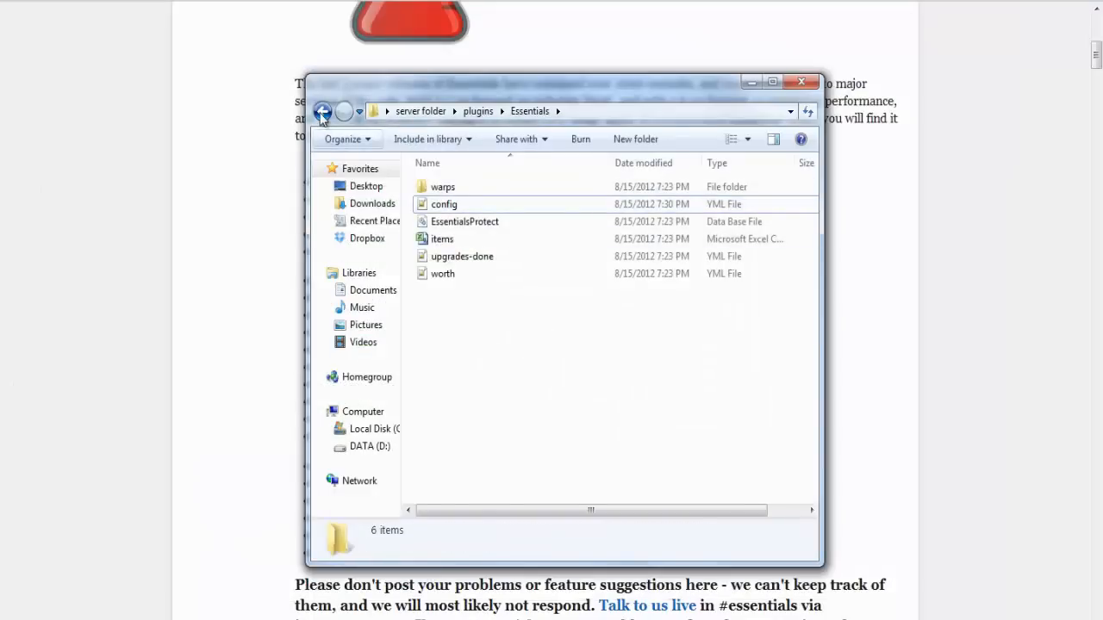
pyautogui.click(322, 110)
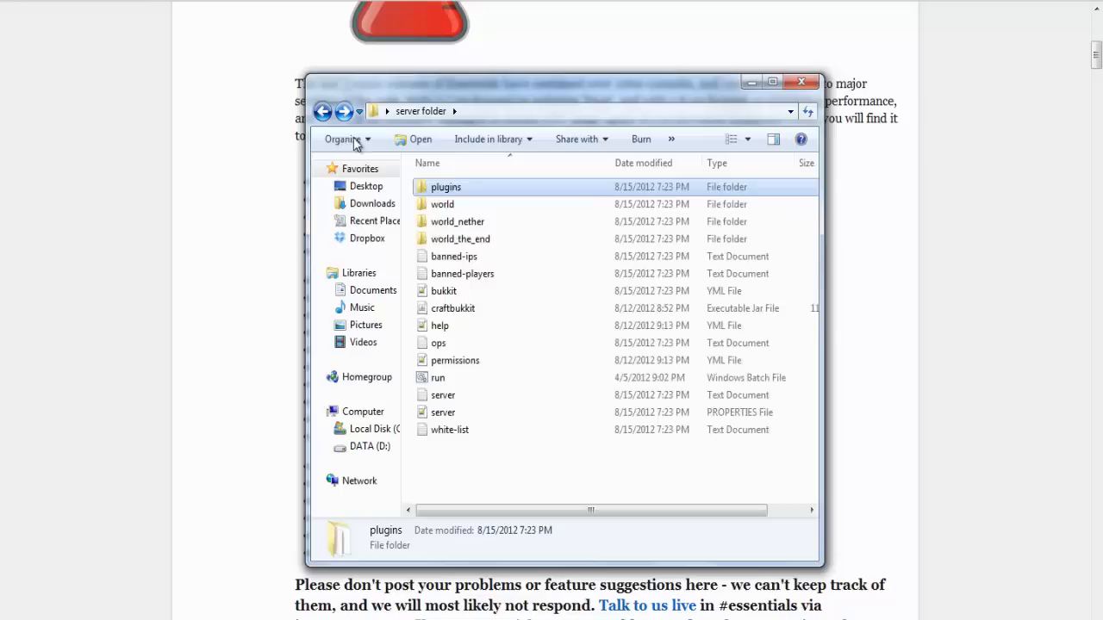
pyautogui.click(438, 378)
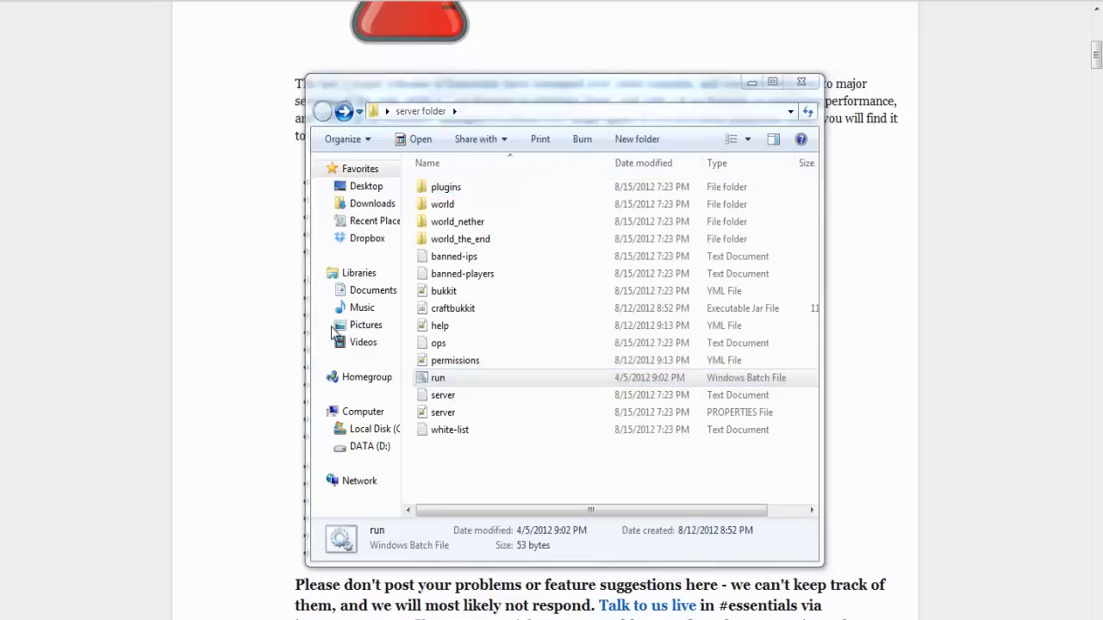
pyautogui.doubleClick(437, 377)
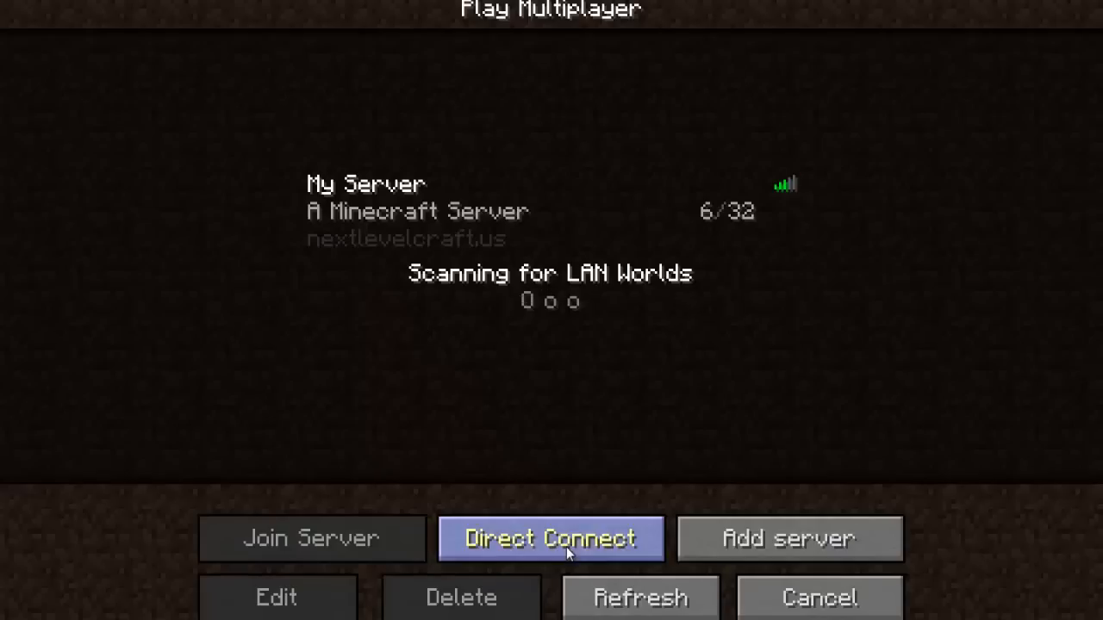
# Step: Direct-connect to the server at localhost and join it
pyautogui.click(550, 537)
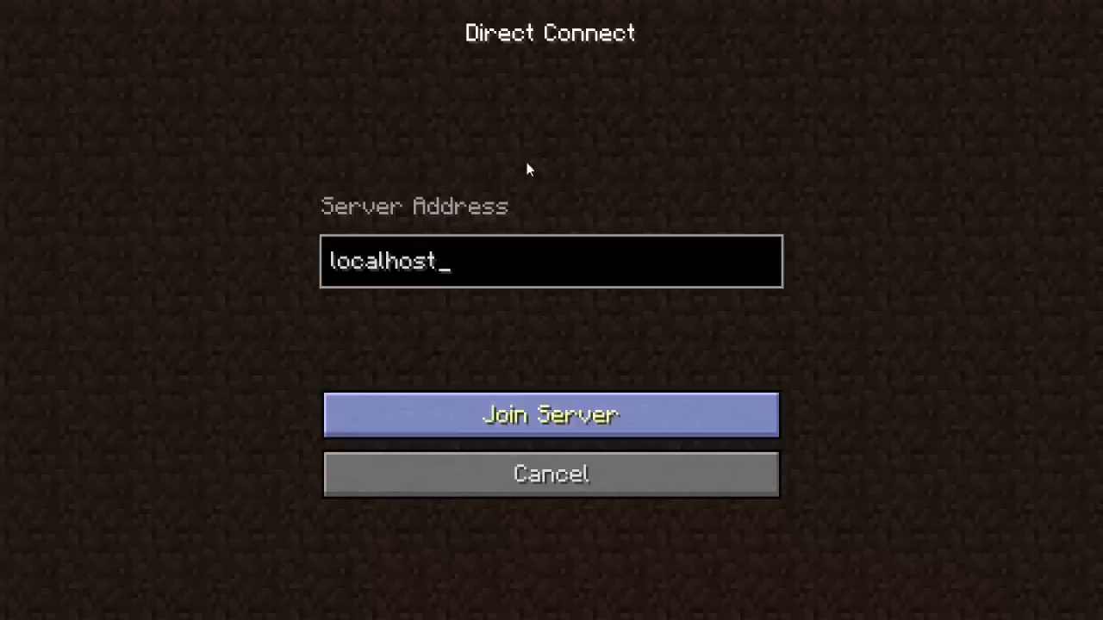
pyautogui.click(551, 414)
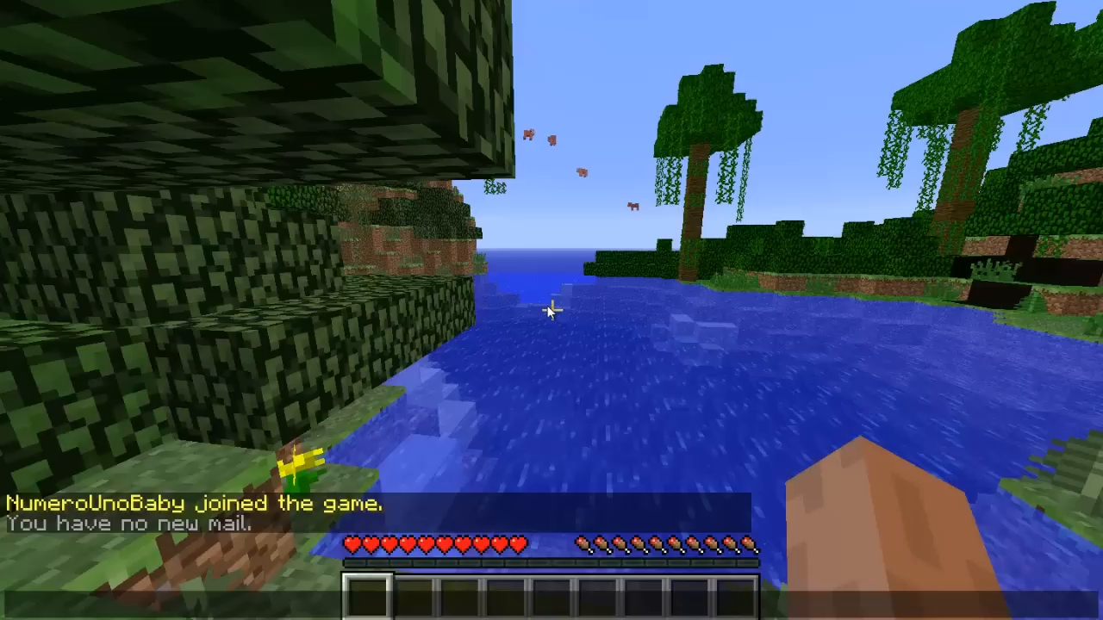
pyautogui.moveTo(551, 311)
pyautogui.write('&')
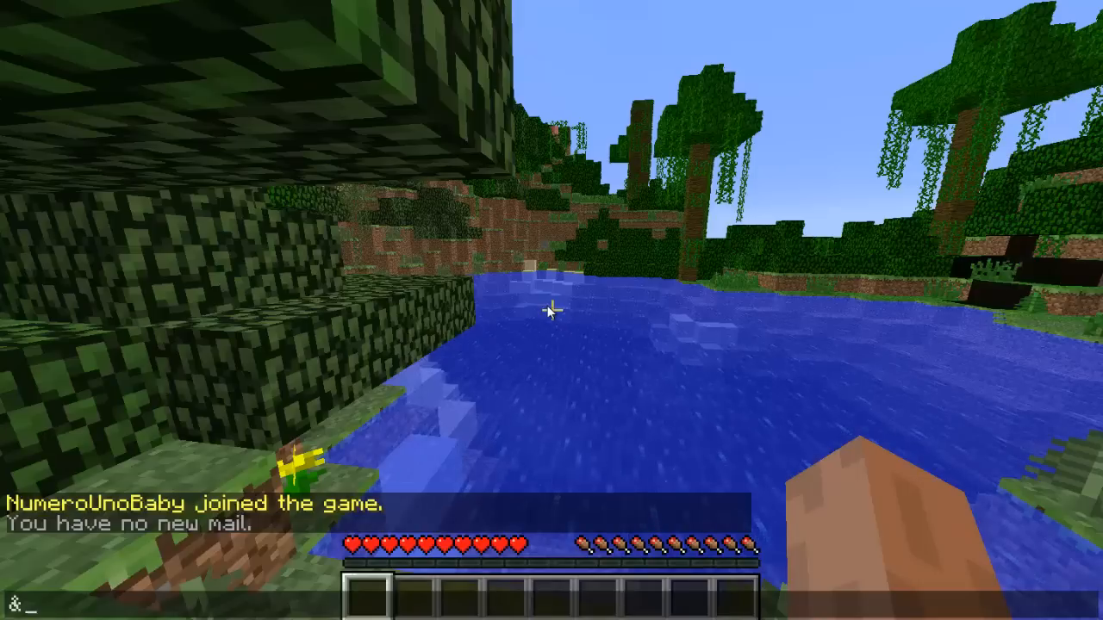
# Step: Send the chat message "&a Hello!" so it appears green in the server chat
pyautogui.write('a')
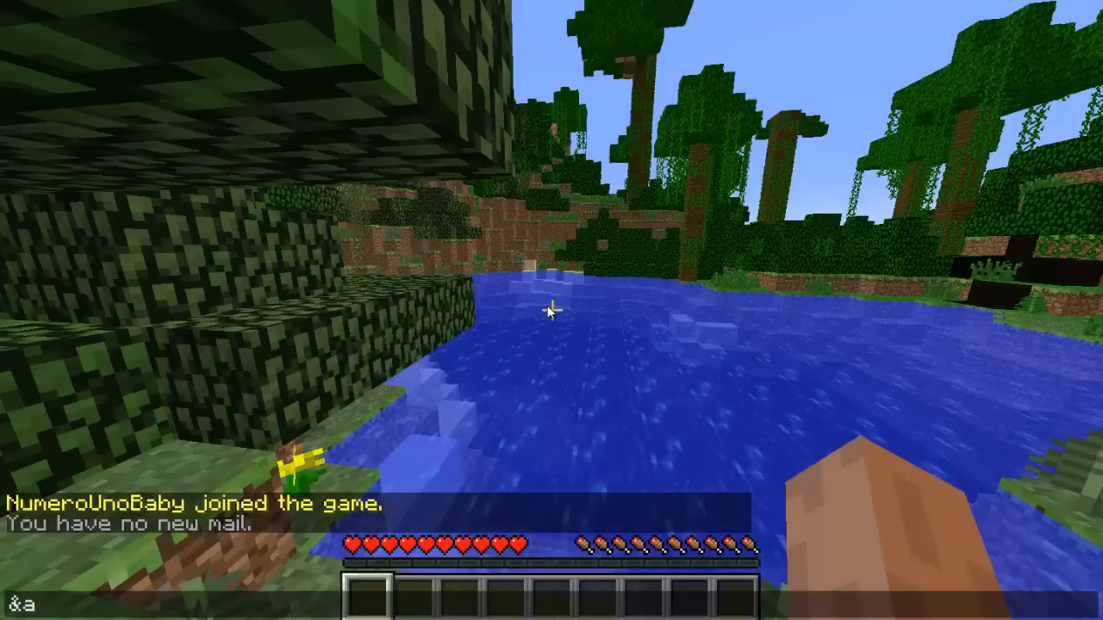
pyautogui.write('Hello!')
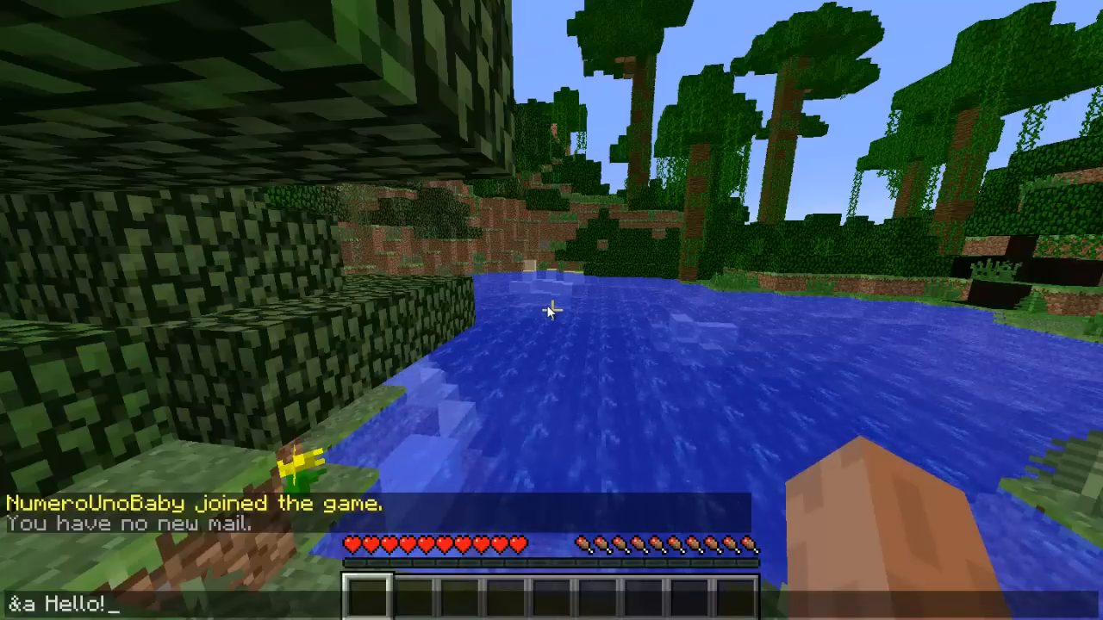
pyautogui.press('enter')
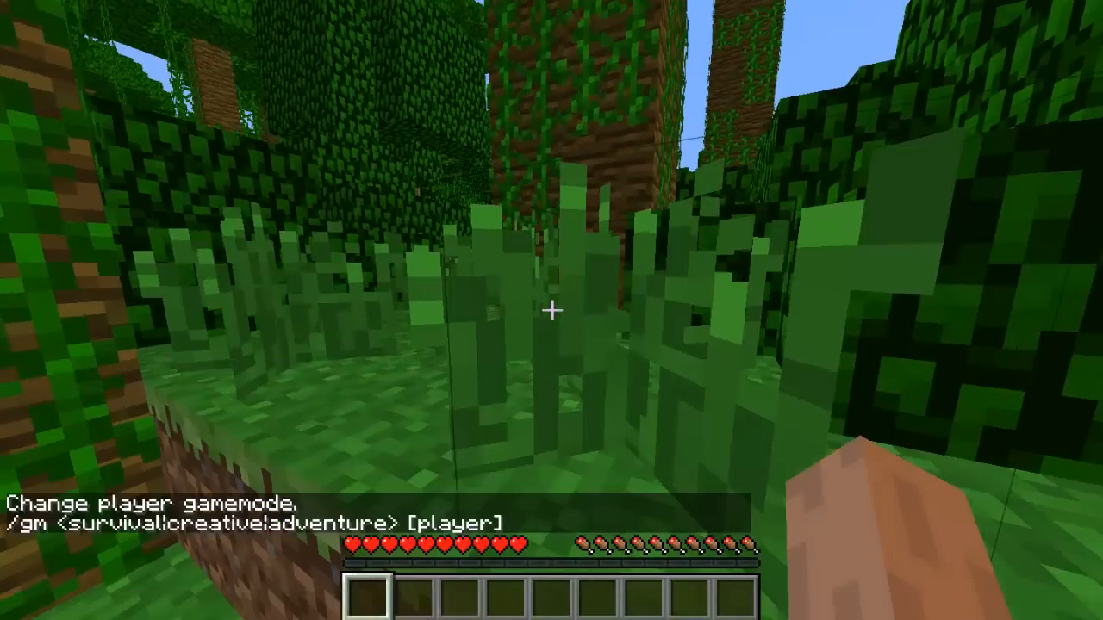
# Step: Run /gm to show the Essentials gamemode usage before switching to creative
pyautogui.write('/gm')
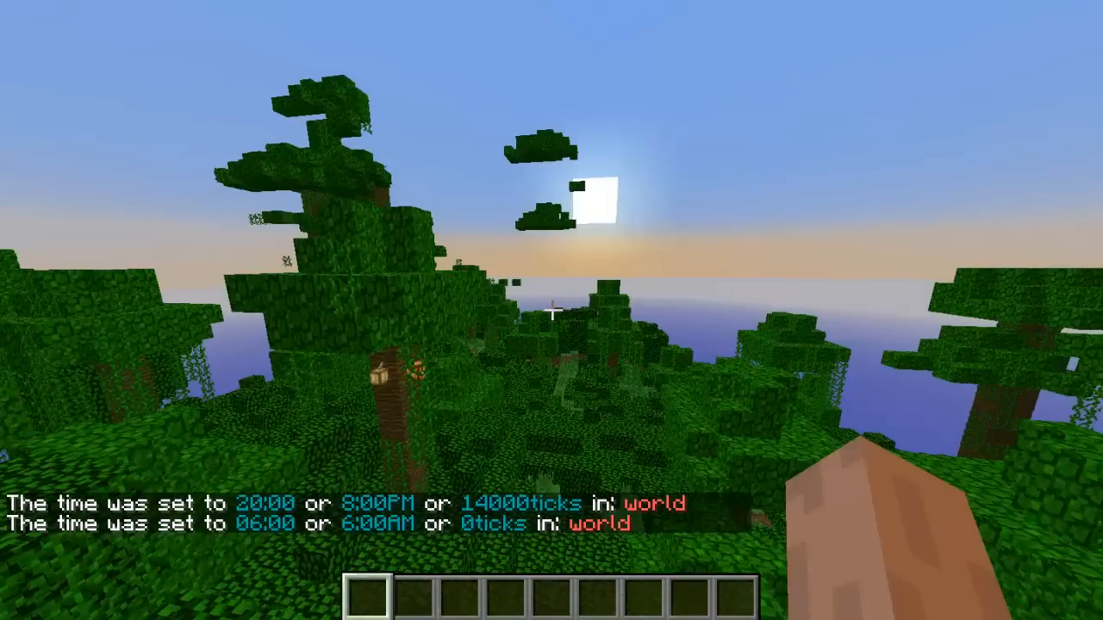
pyautogui.moveTo(551, 310)
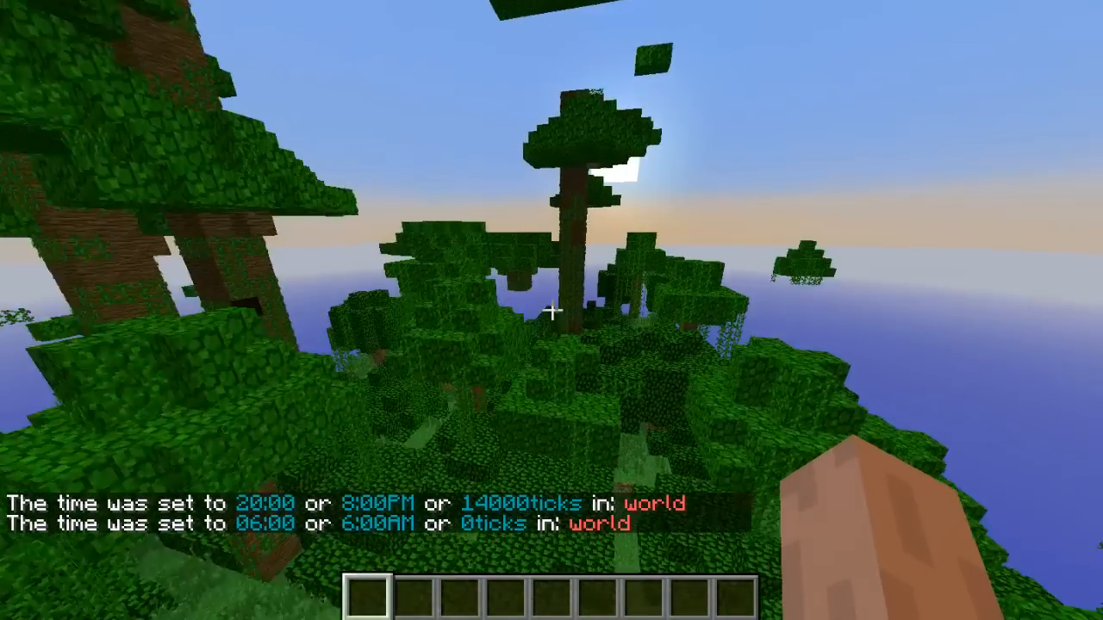
pyautogui.moveTo(552, 310)
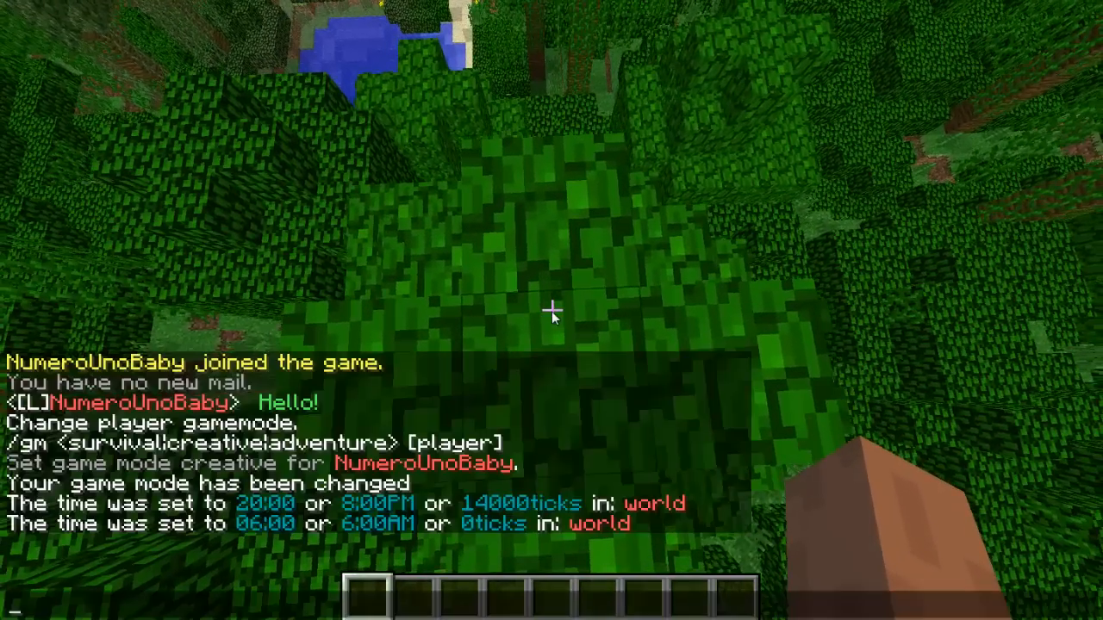
# Step: Run /setspawn to fix the default group's spawn point at the jungle spot
pyautogui.write('/sets')
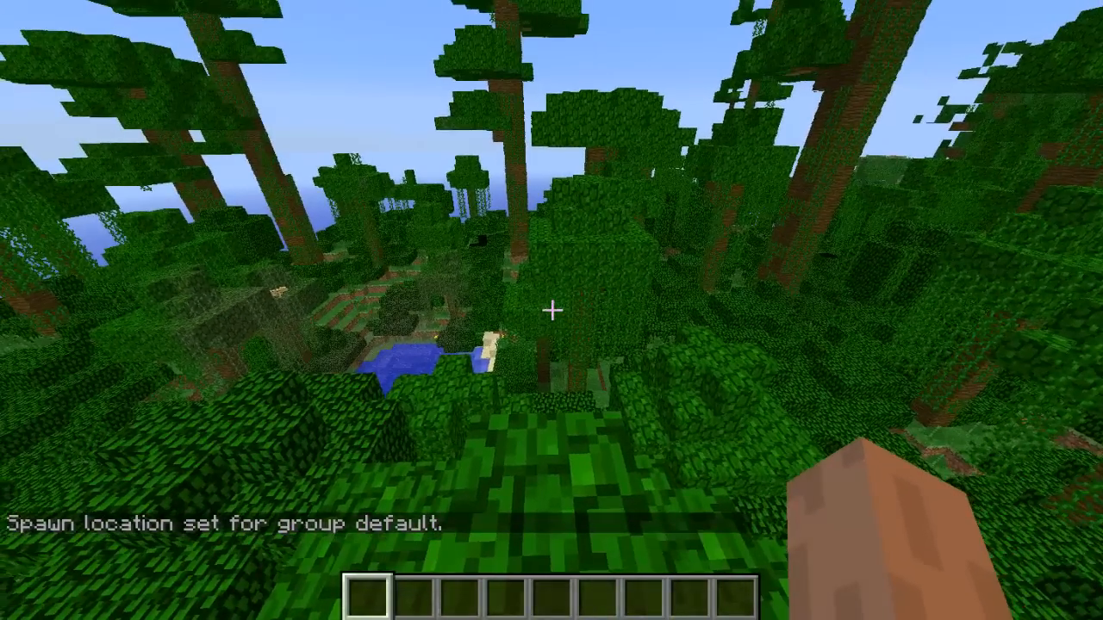
pyautogui.moveTo(552, 310)
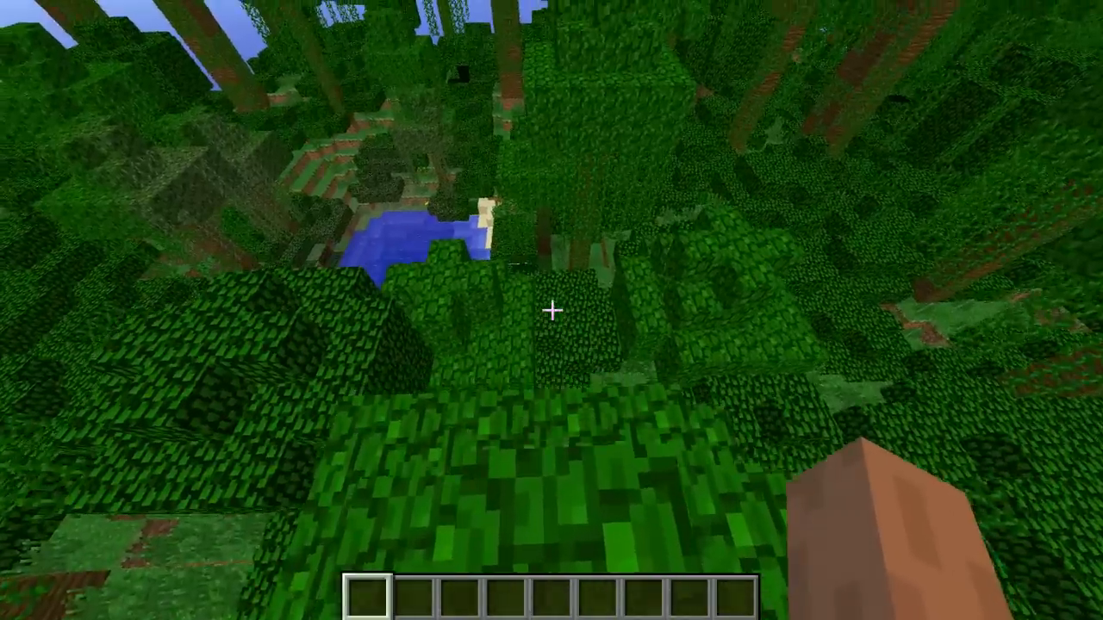
pyautogui.moveTo(552, 310)
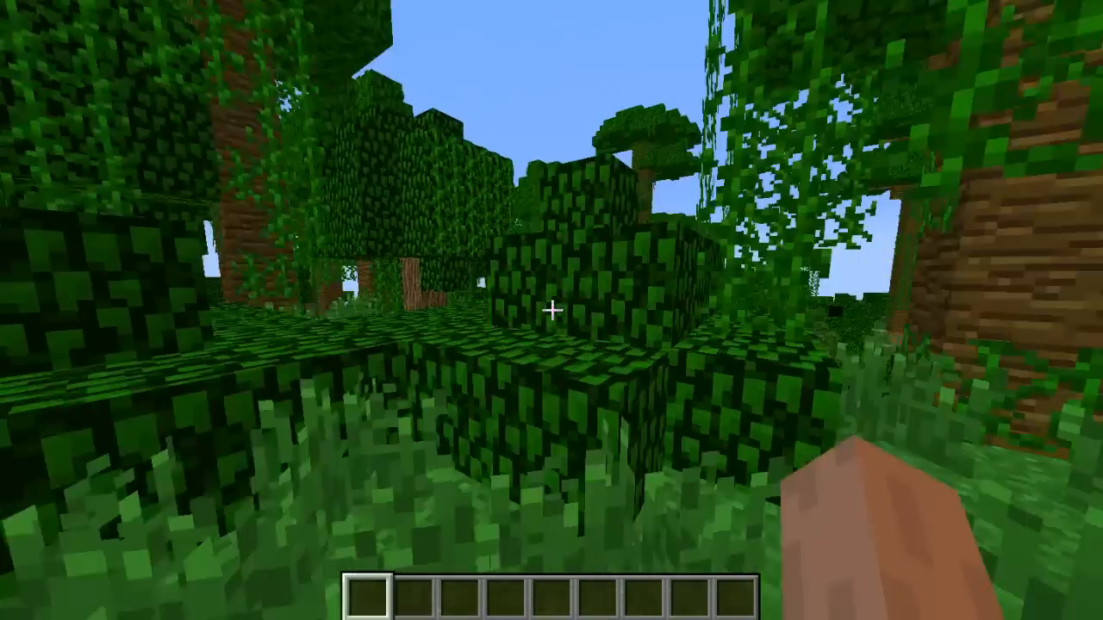
pyautogui.moveTo(551, 311)
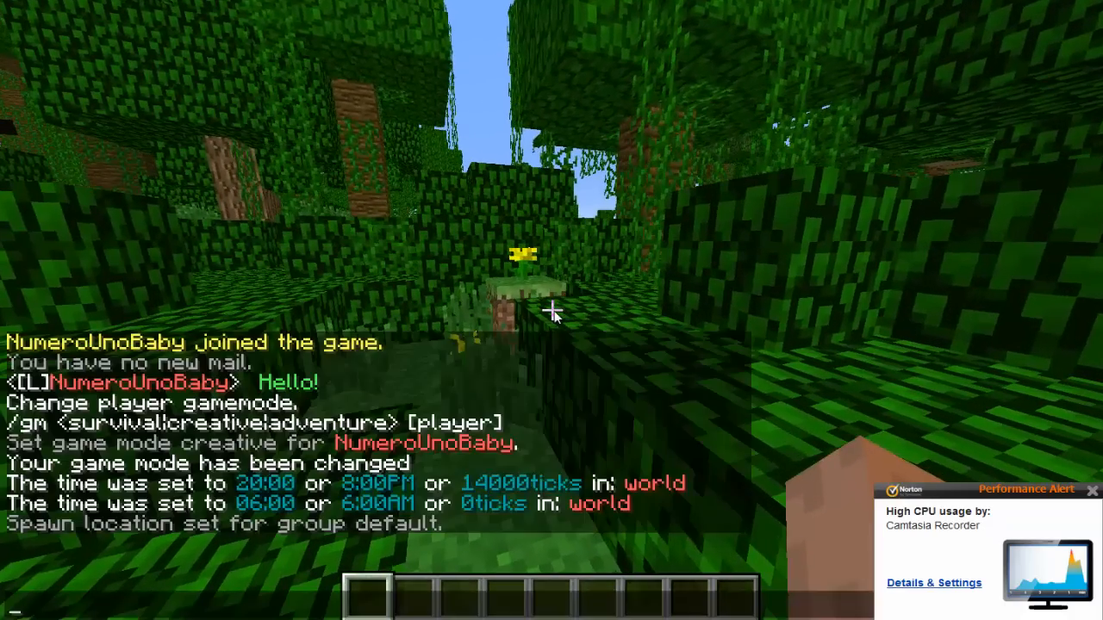
# Step: Create the warp Jungle with /setwarp, warp to it, and list warps showing Jungle
pyautogui.write('/setwarp')
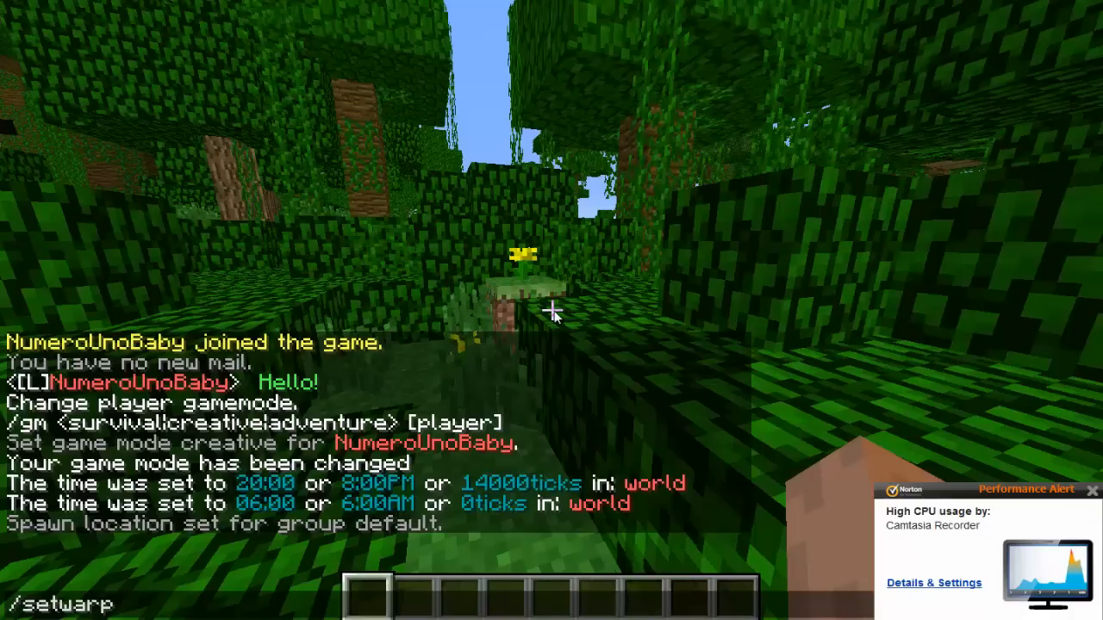
pyautogui.write('Jun')
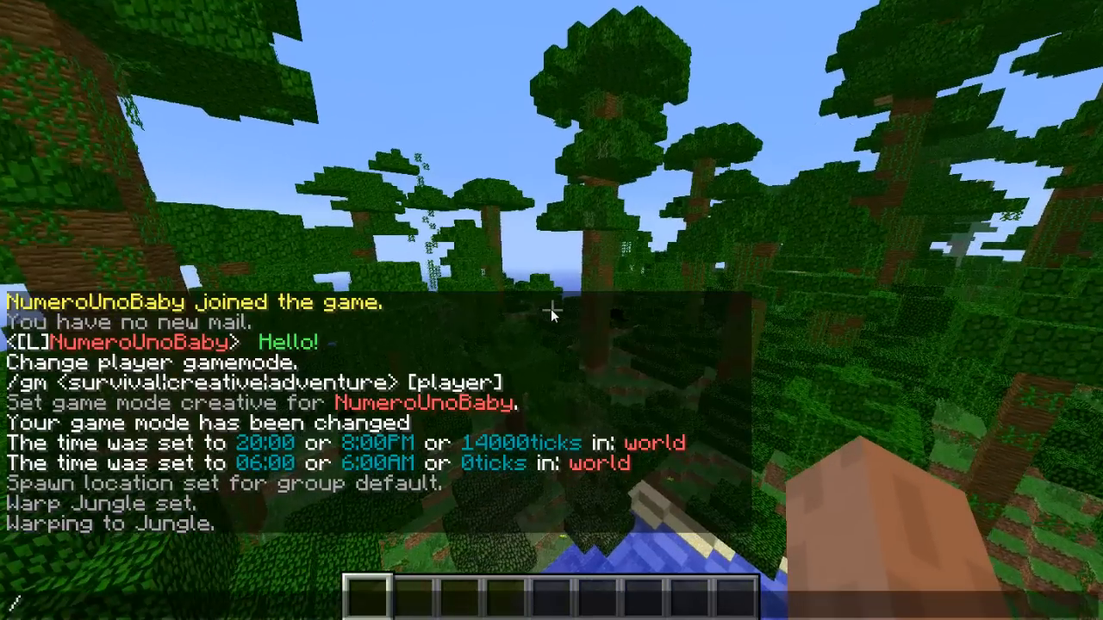
pyautogui.write('/warp')
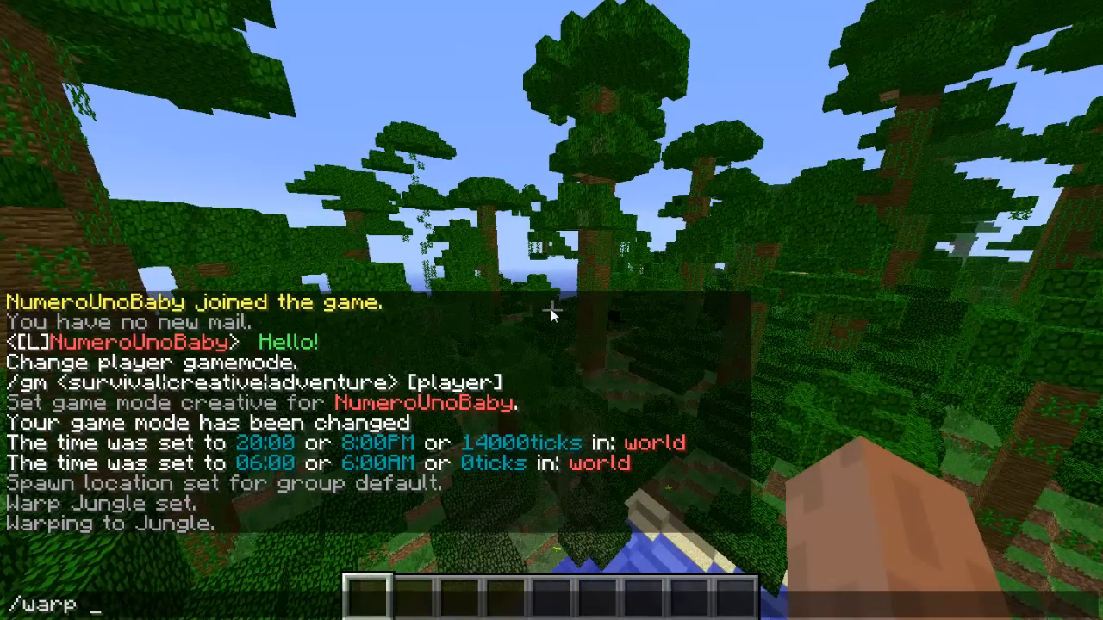
pyautogui.press('enter')
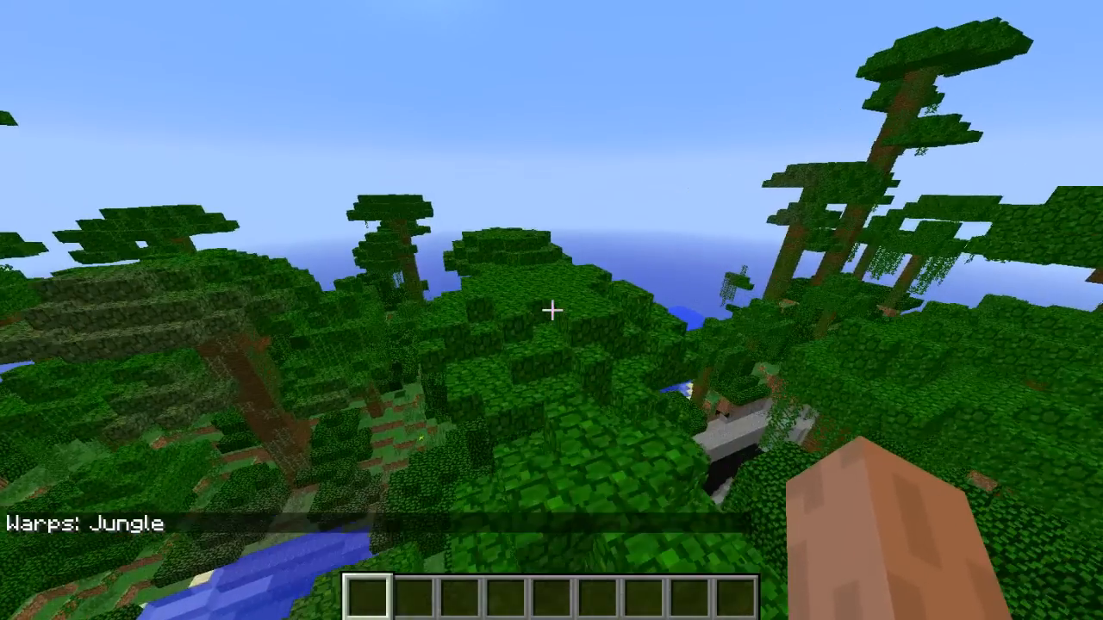
pyautogui.moveTo(551, 310)
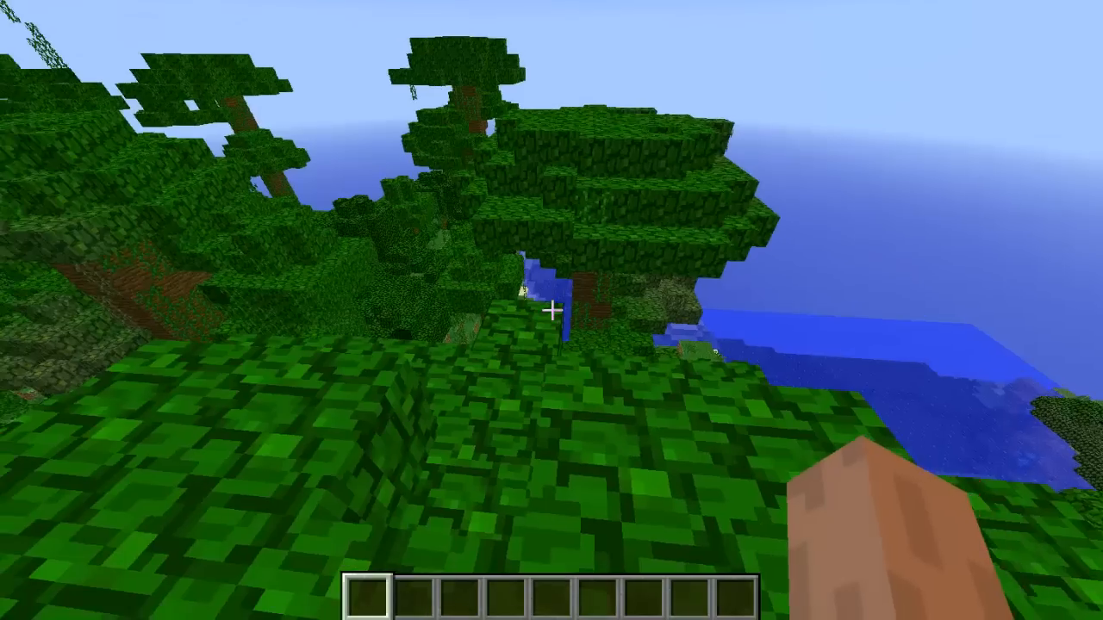
pyautogui.moveTo(551, 310)
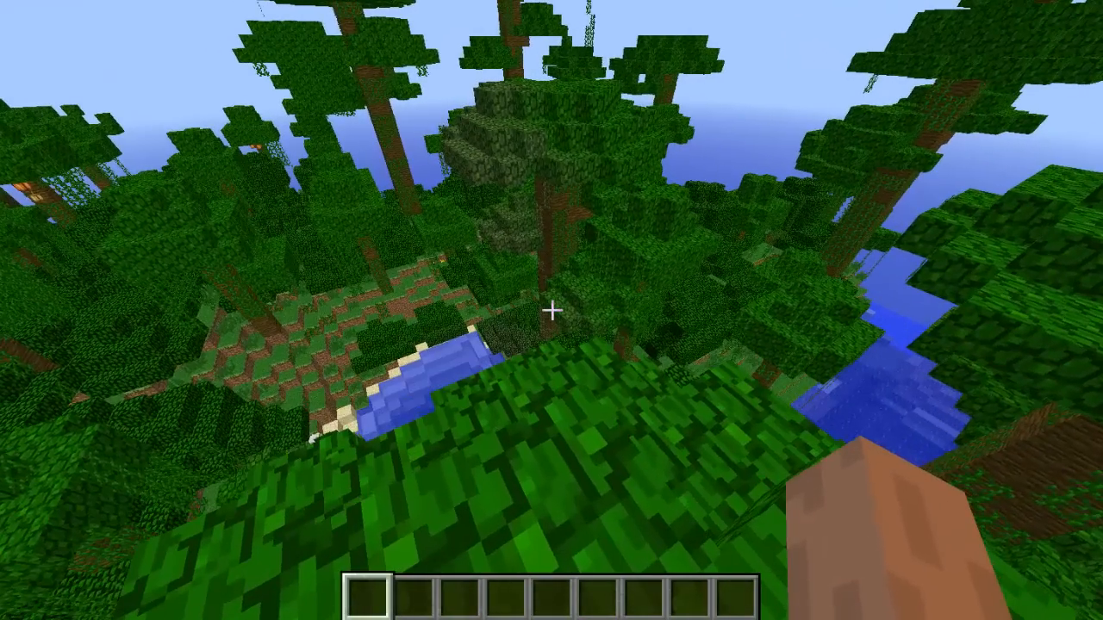
pyautogui.moveTo(551, 310)
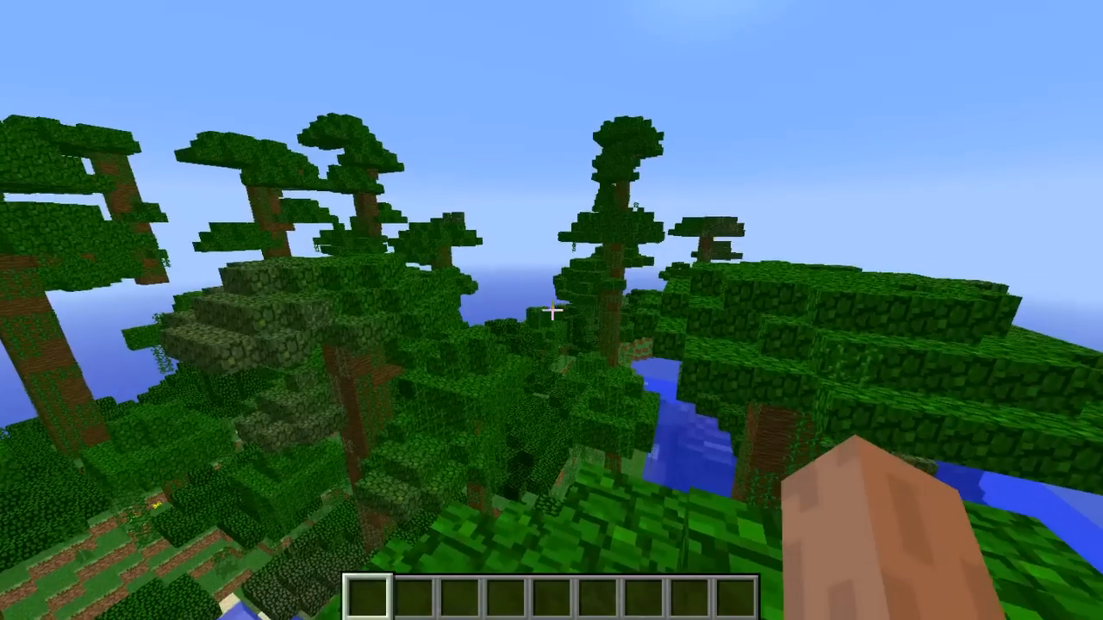